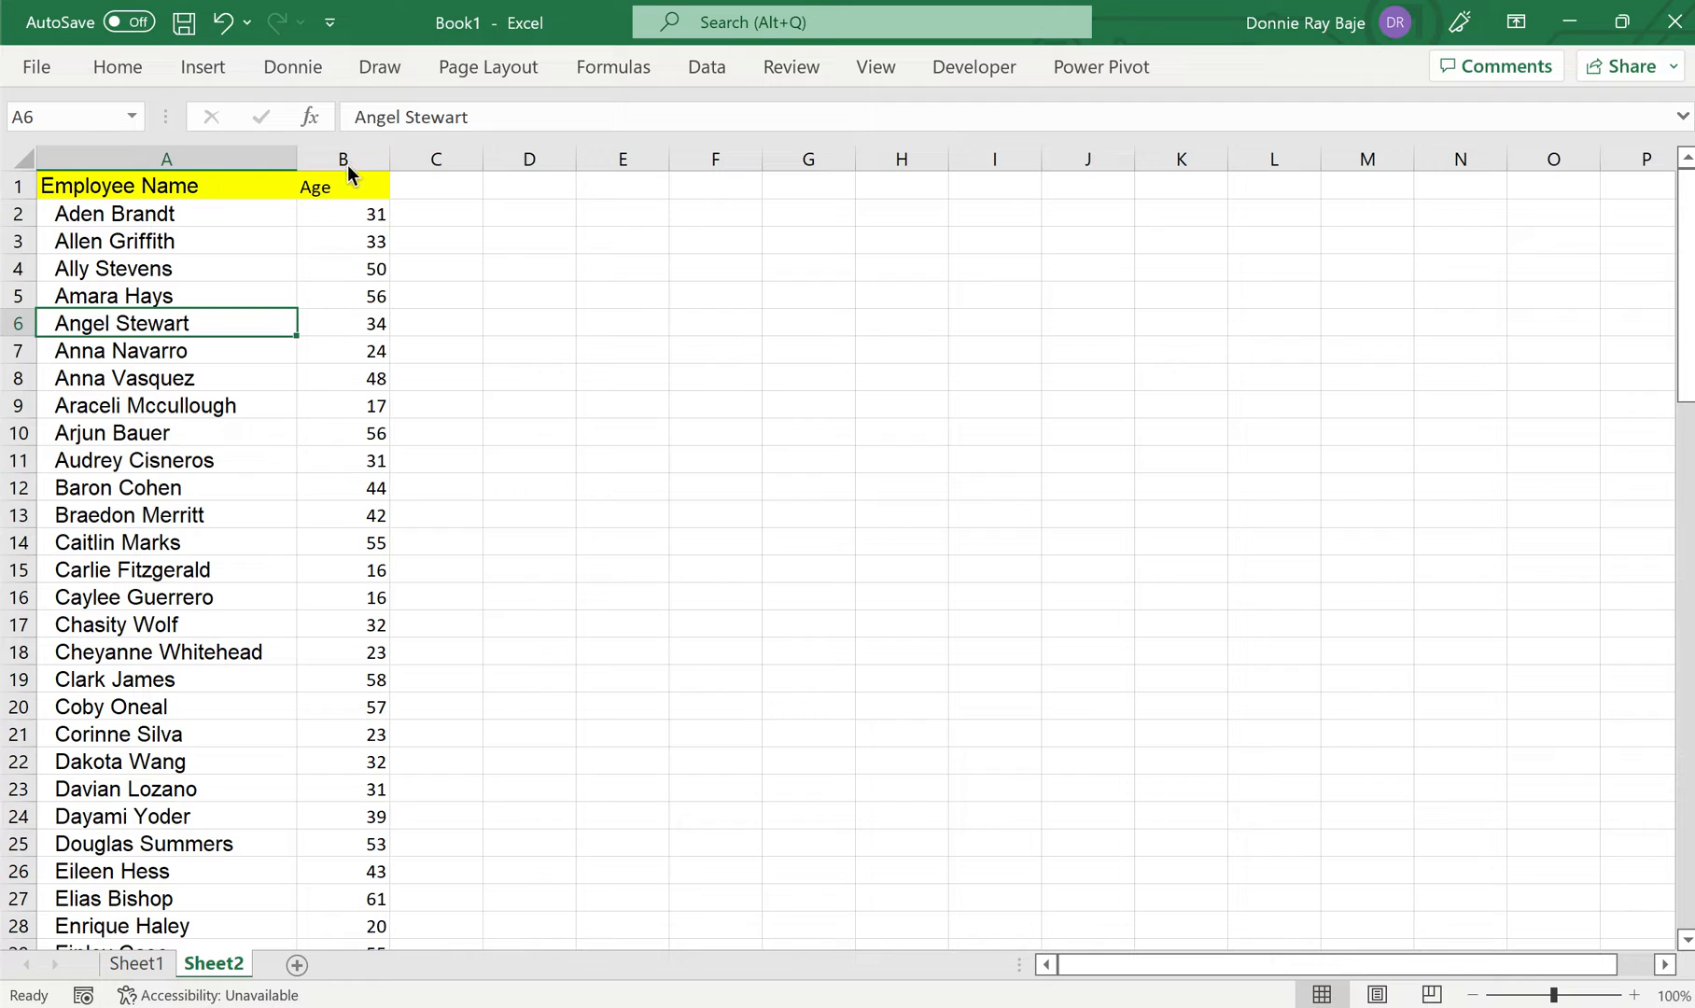
# - Select a cell in the employee list and browse the Insert chart options
pyautogui.click(166, 269)
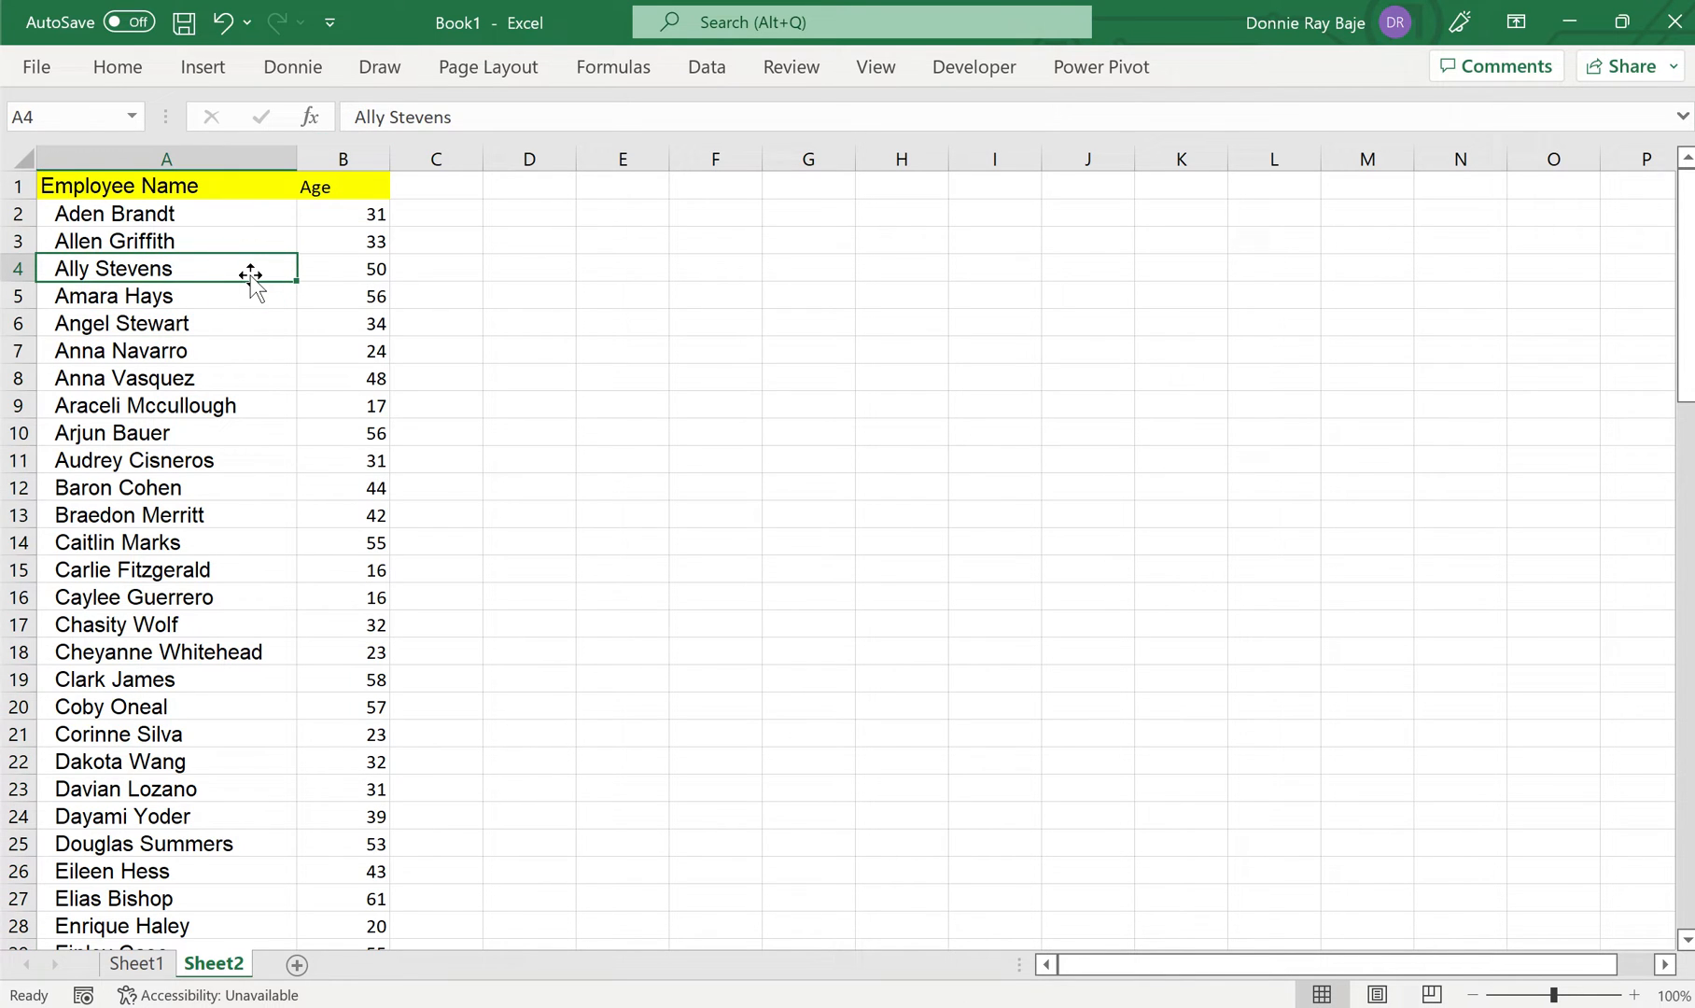
pyautogui.moveTo(250, 283)
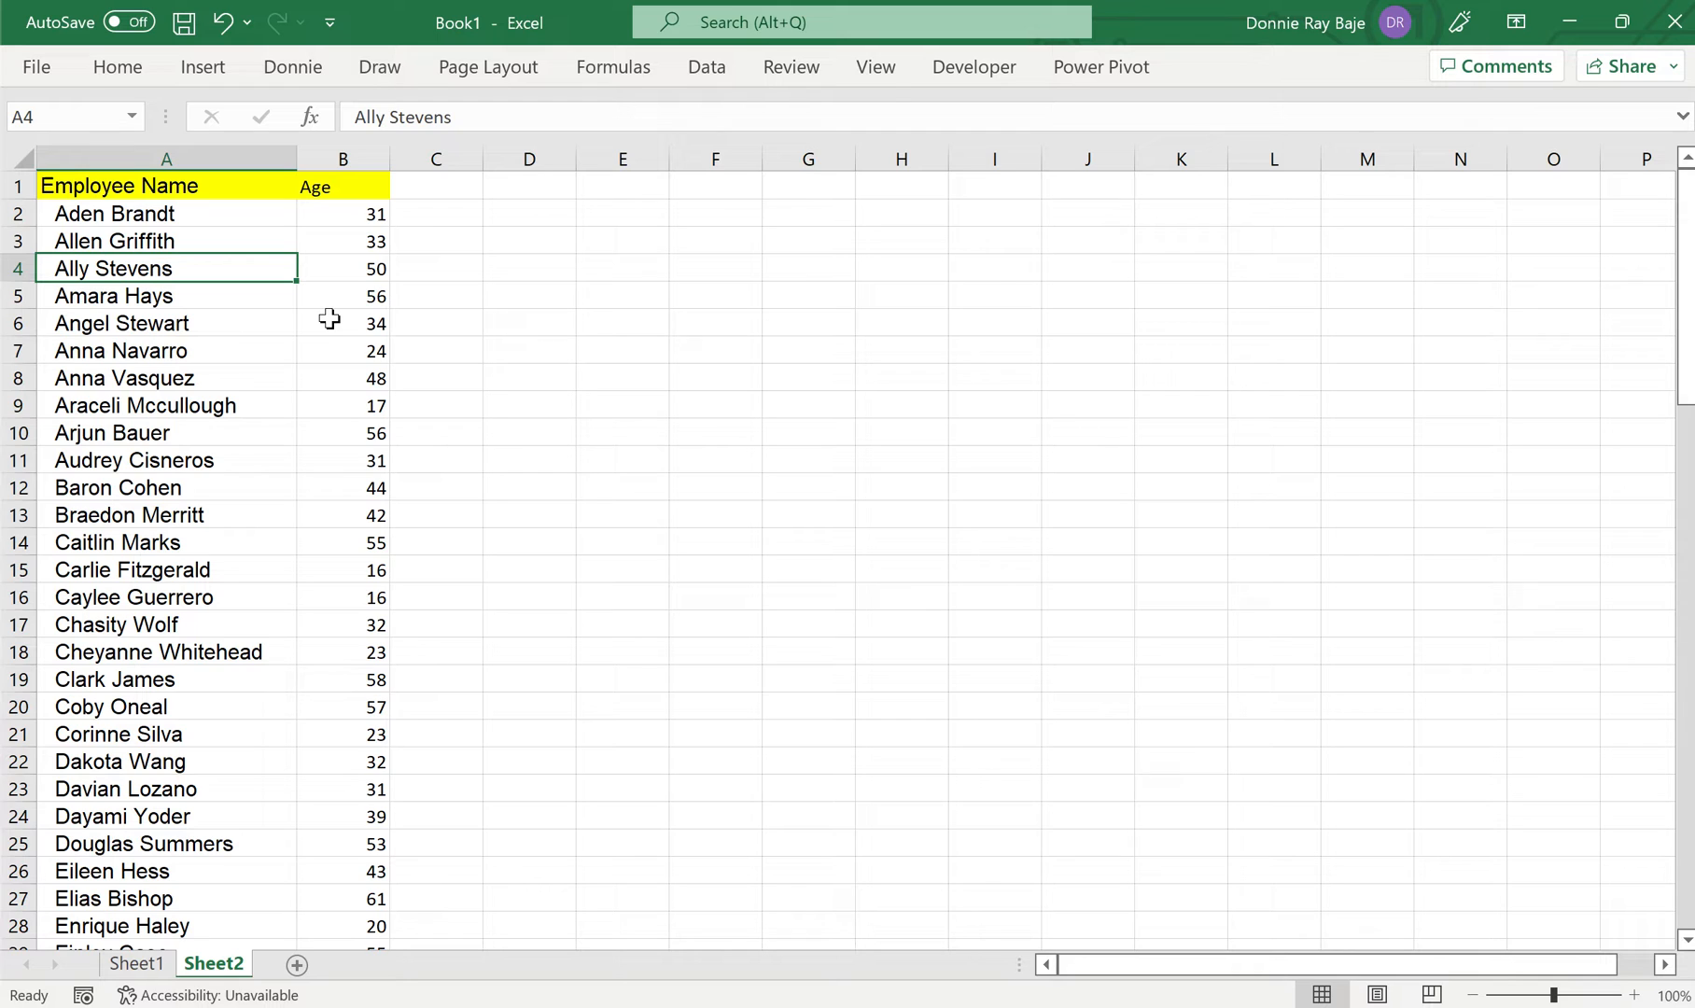
pyautogui.moveTo(342, 300)
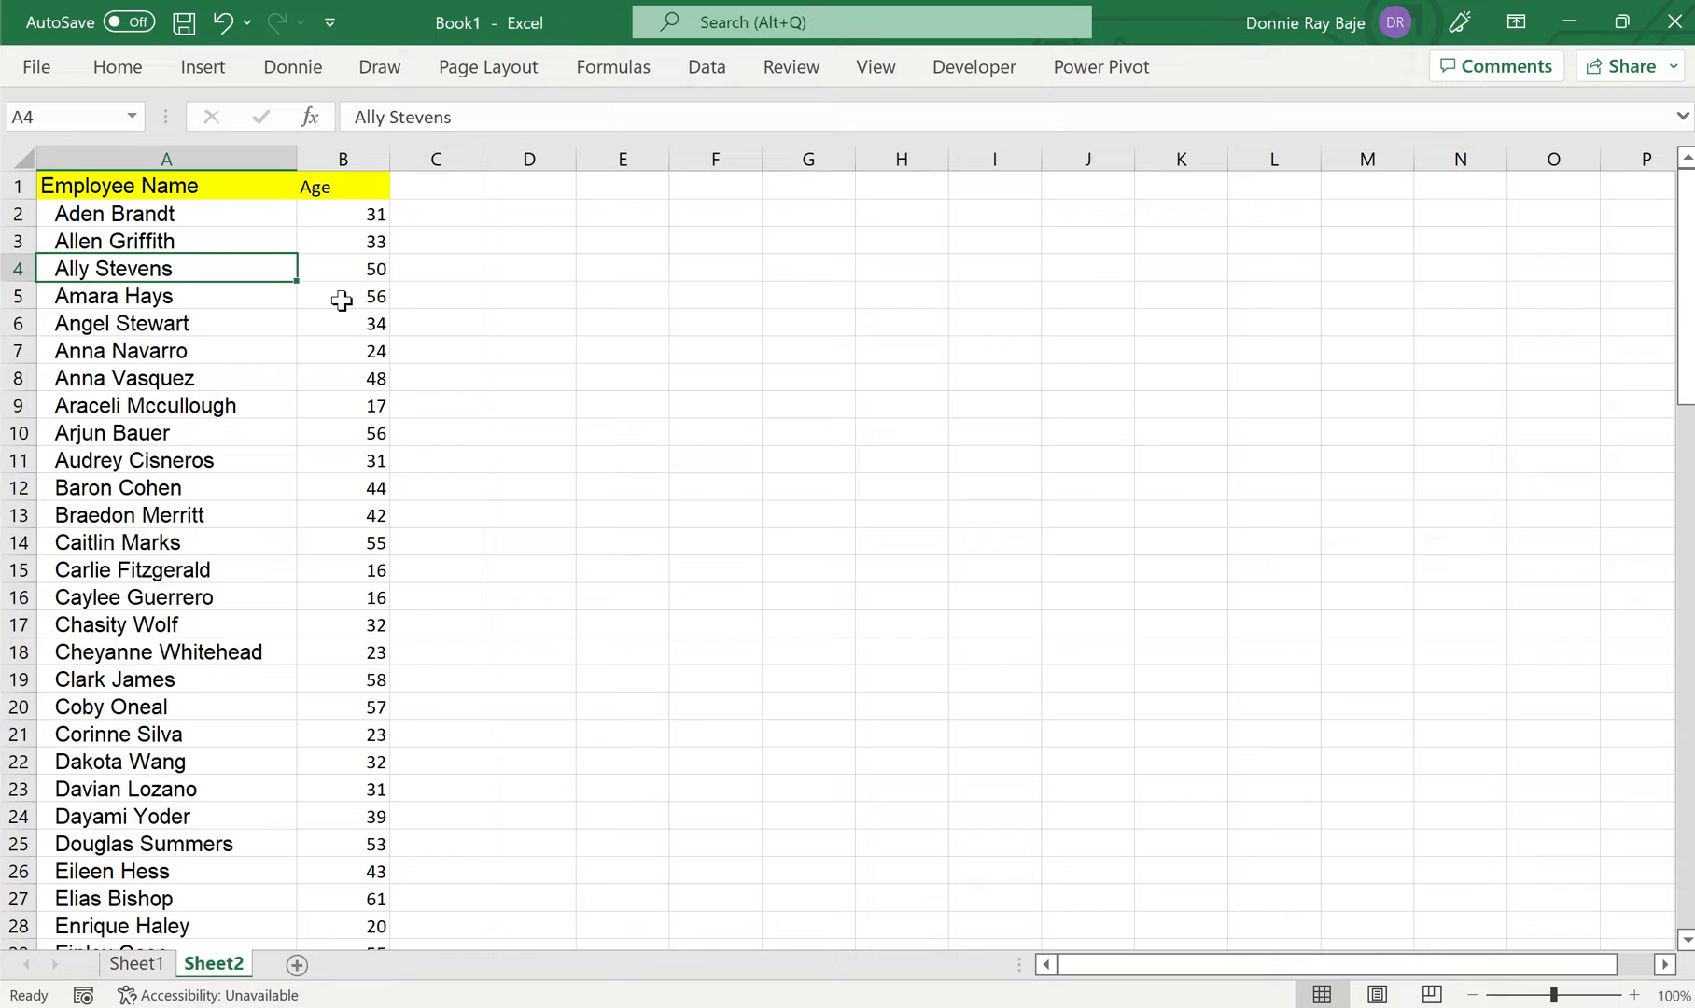
pyautogui.moveTo(204, 67)
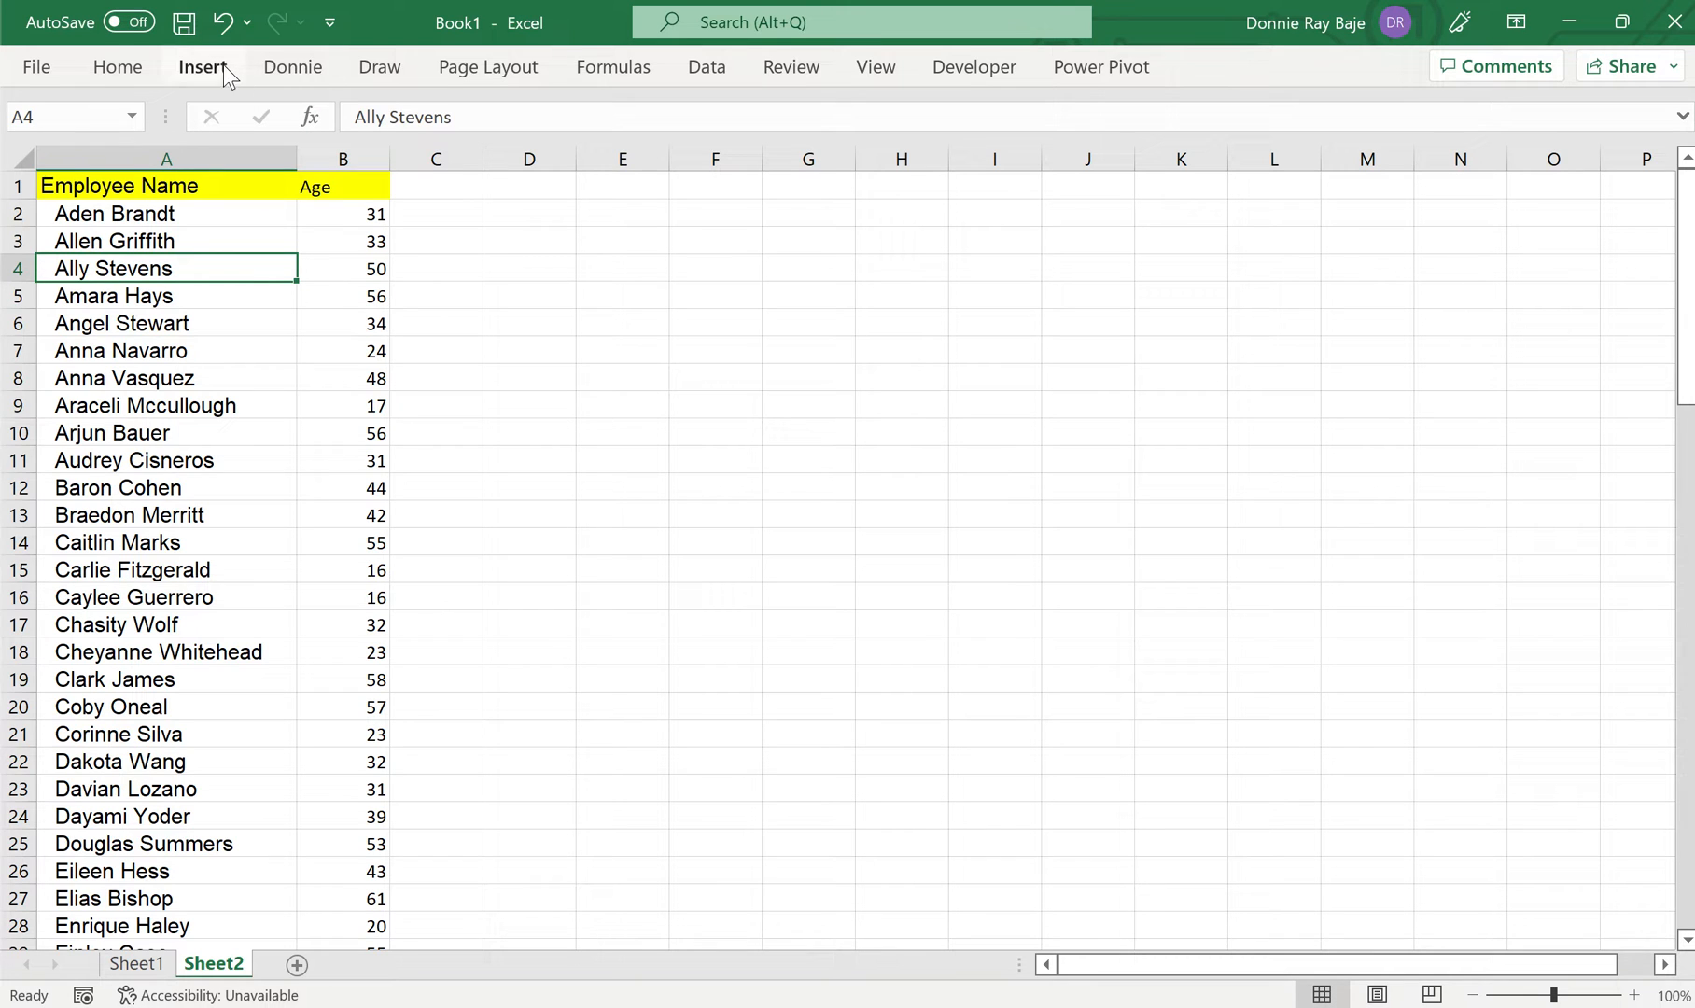
pyautogui.click(203, 65)
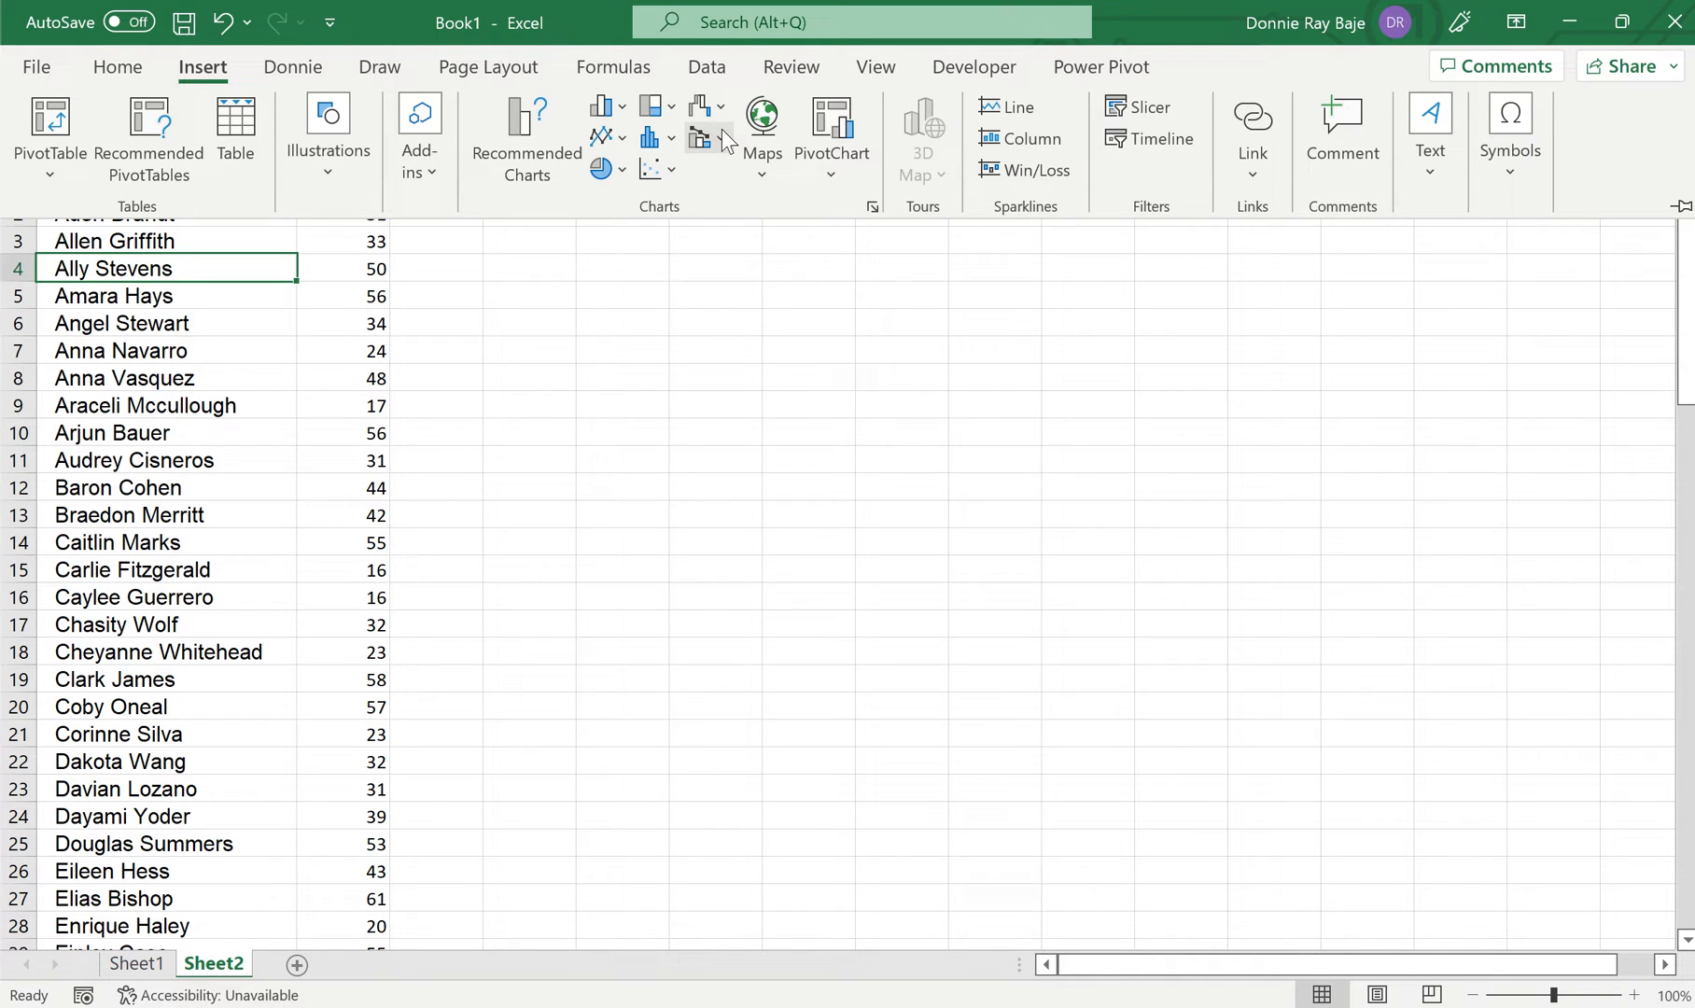
pyautogui.moveTo(652, 138)
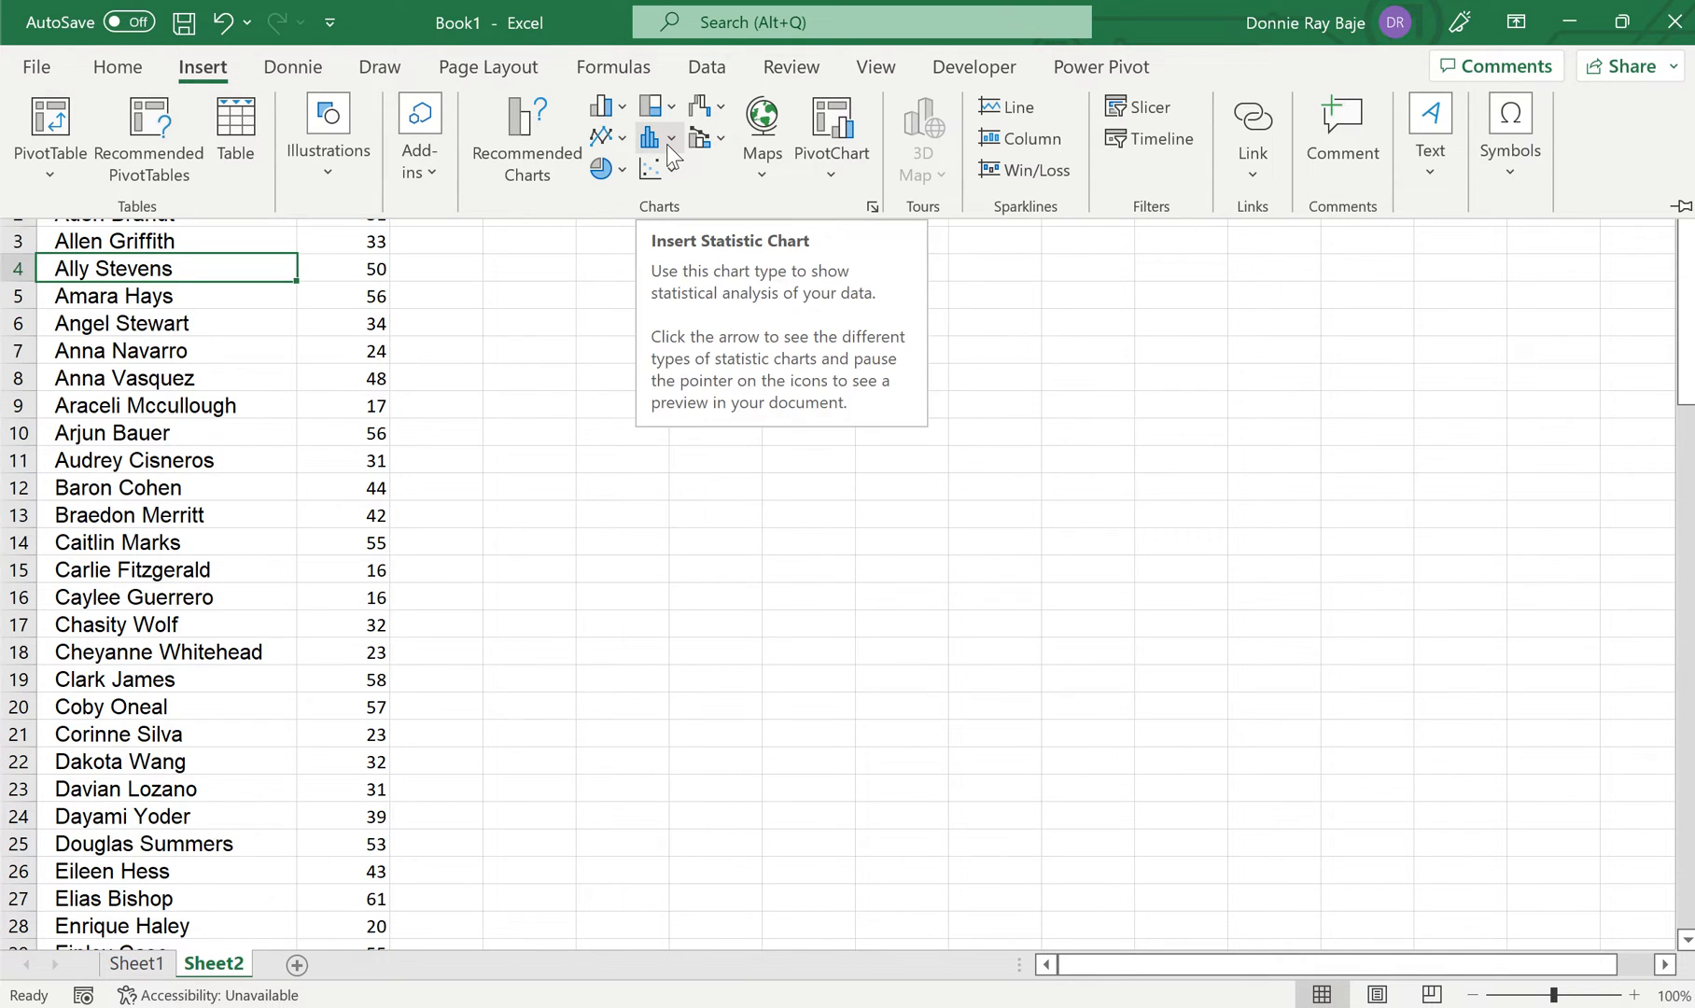
pyautogui.click(654, 138)
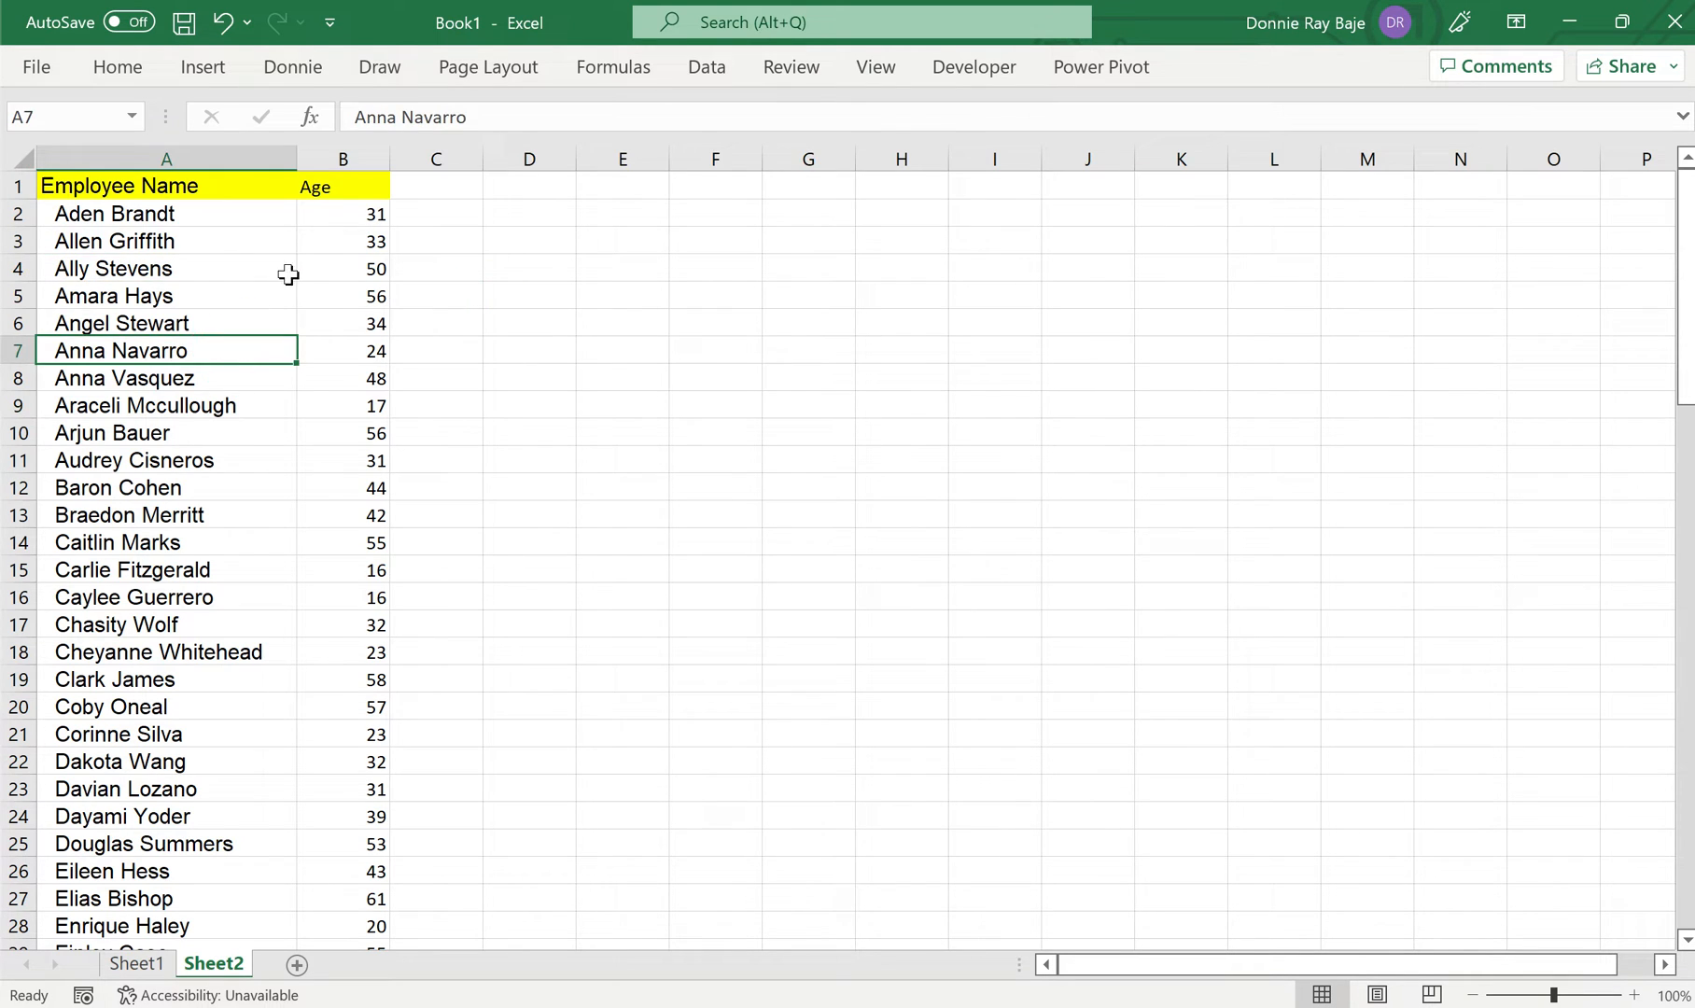
# - Insert a Histogram of the employee ages via Insert Statistic Chart
pyautogui.click(122, 323)
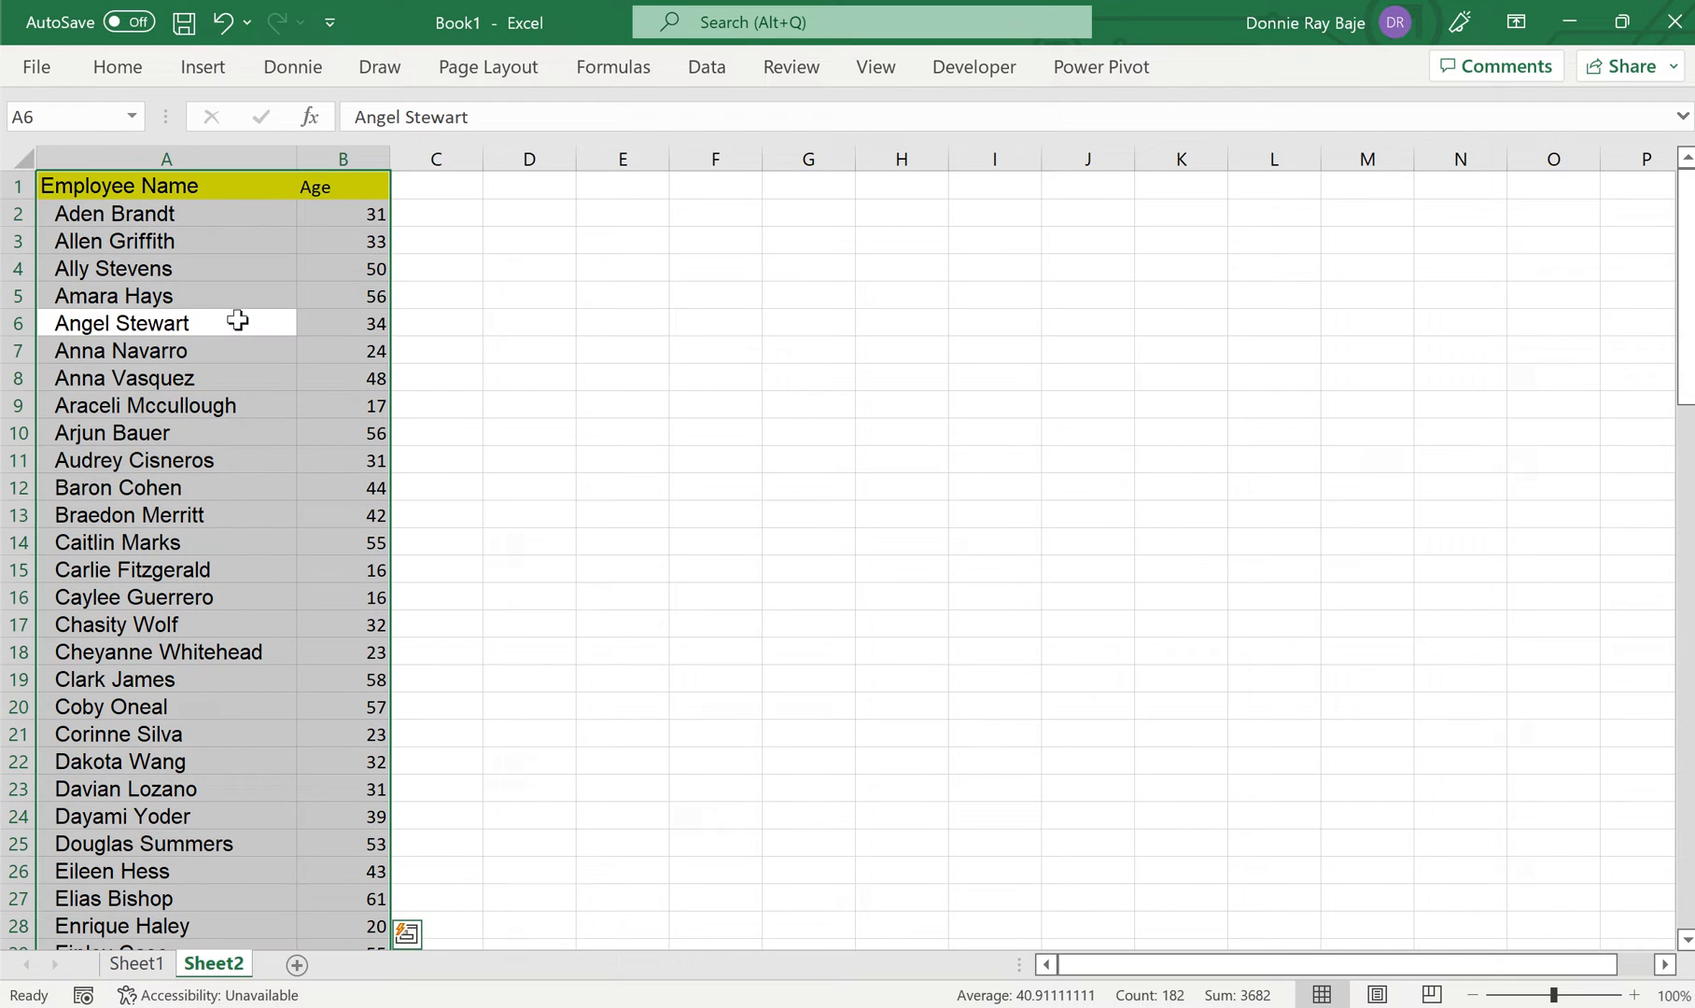
pyautogui.moveTo(215, 287)
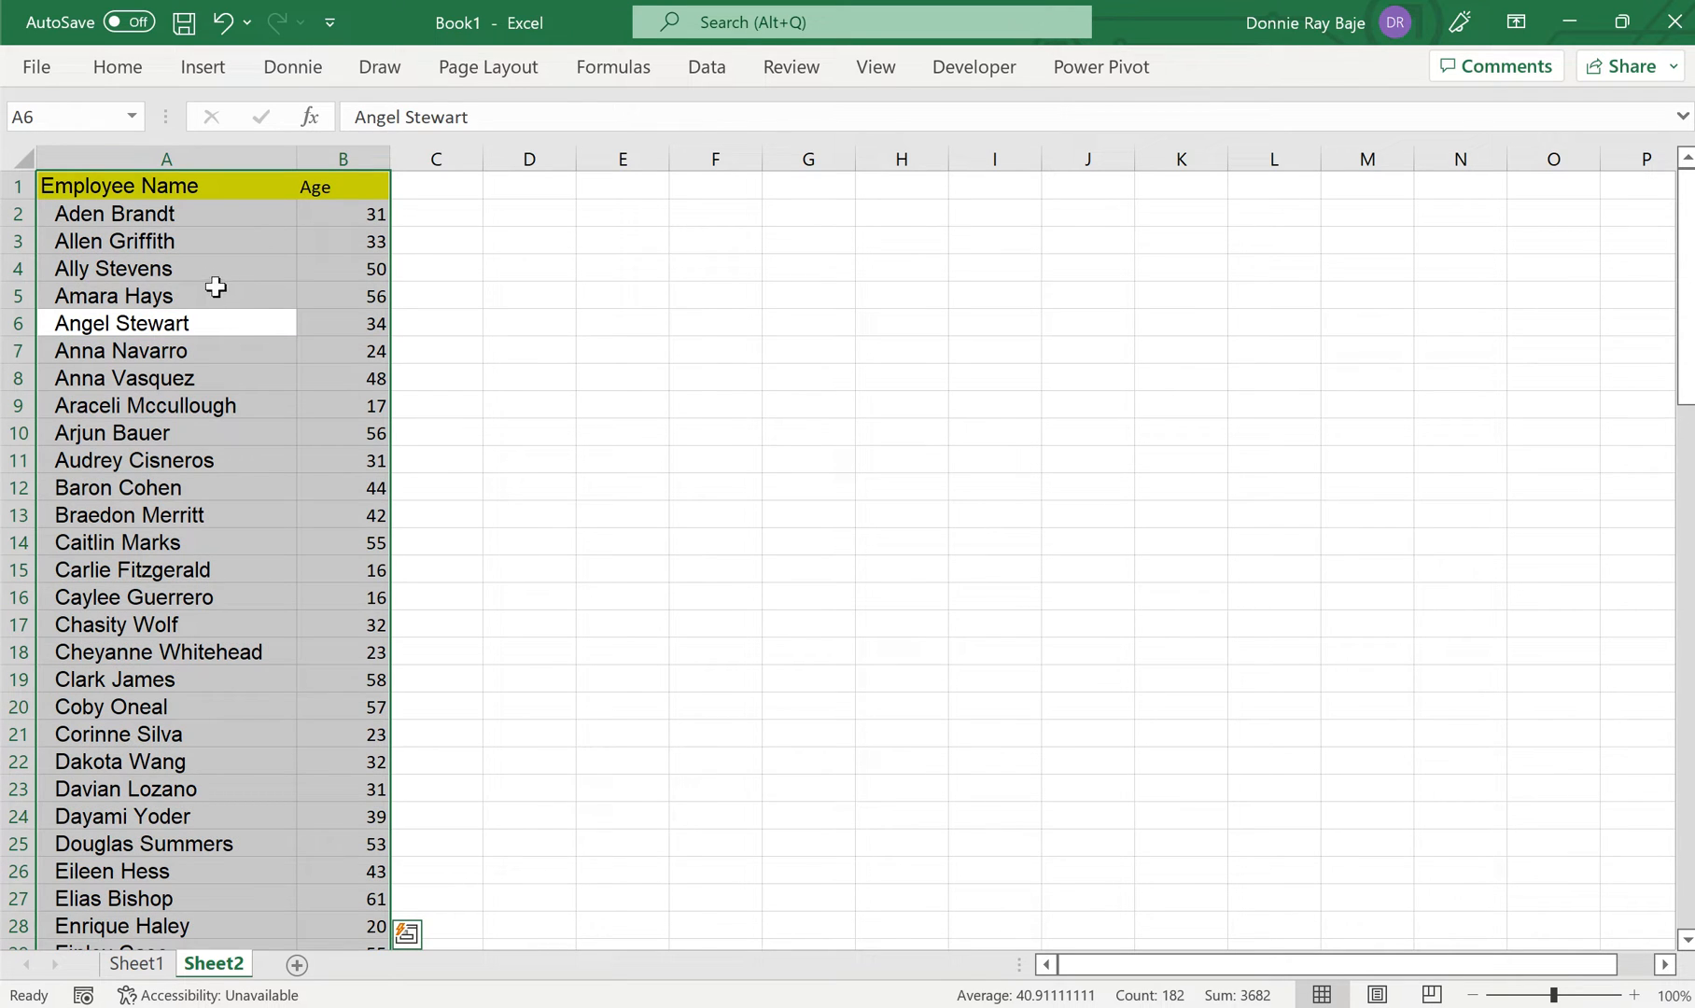
pyautogui.click(202, 66)
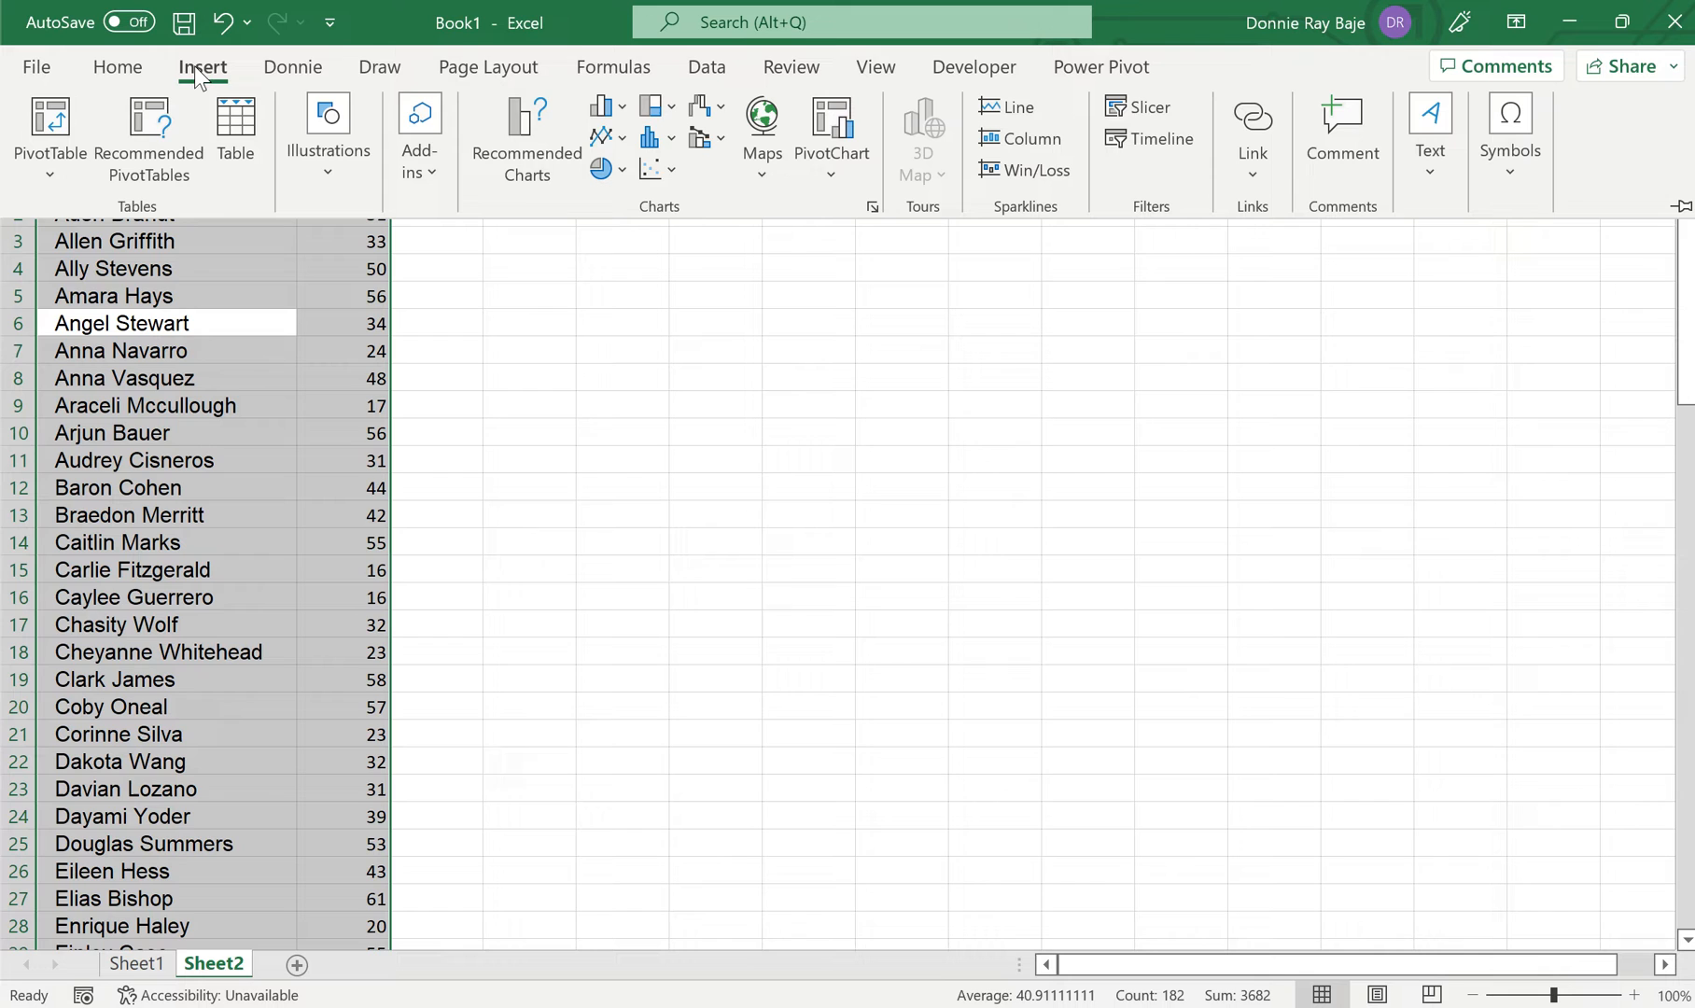
pyautogui.click(652, 138)
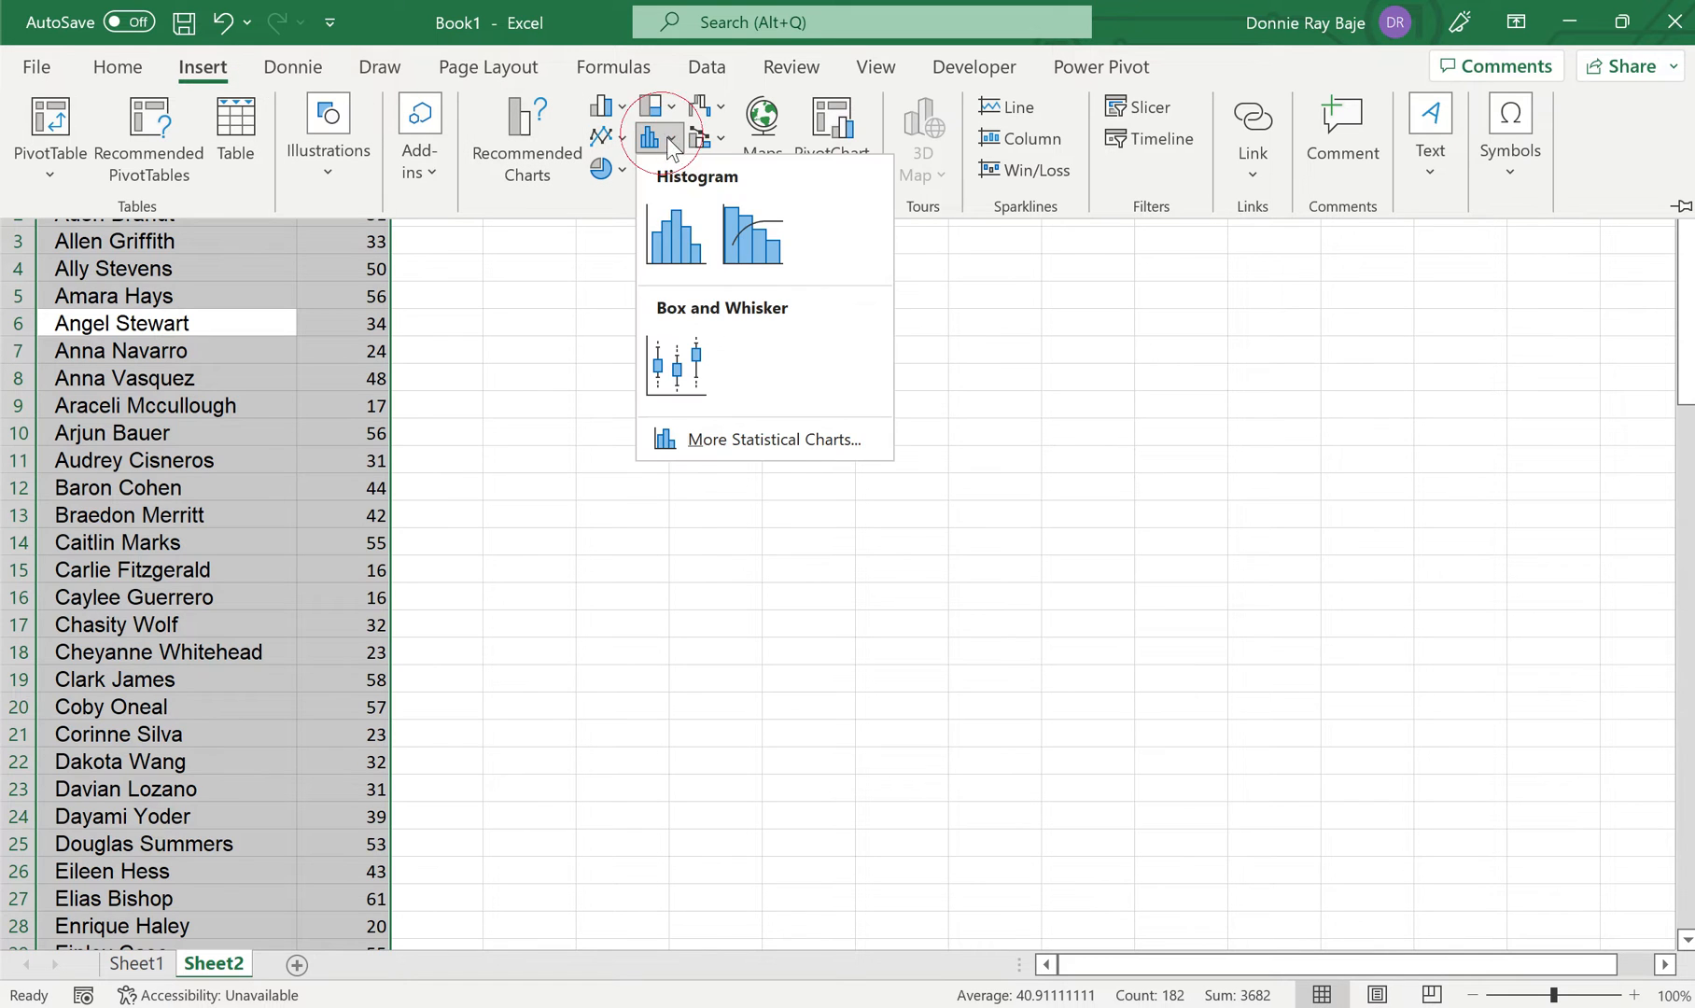
pyautogui.click(676, 235)
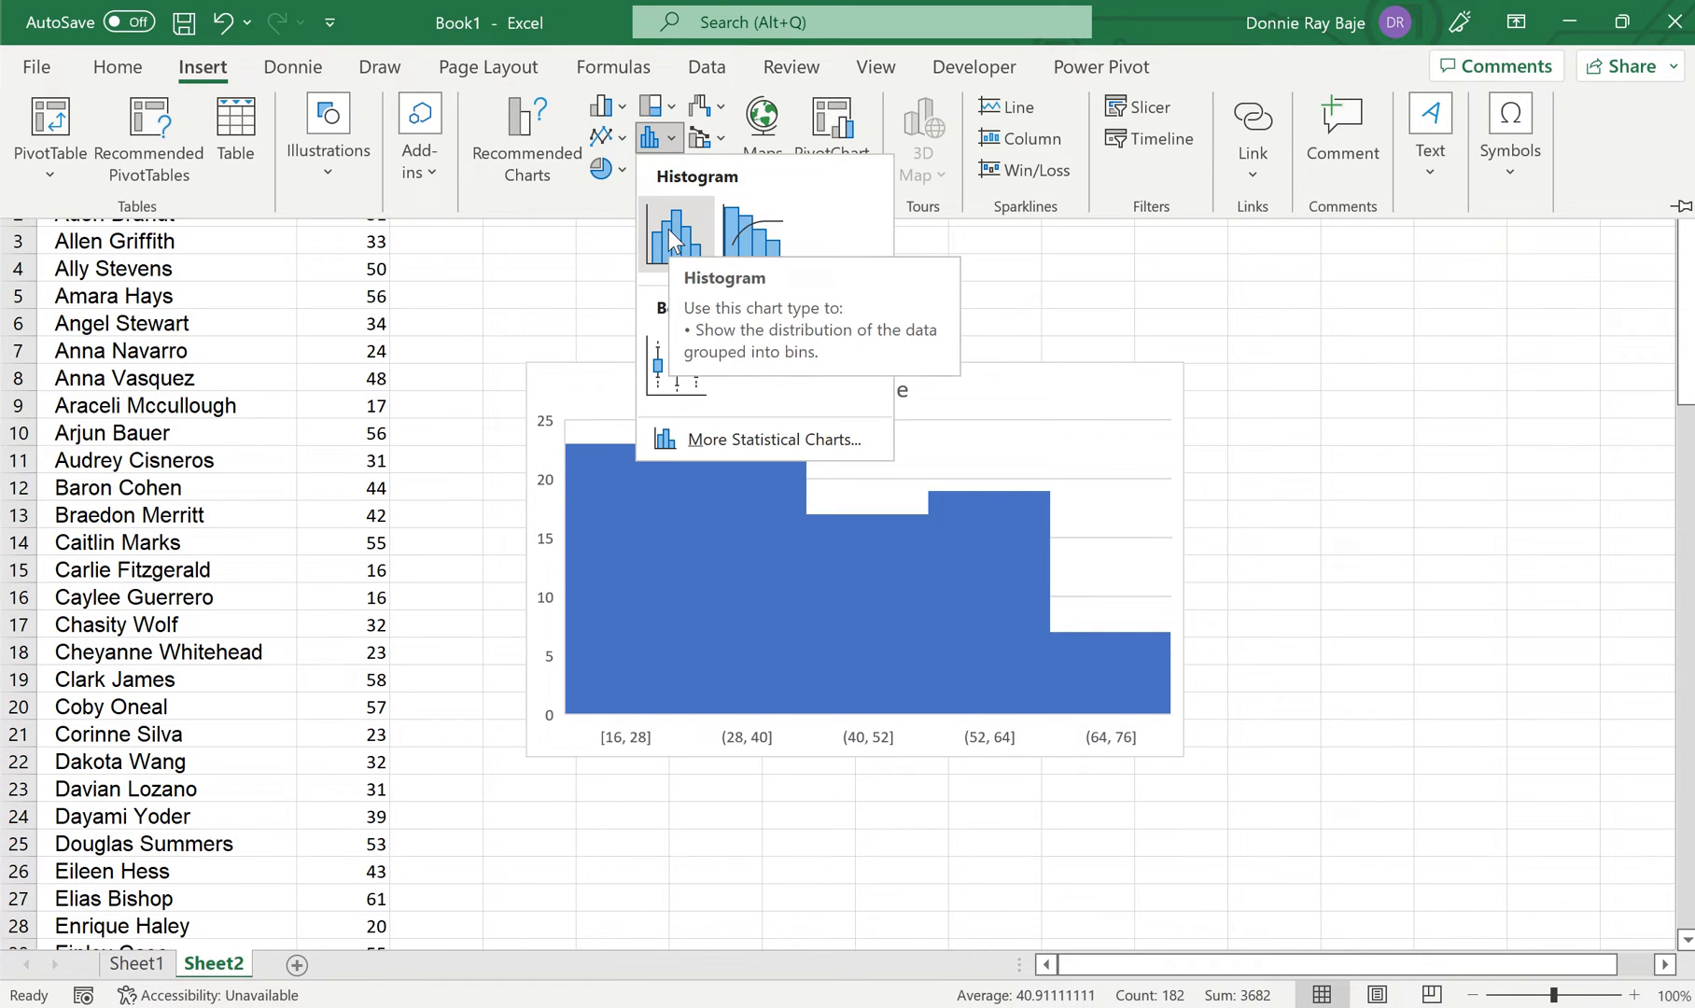
pyautogui.click(674, 232)
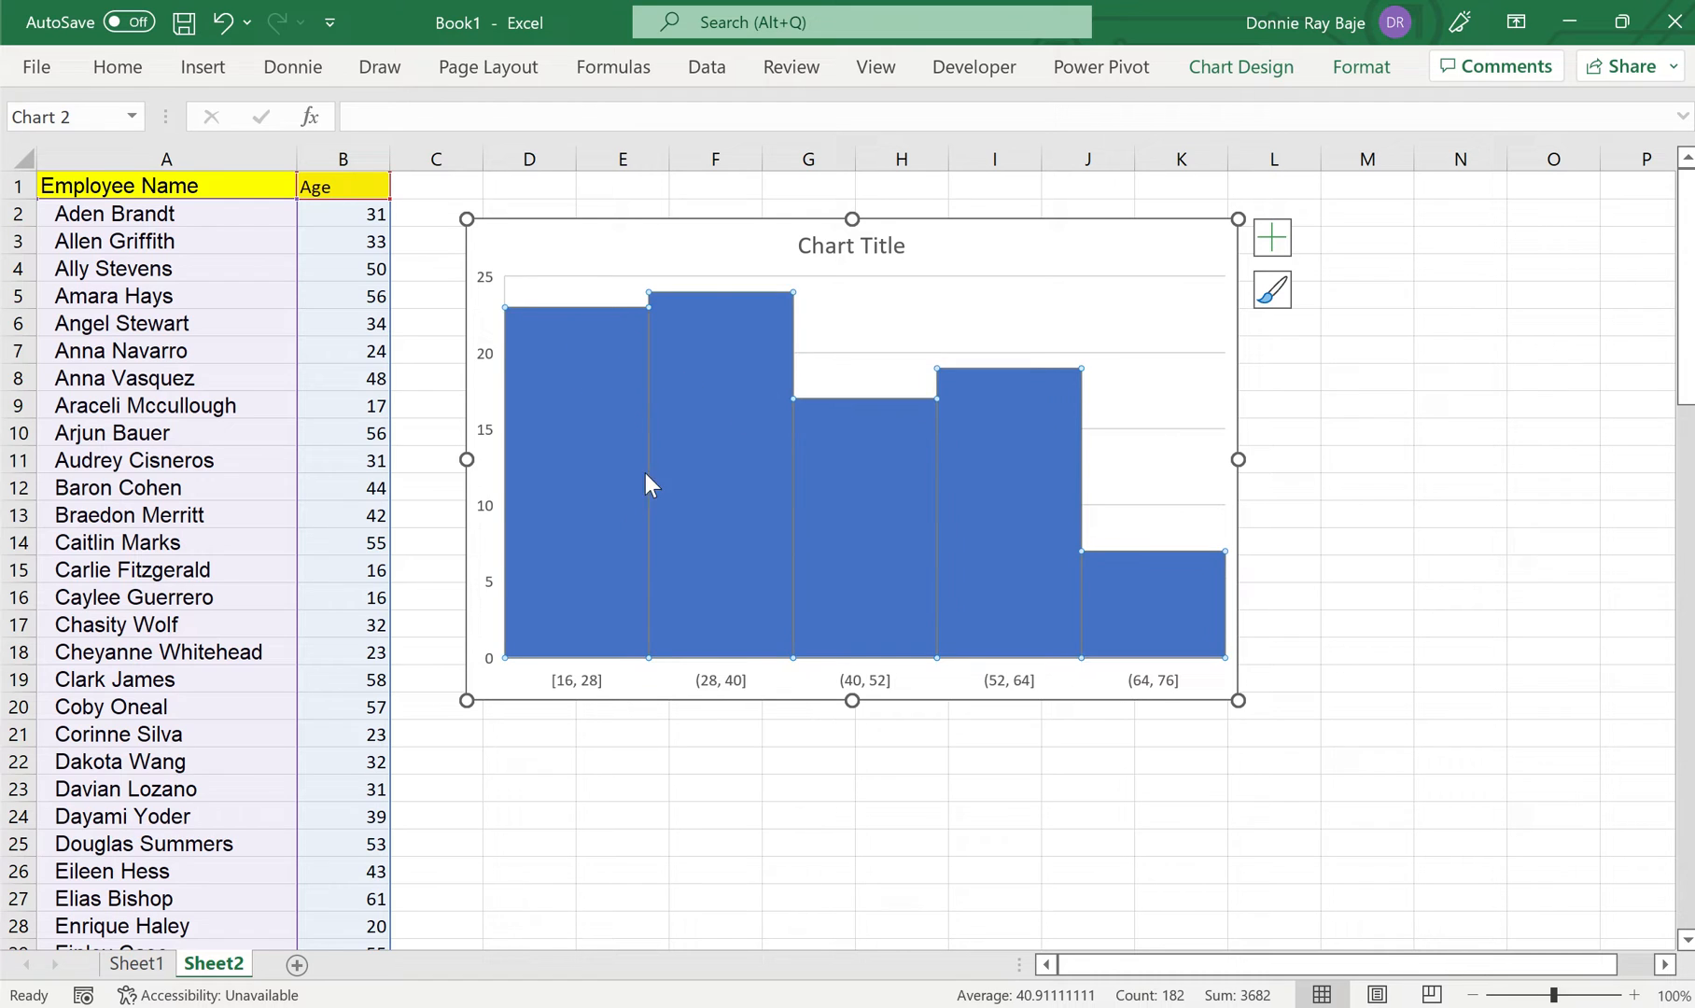
pyautogui.moveTo(579, 661)
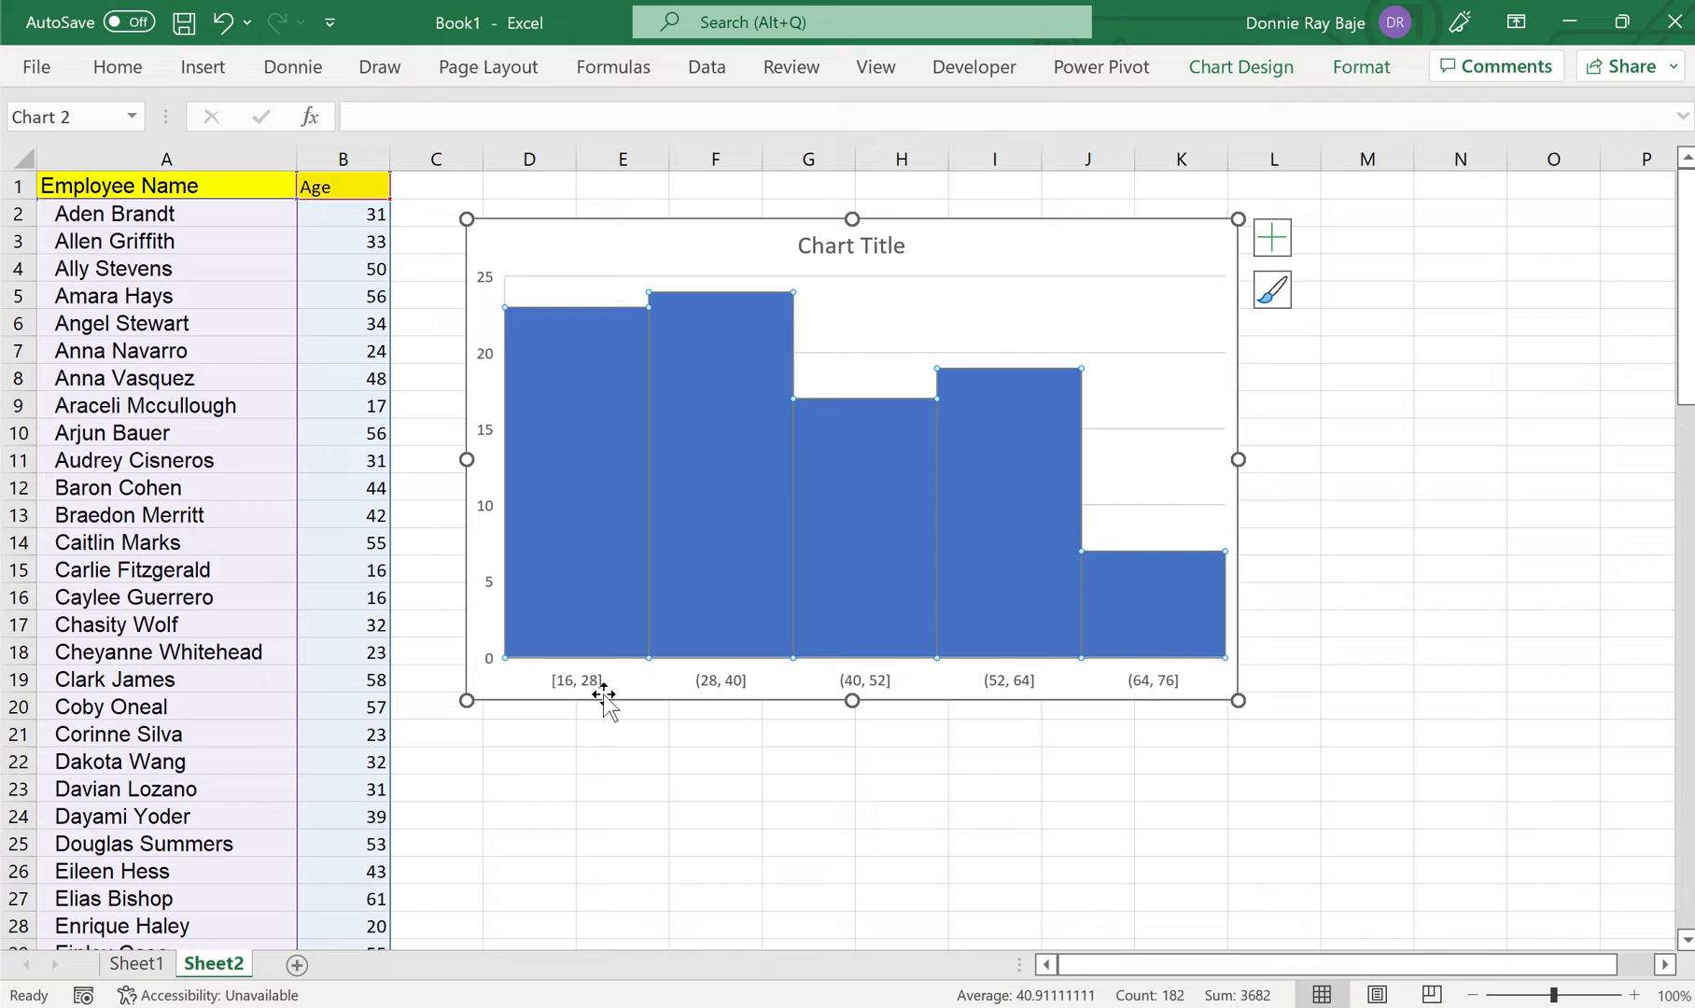
pyautogui.moveTo(657, 707)
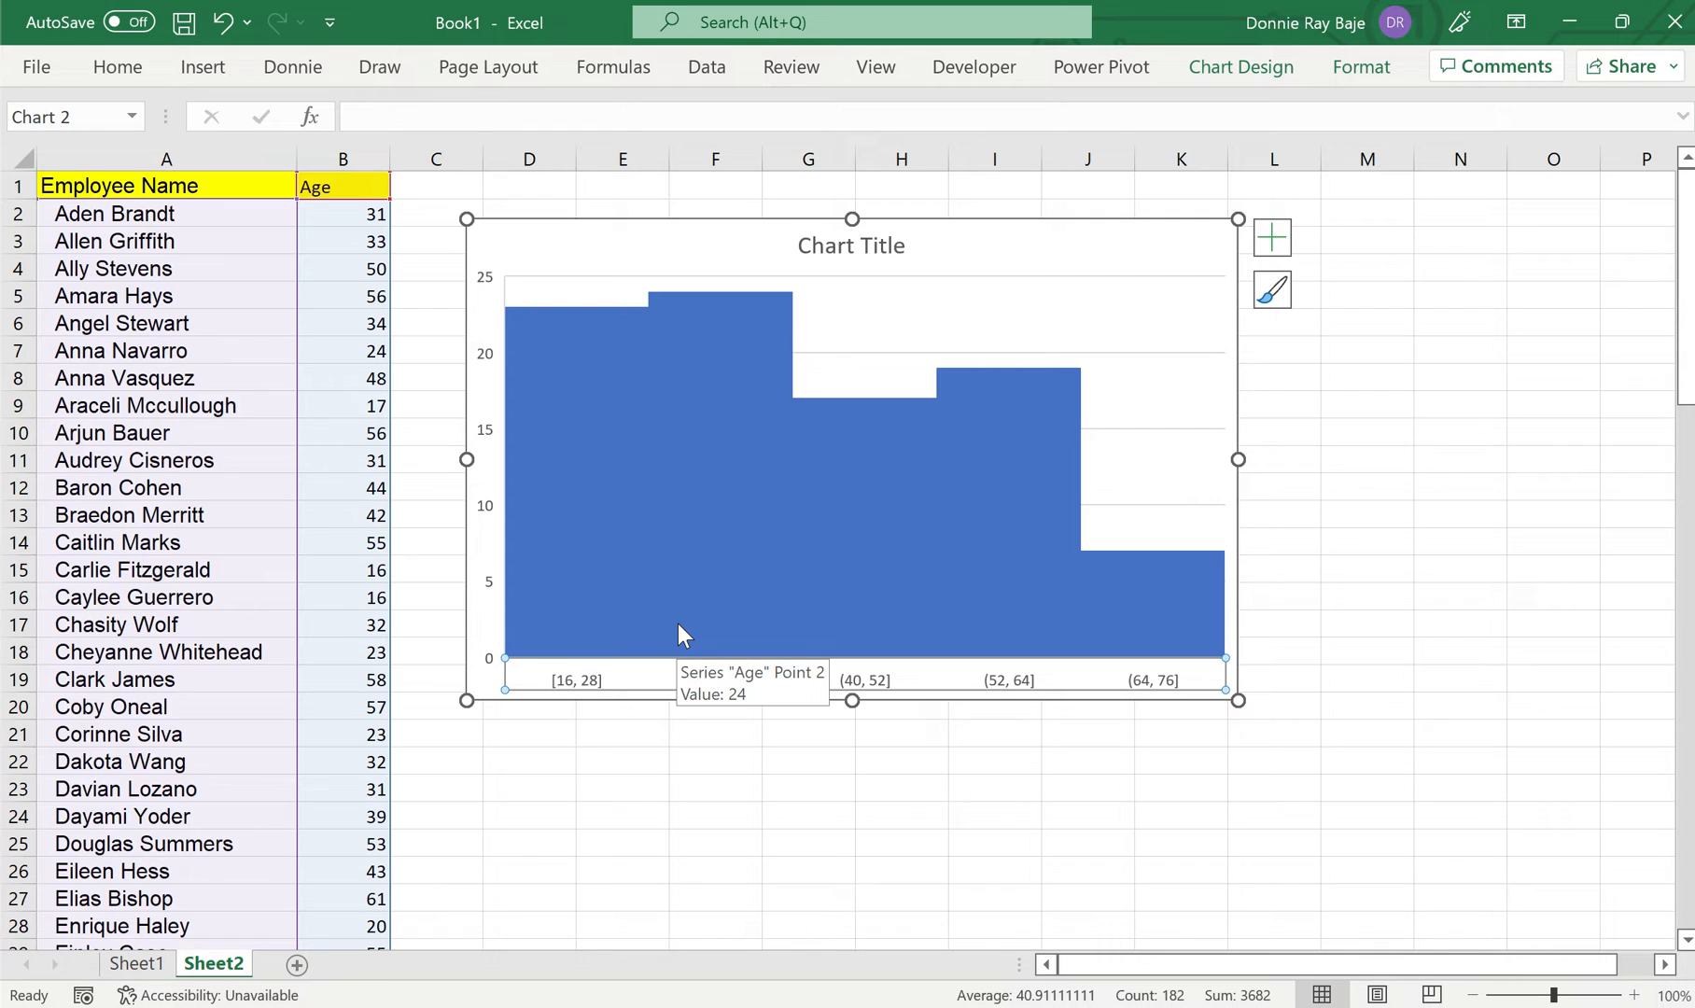
pyautogui.moveTo(857, 499)
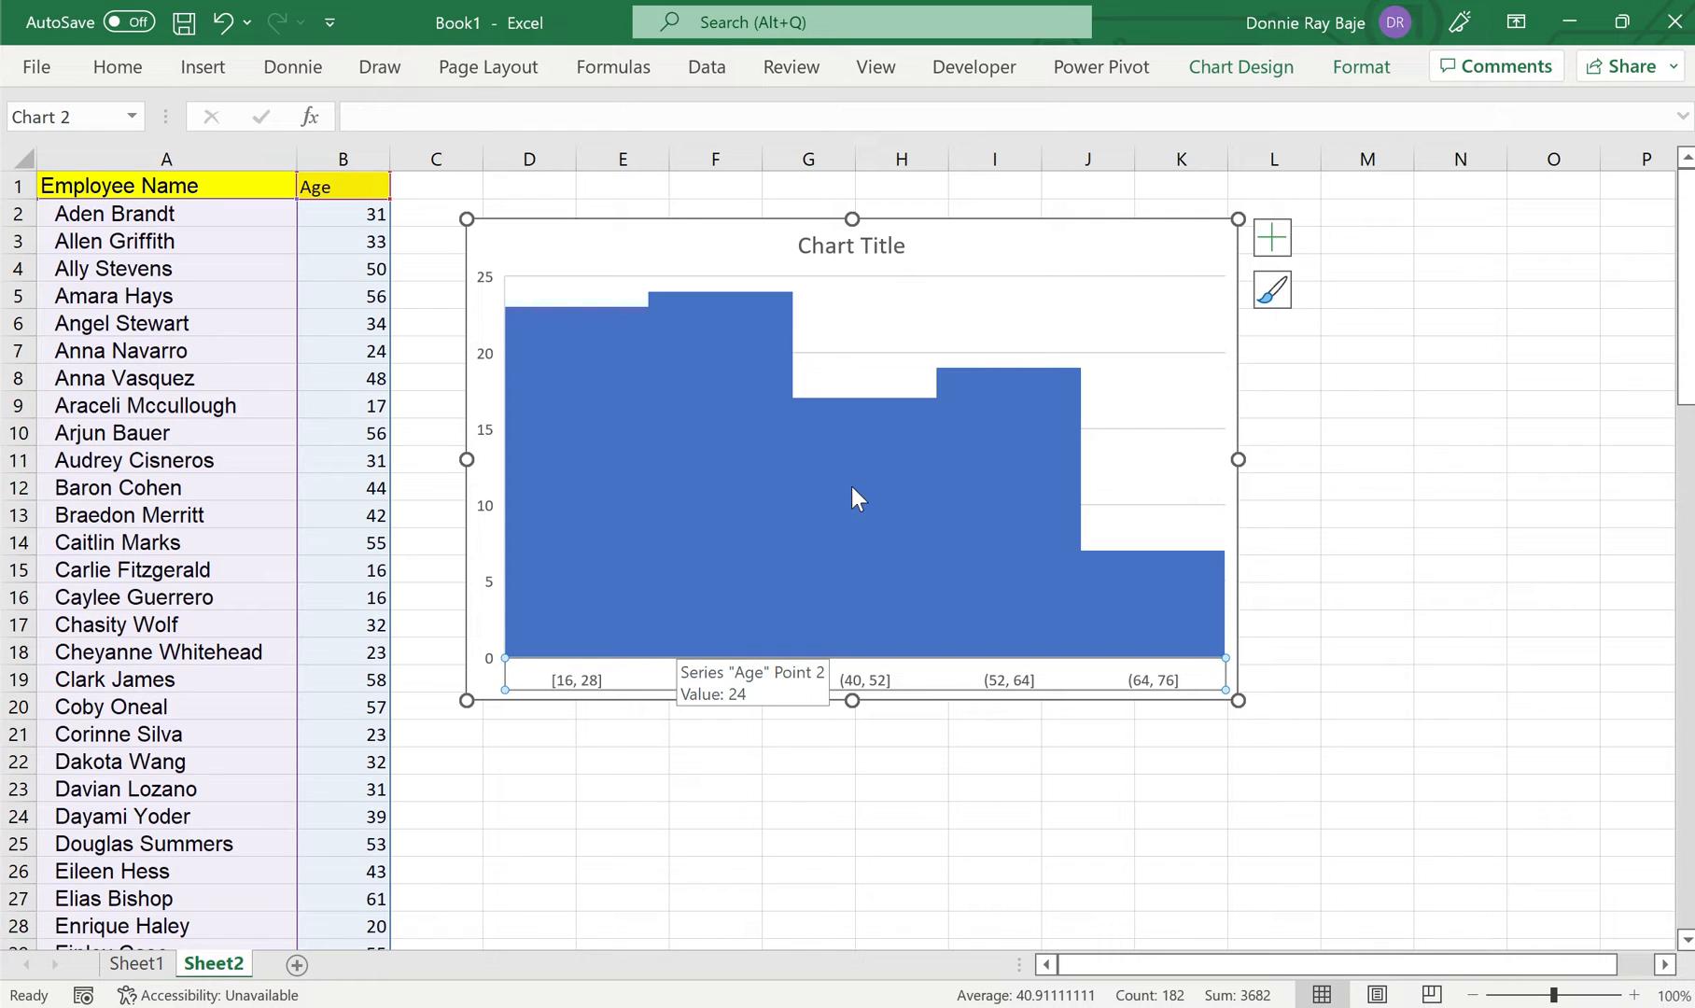
pyautogui.moveTo(1044, 358)
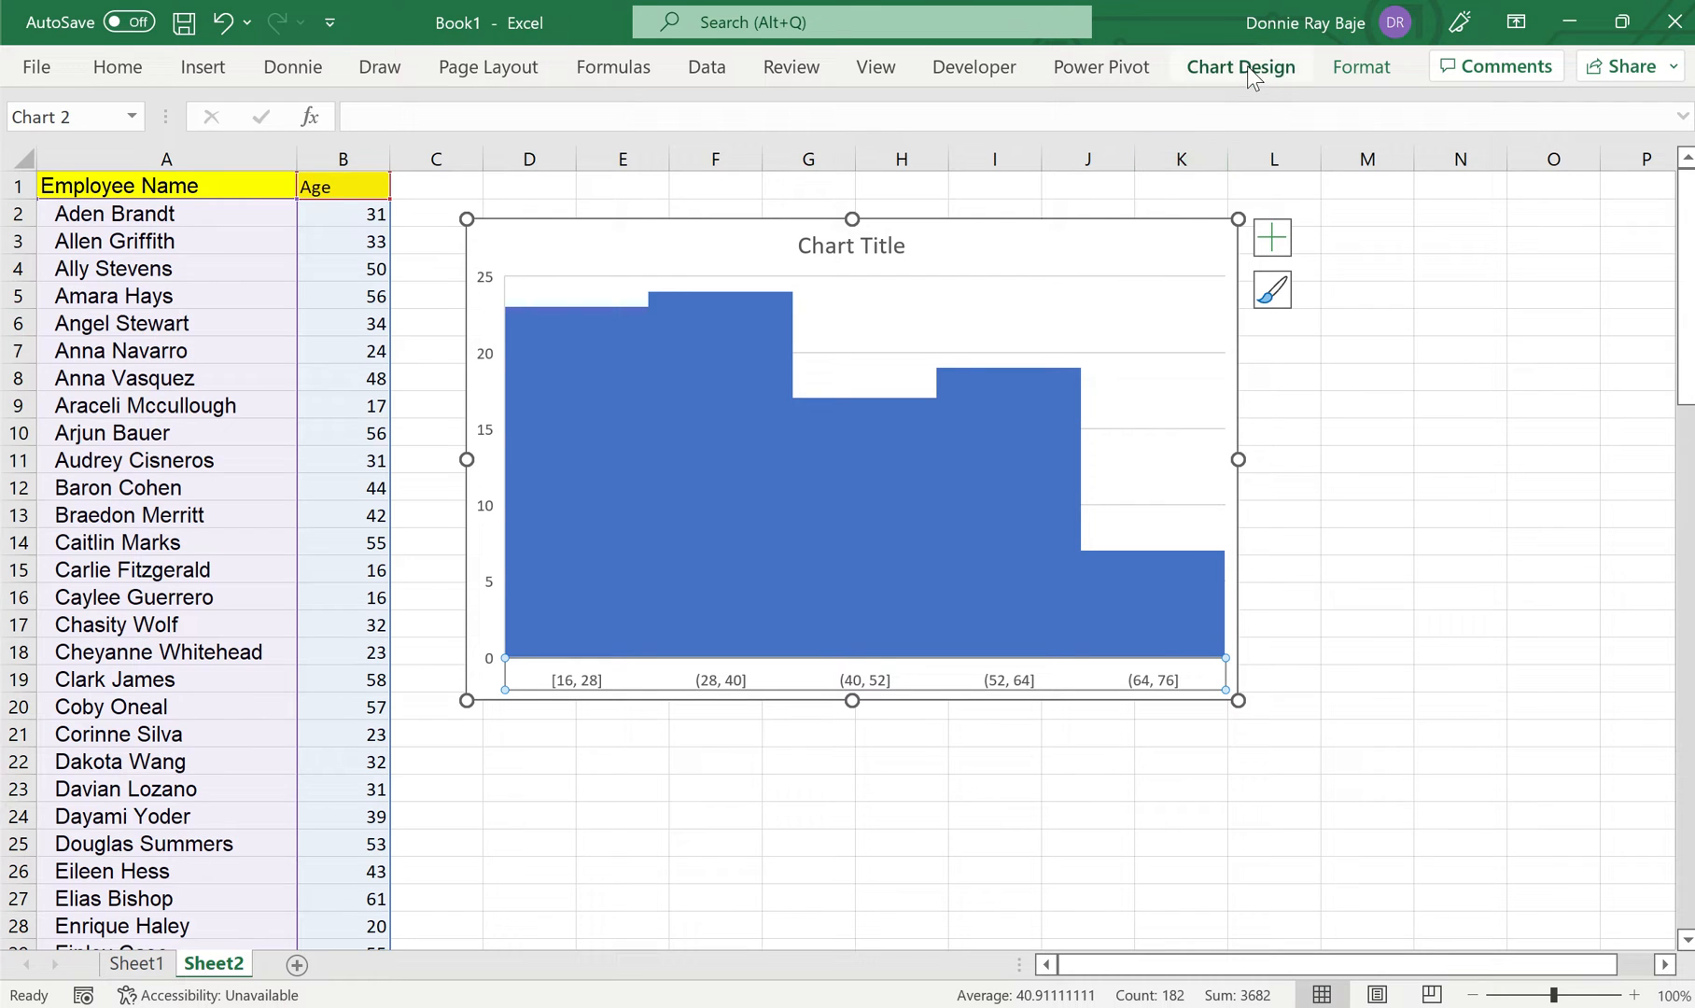
pyautogui.click(1240, 66)
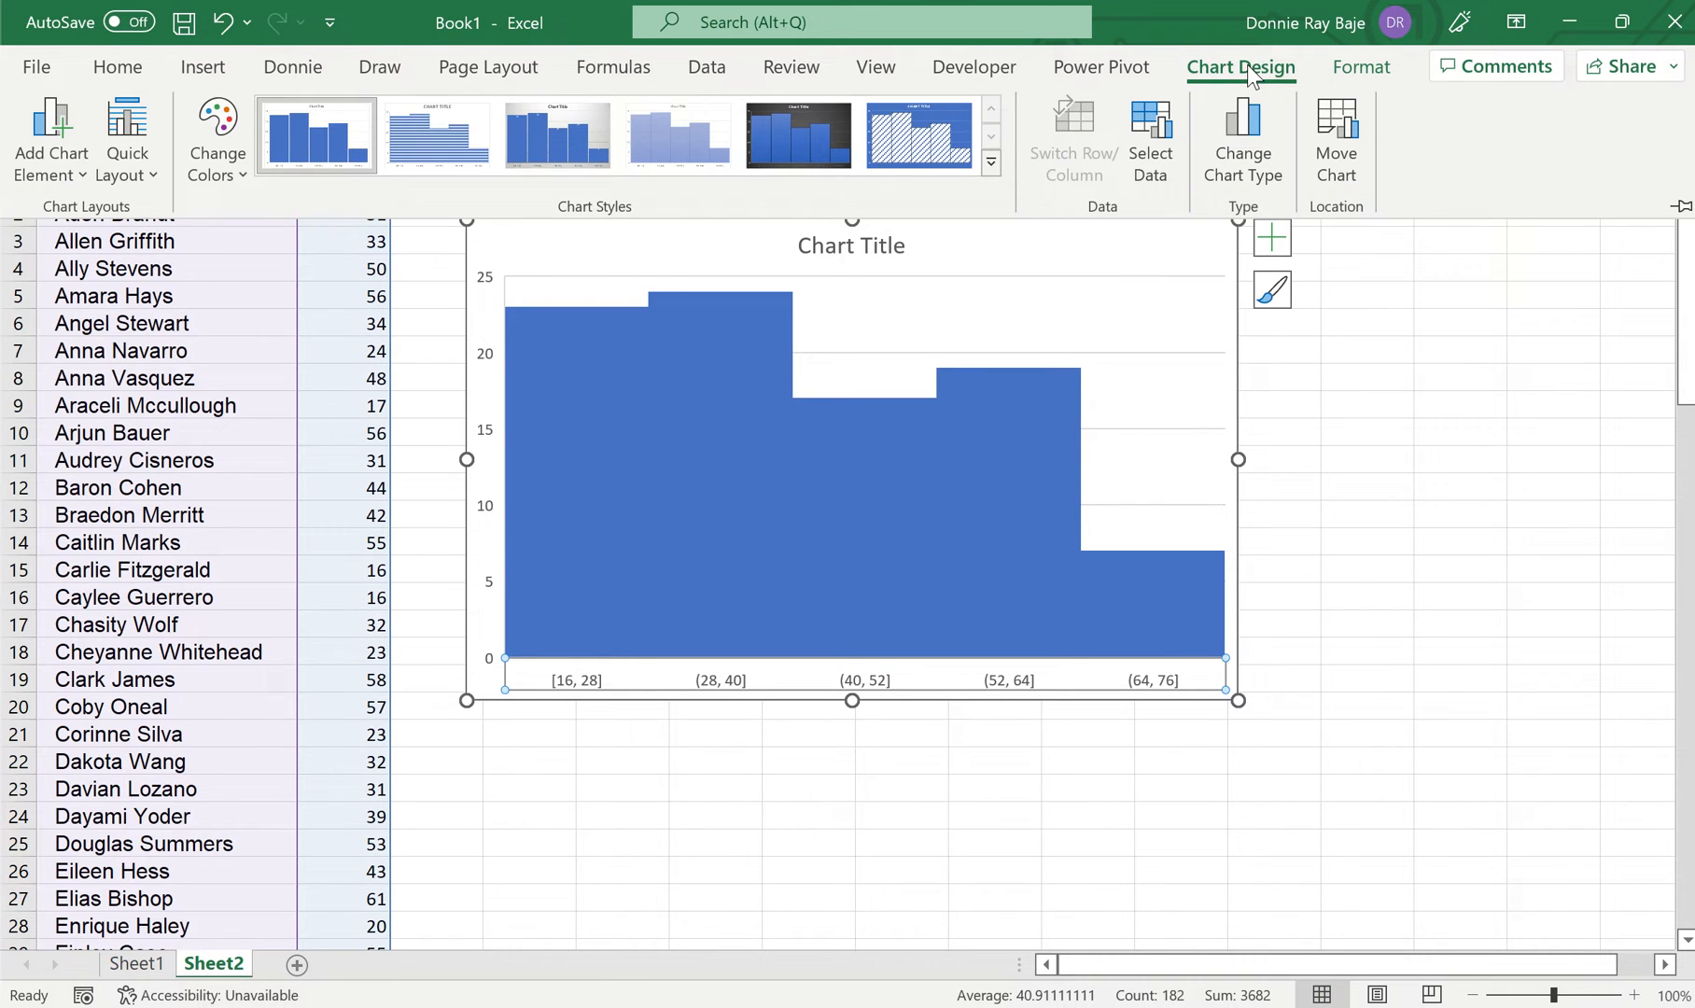
pyautogui.click(216, 140)
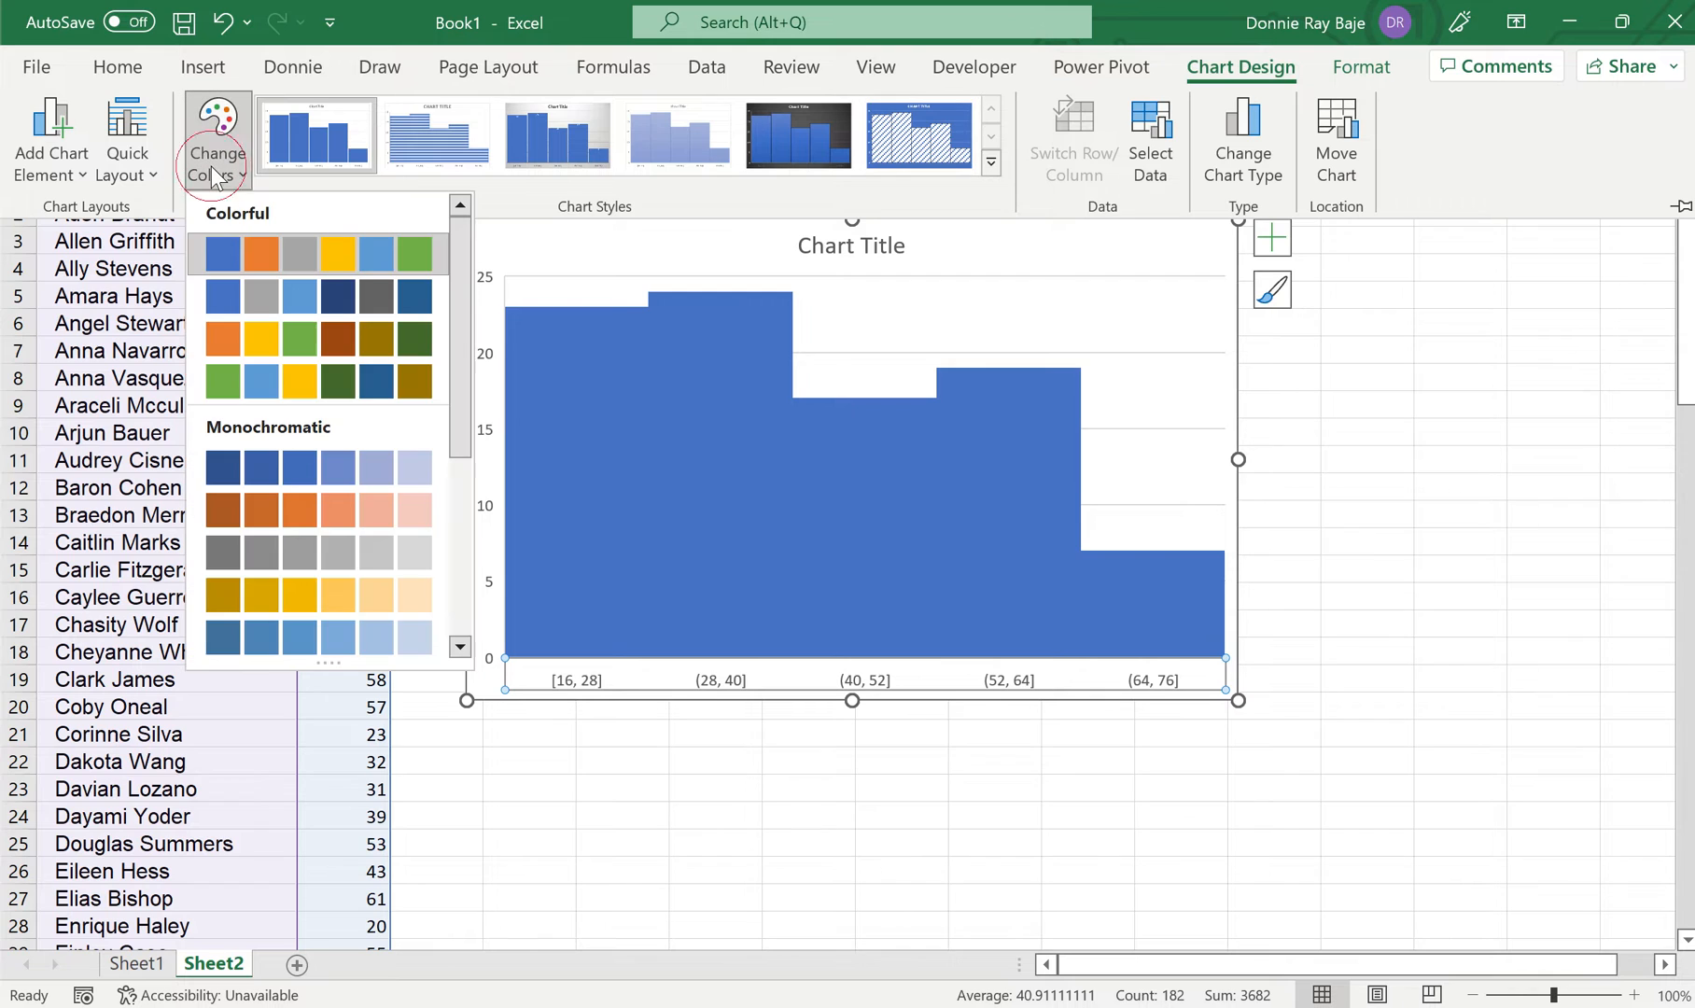
pyautogui.moveTo(299, 297)
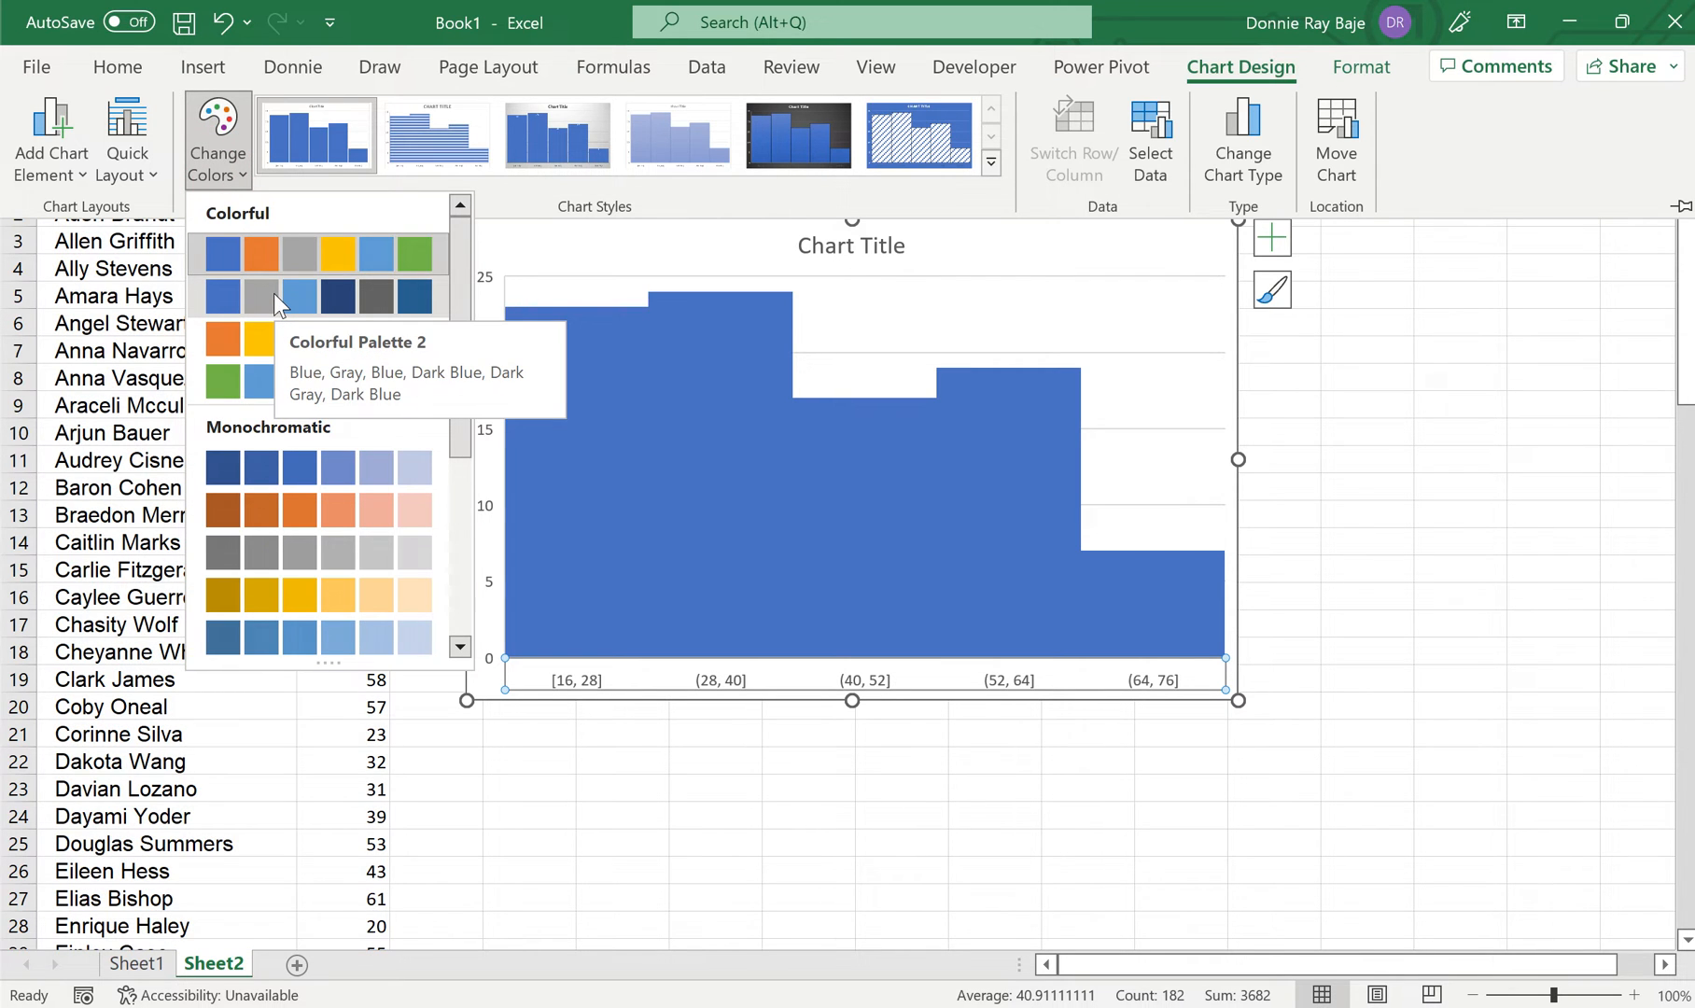
pyautogui.moveTo(299, 299)
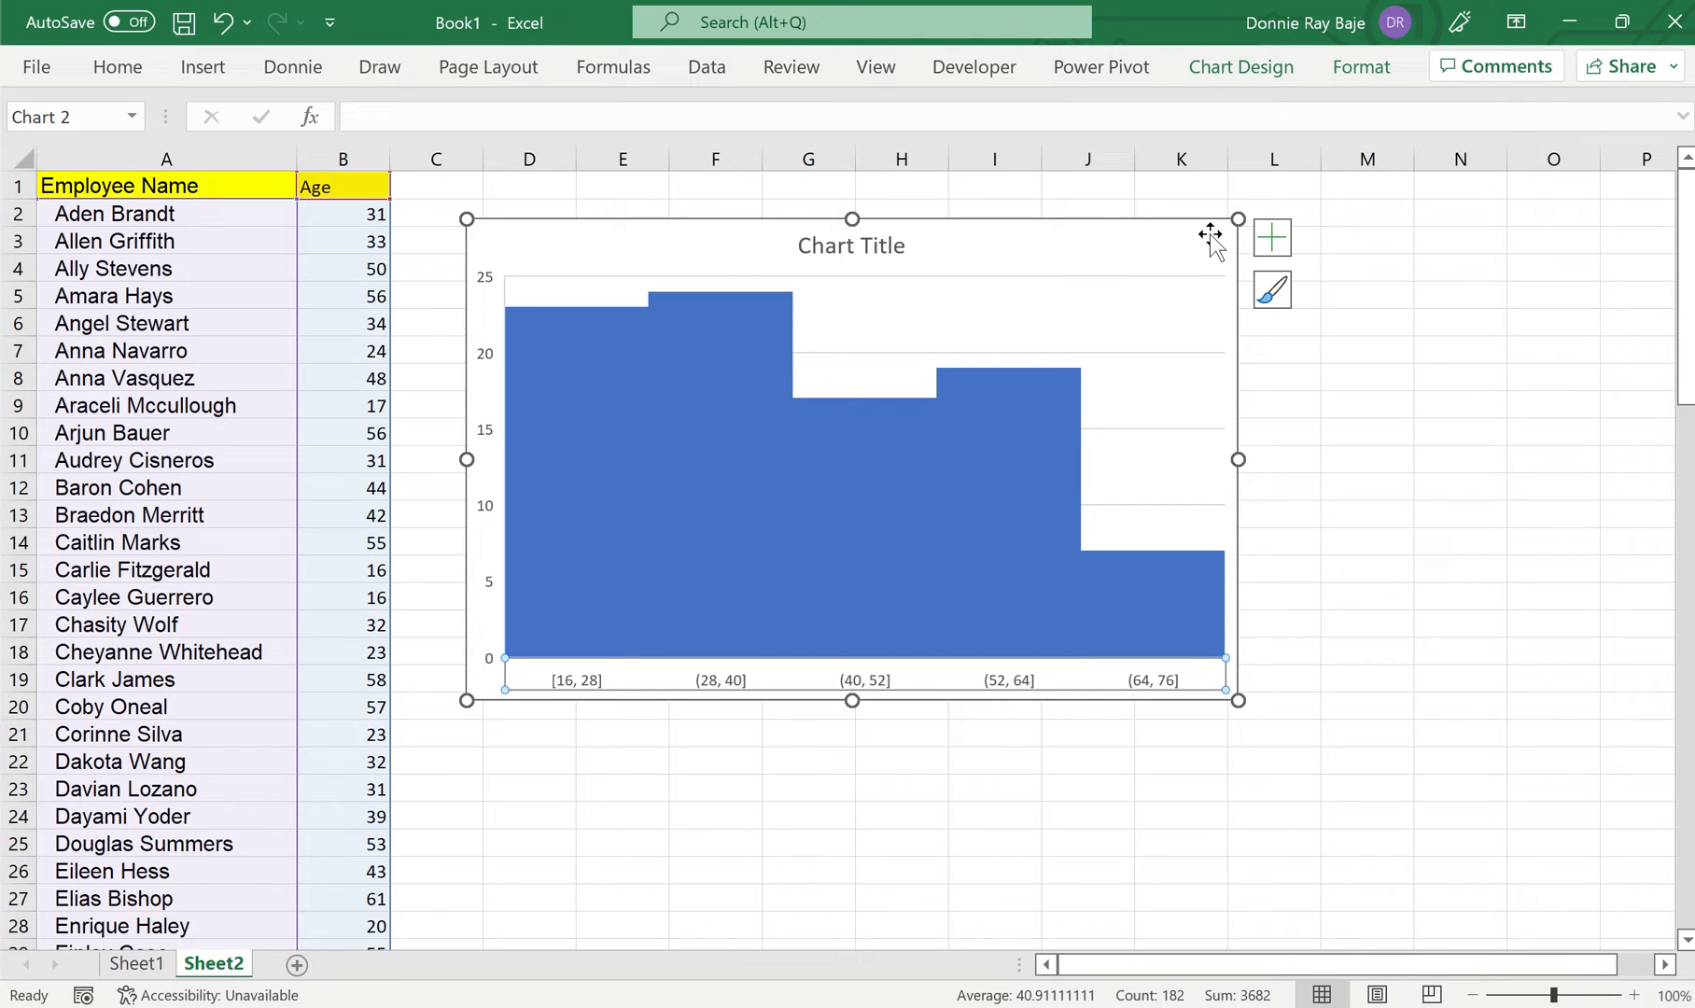
pyautogui.click(1241, 67)
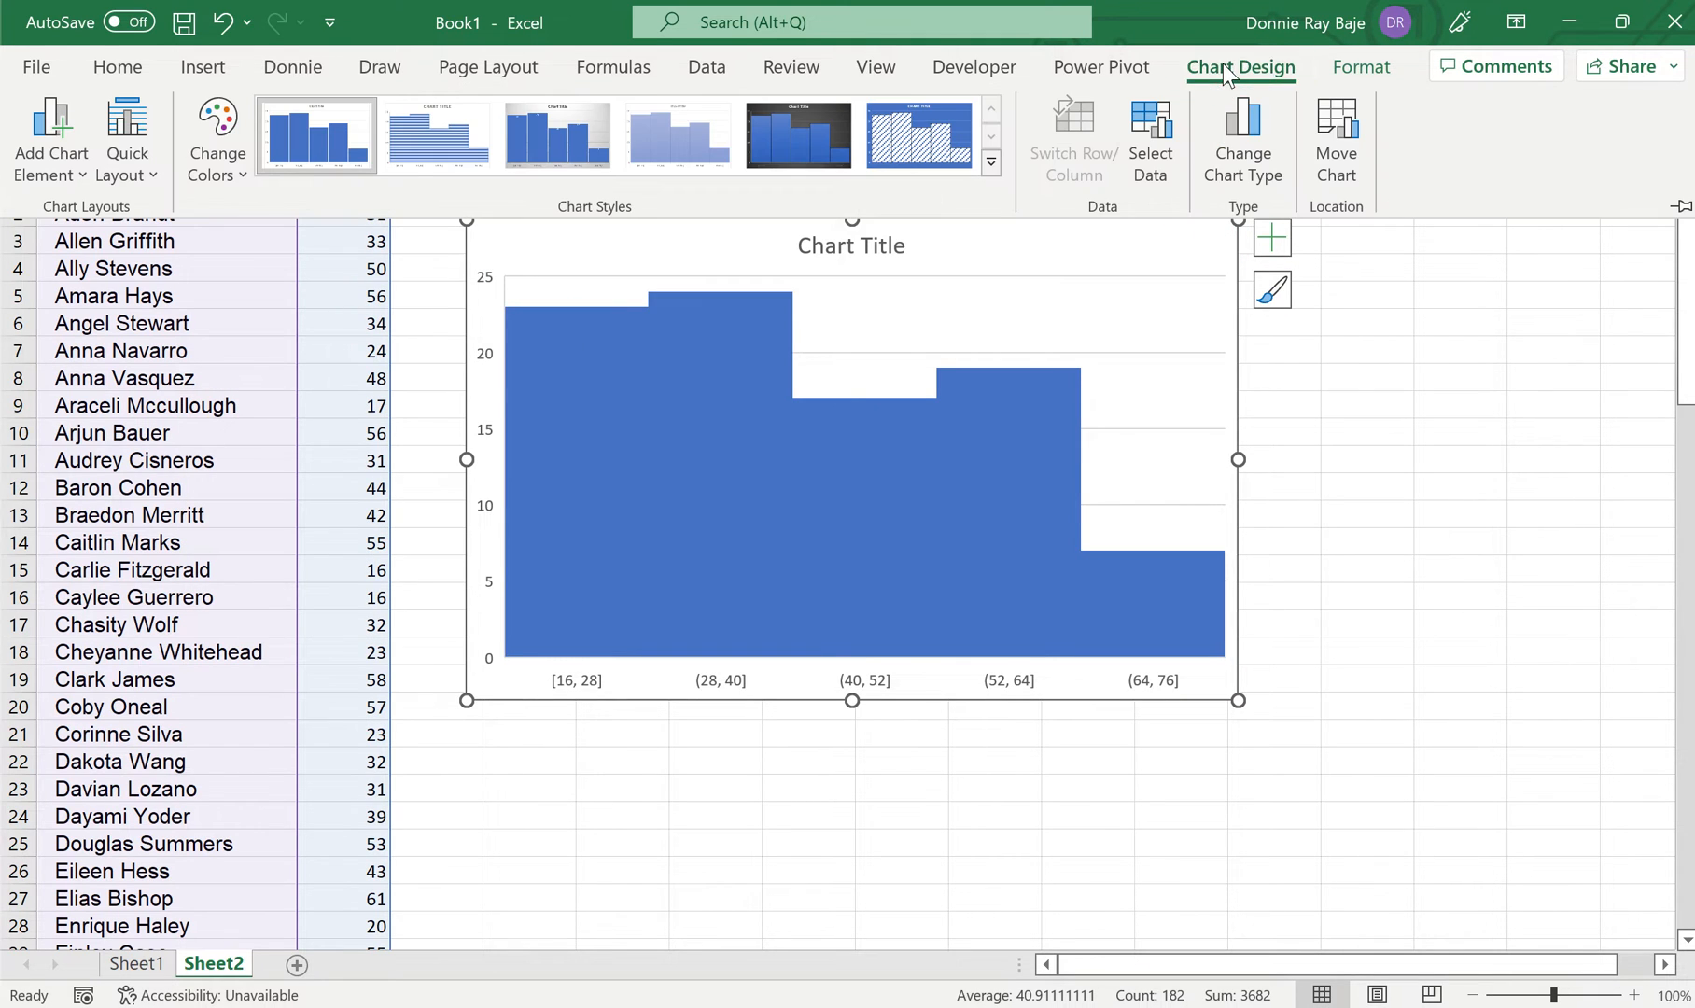
pyautogui.click(217, 138)
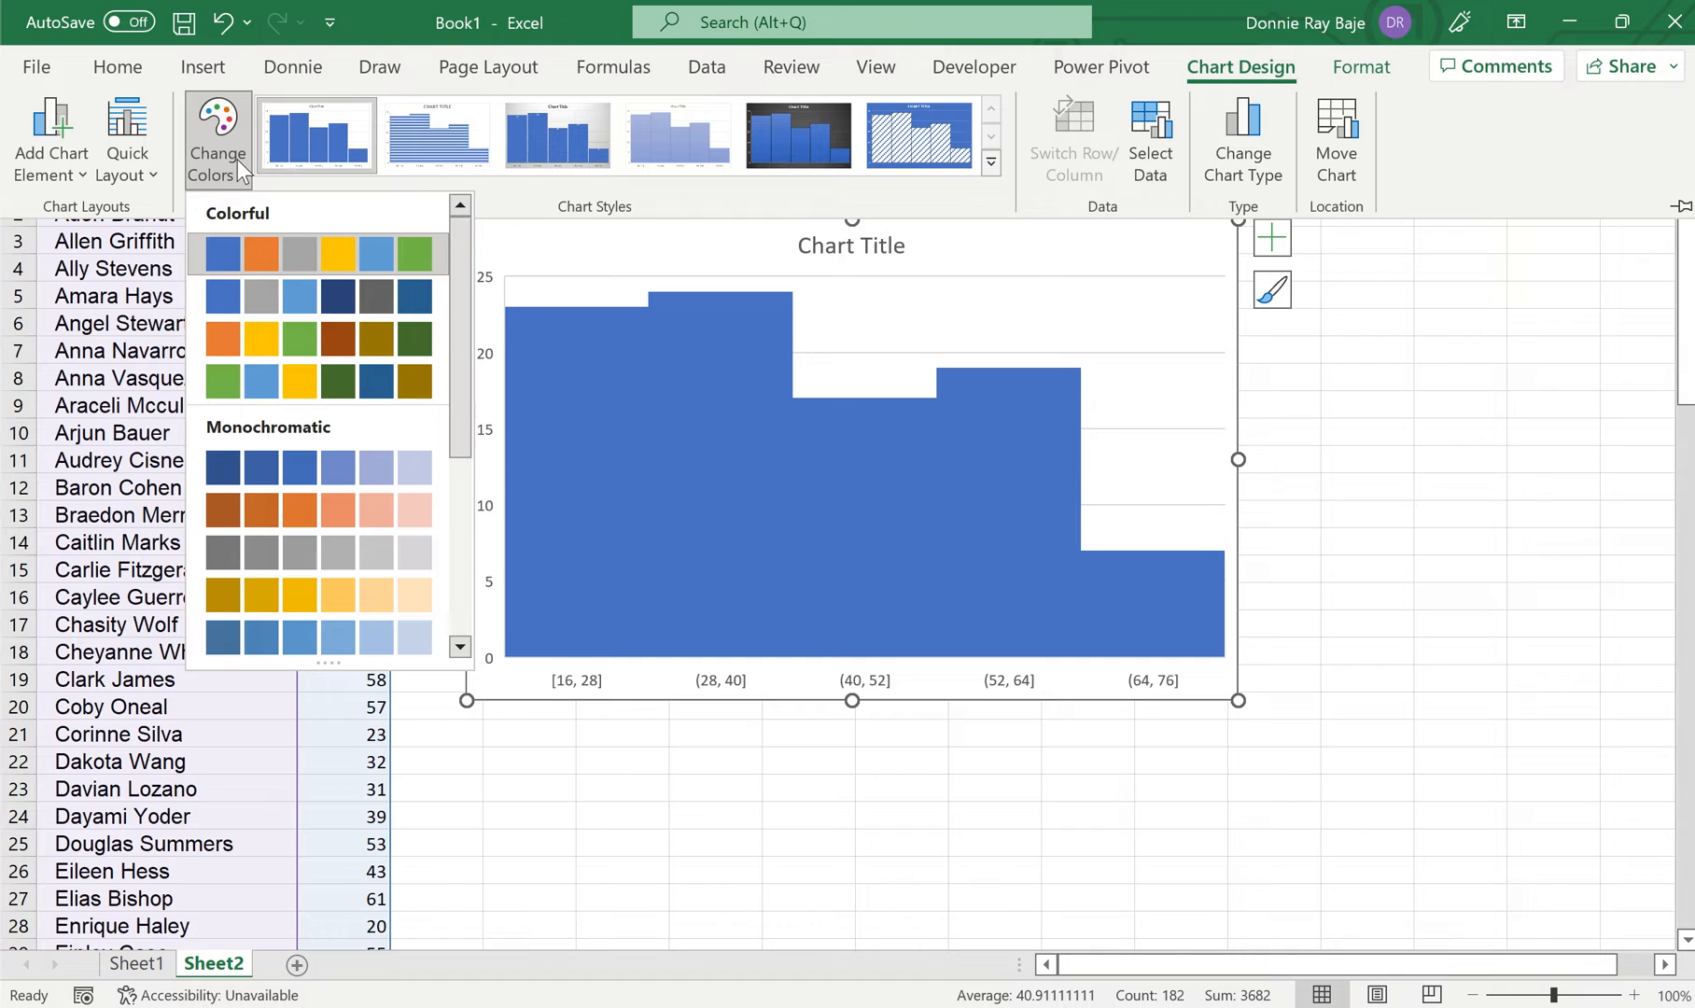
pyautogui.moveTo(941, 193)
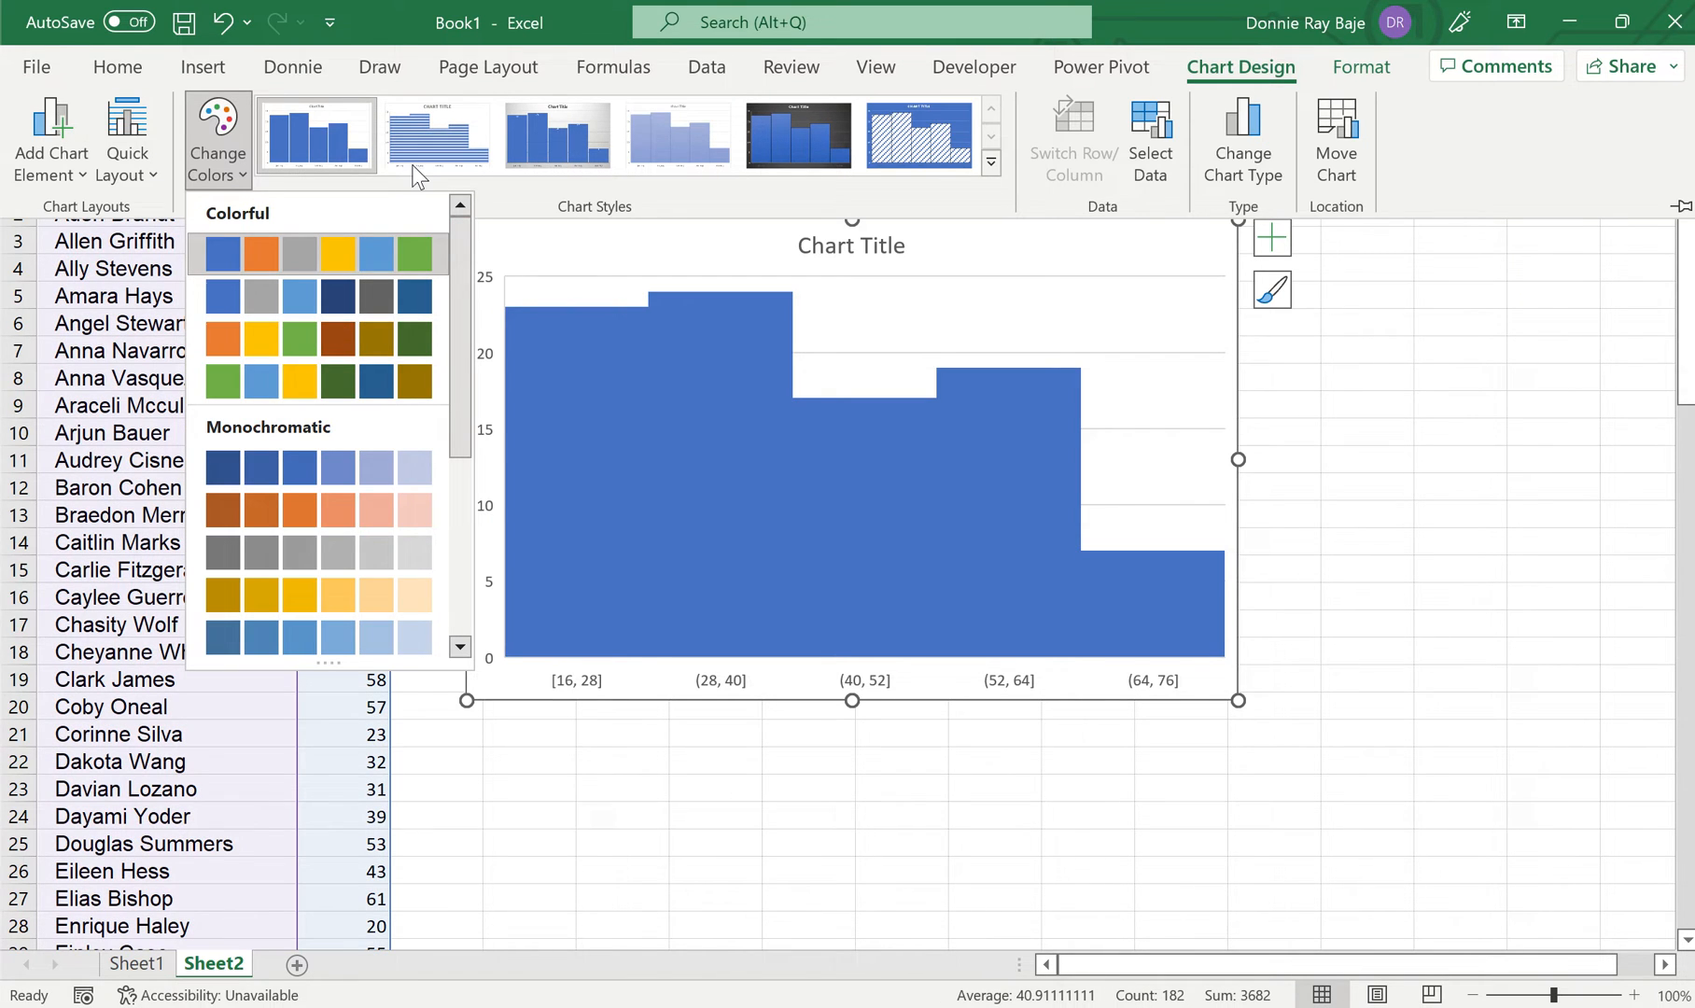
pyautogui.moveTo(351, 161)
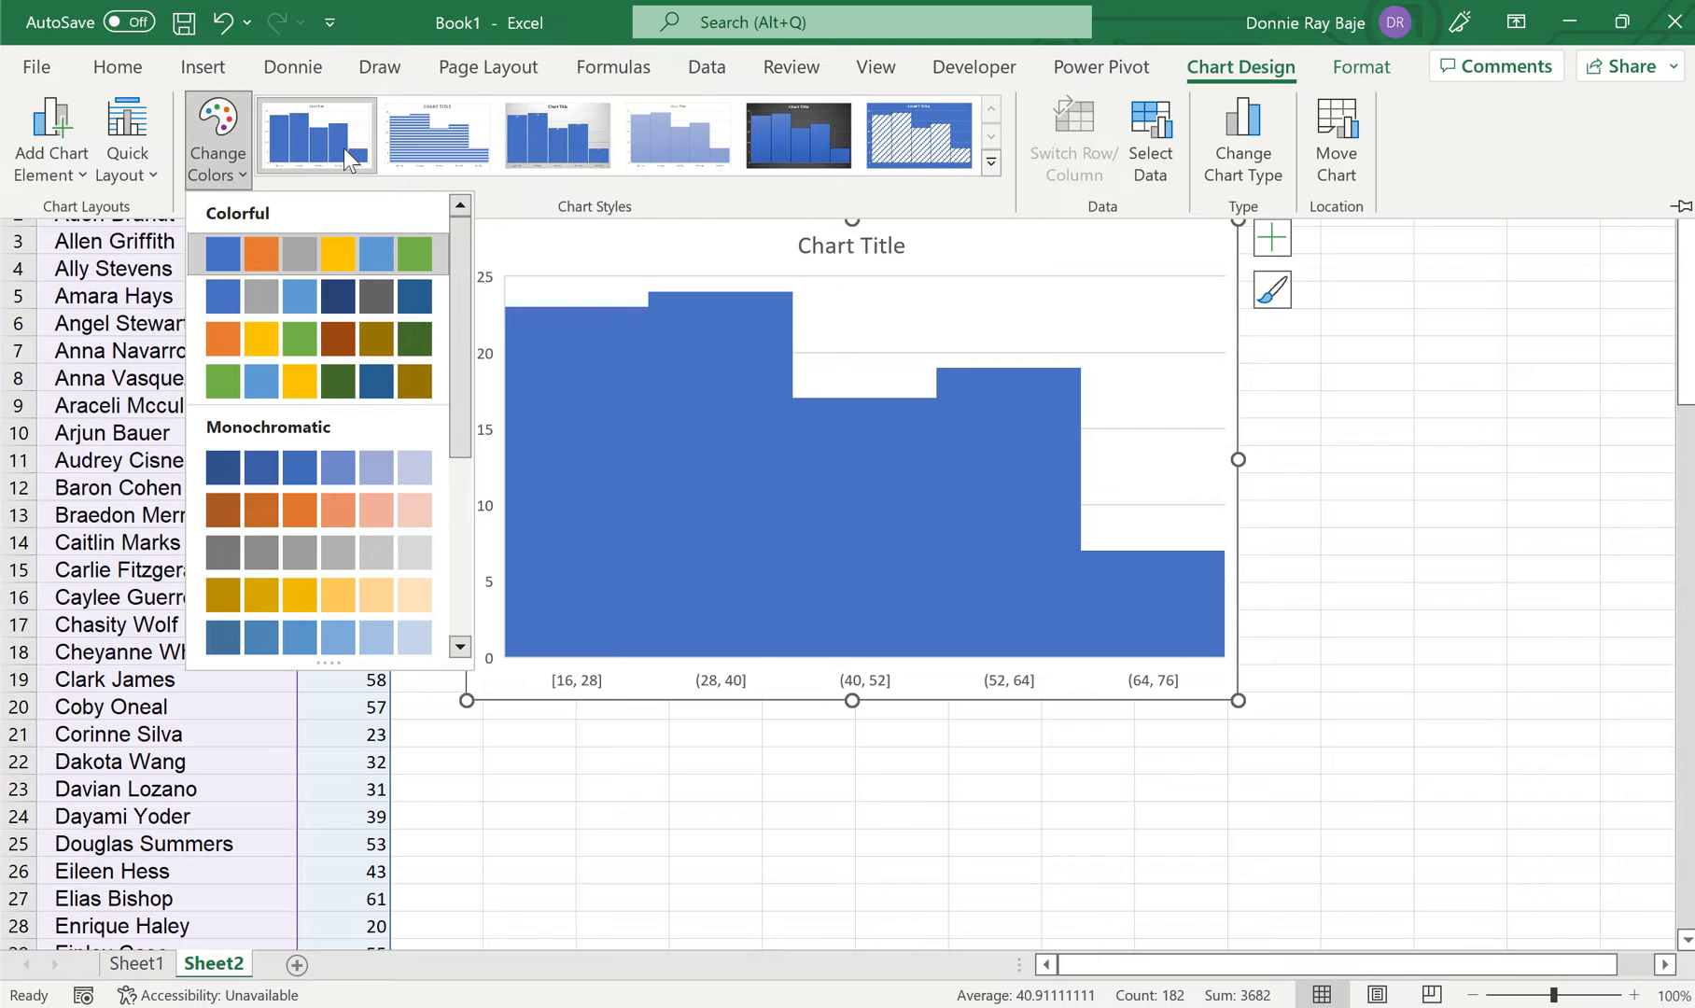
pyautogui.click(788, 498)
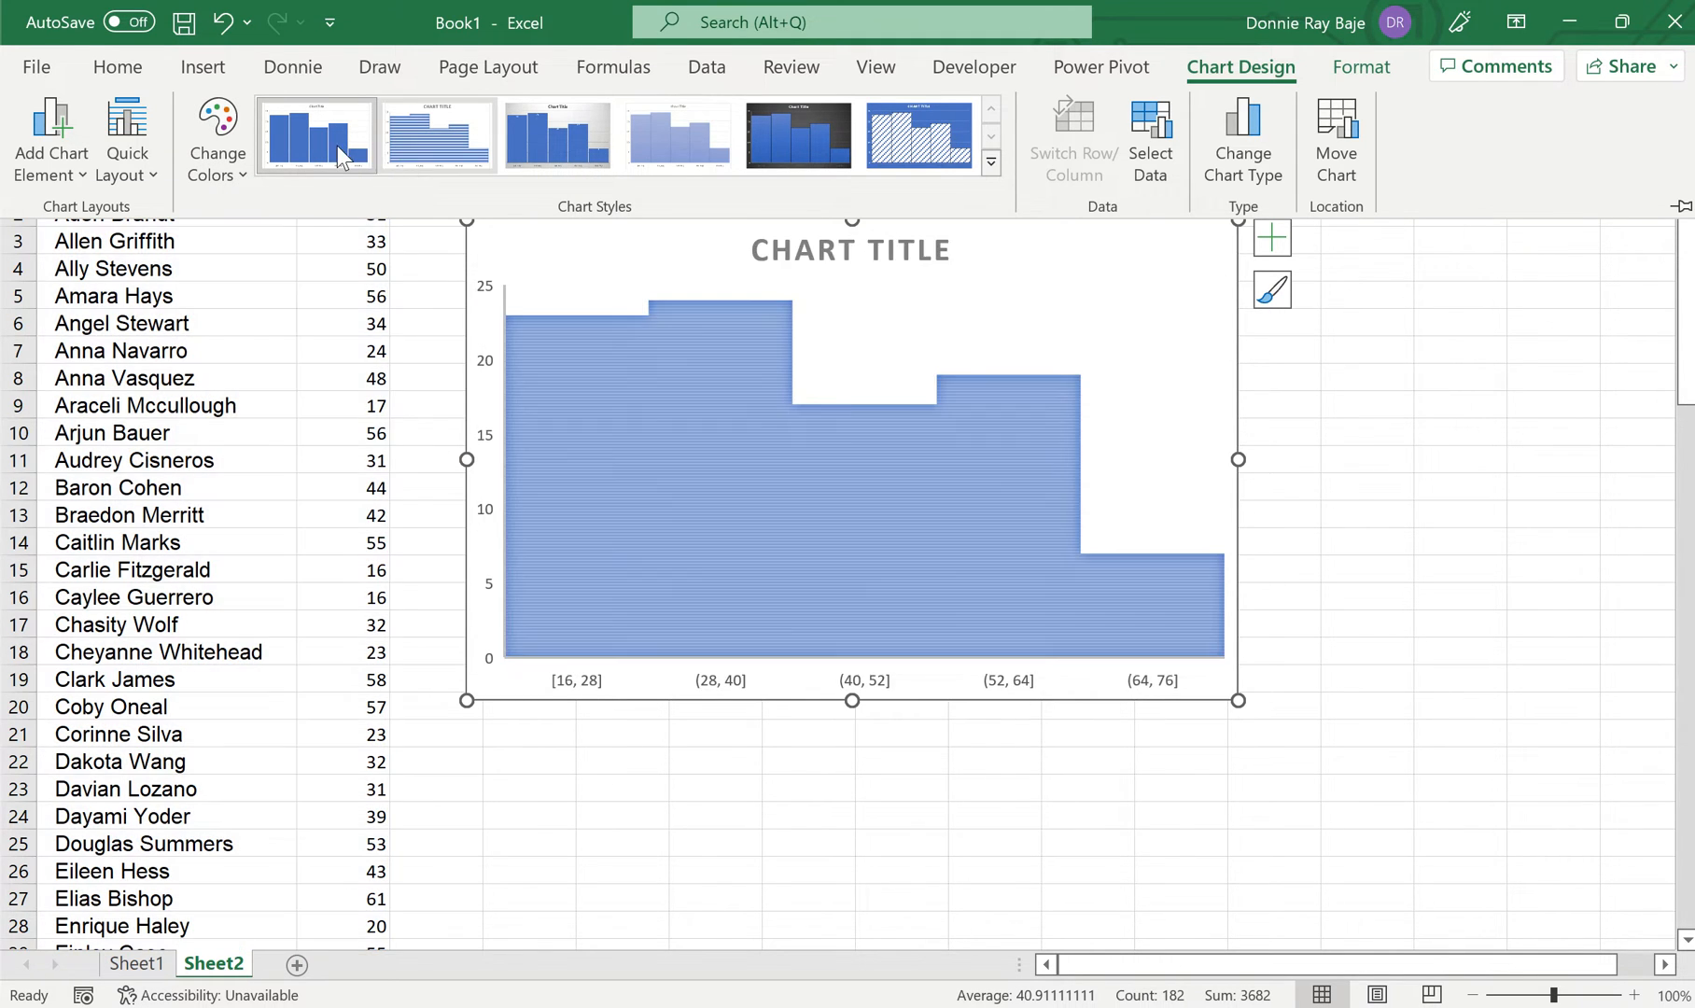
pyautogui.click(315, 134)
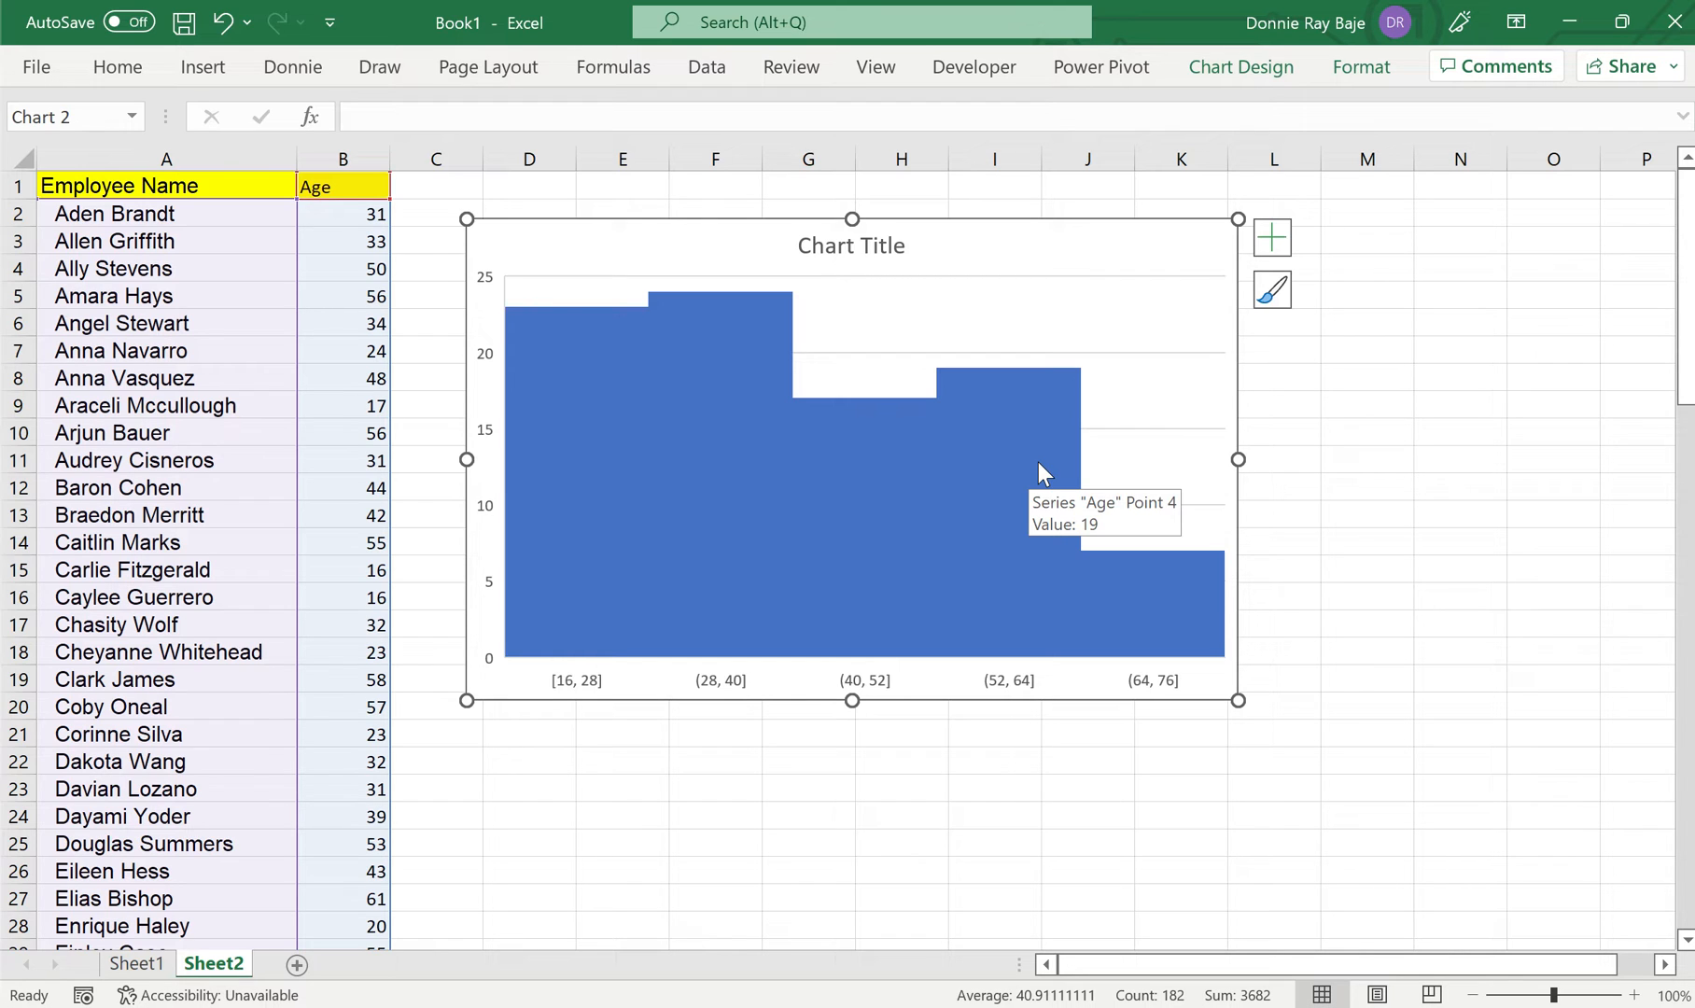
# - Bring up the shortcut menu for the histogram's Age series bars
pyautogui.rightClick(1038, 443)
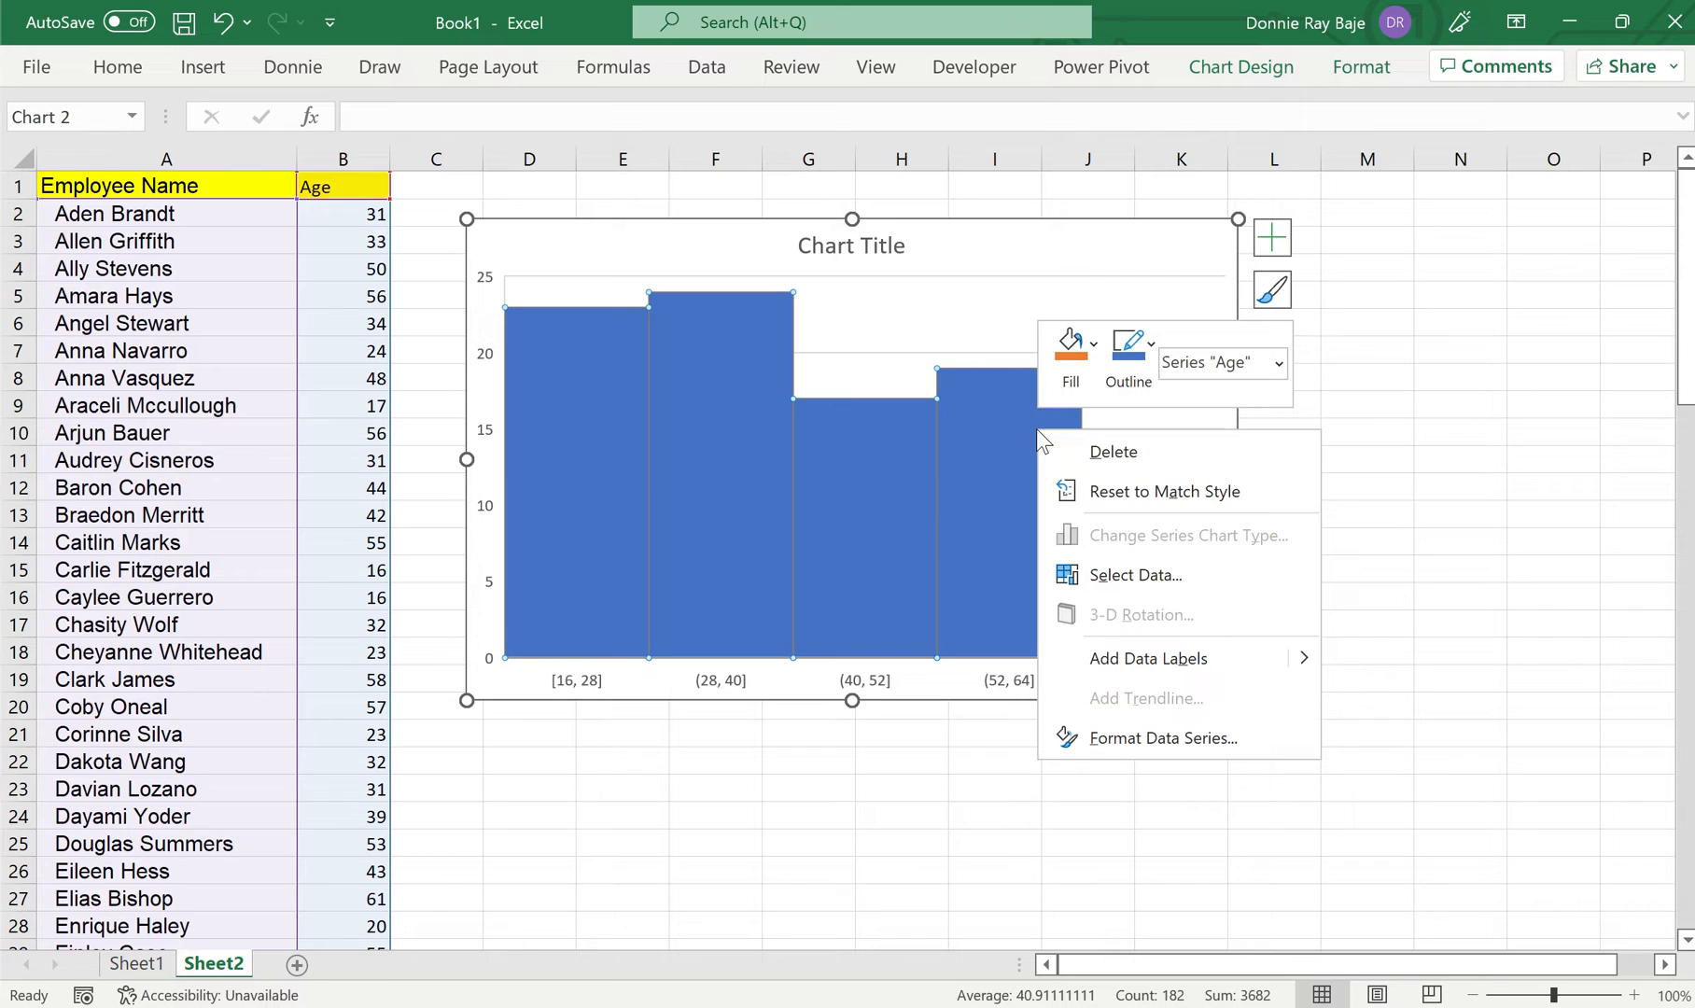
pyautogui.moveTo(965, 327)
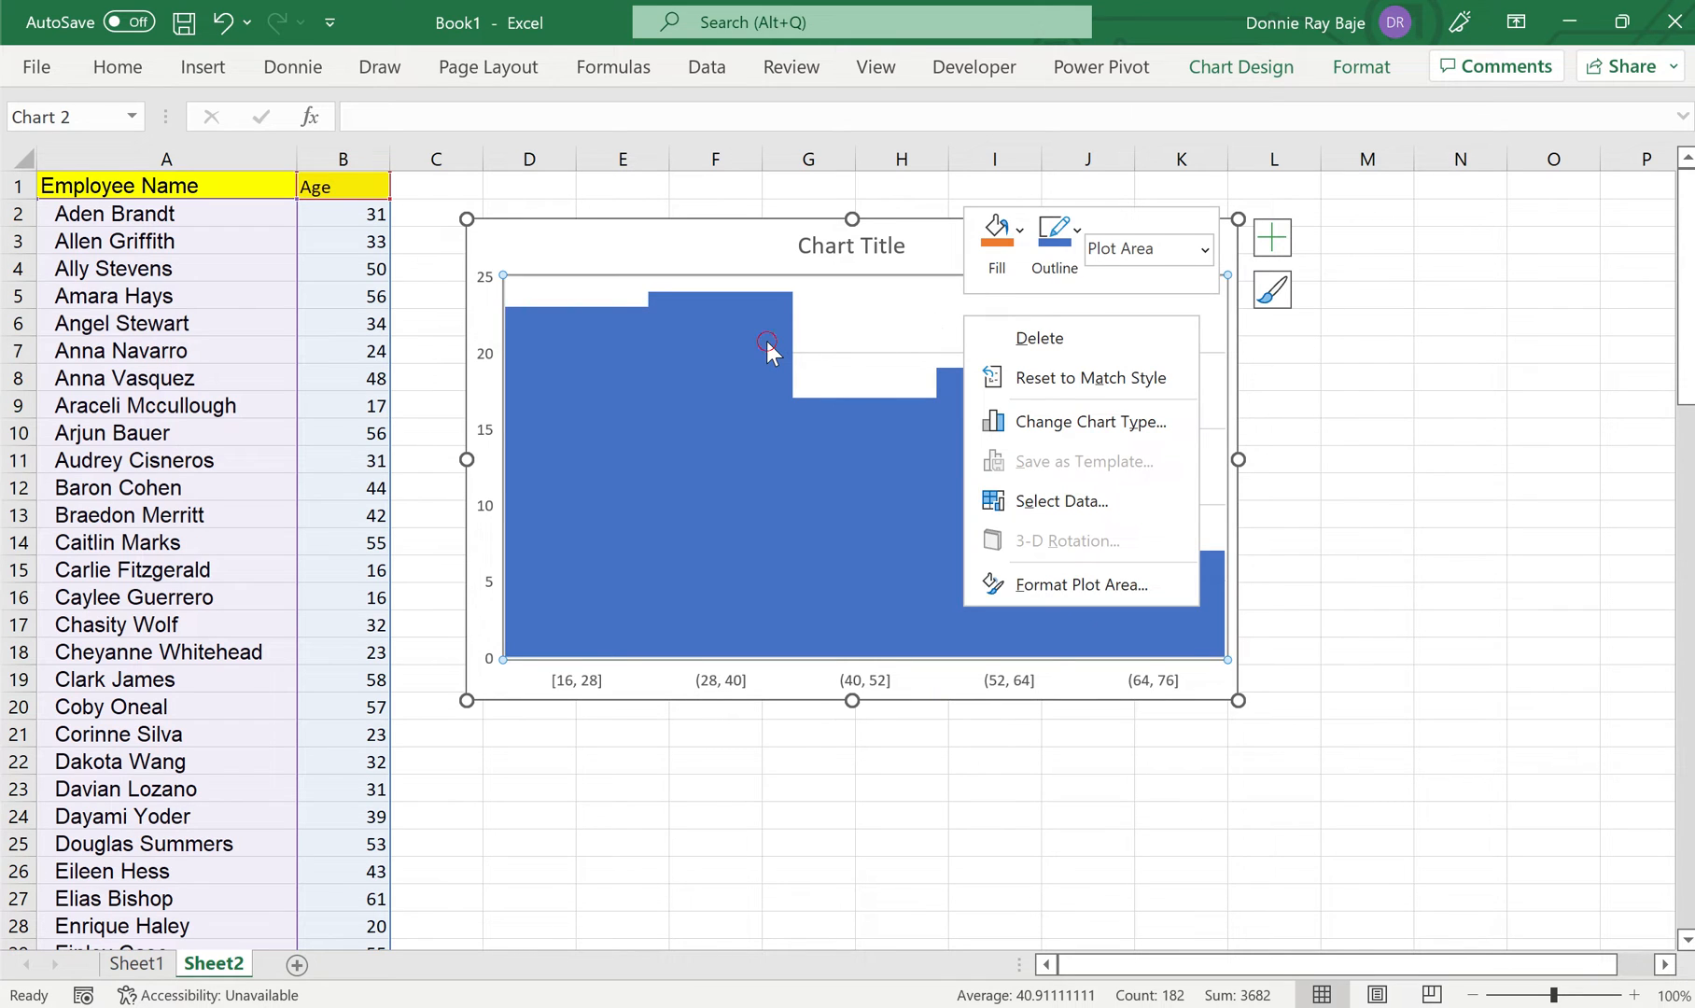
pyautogui.rightClick(767, 346)
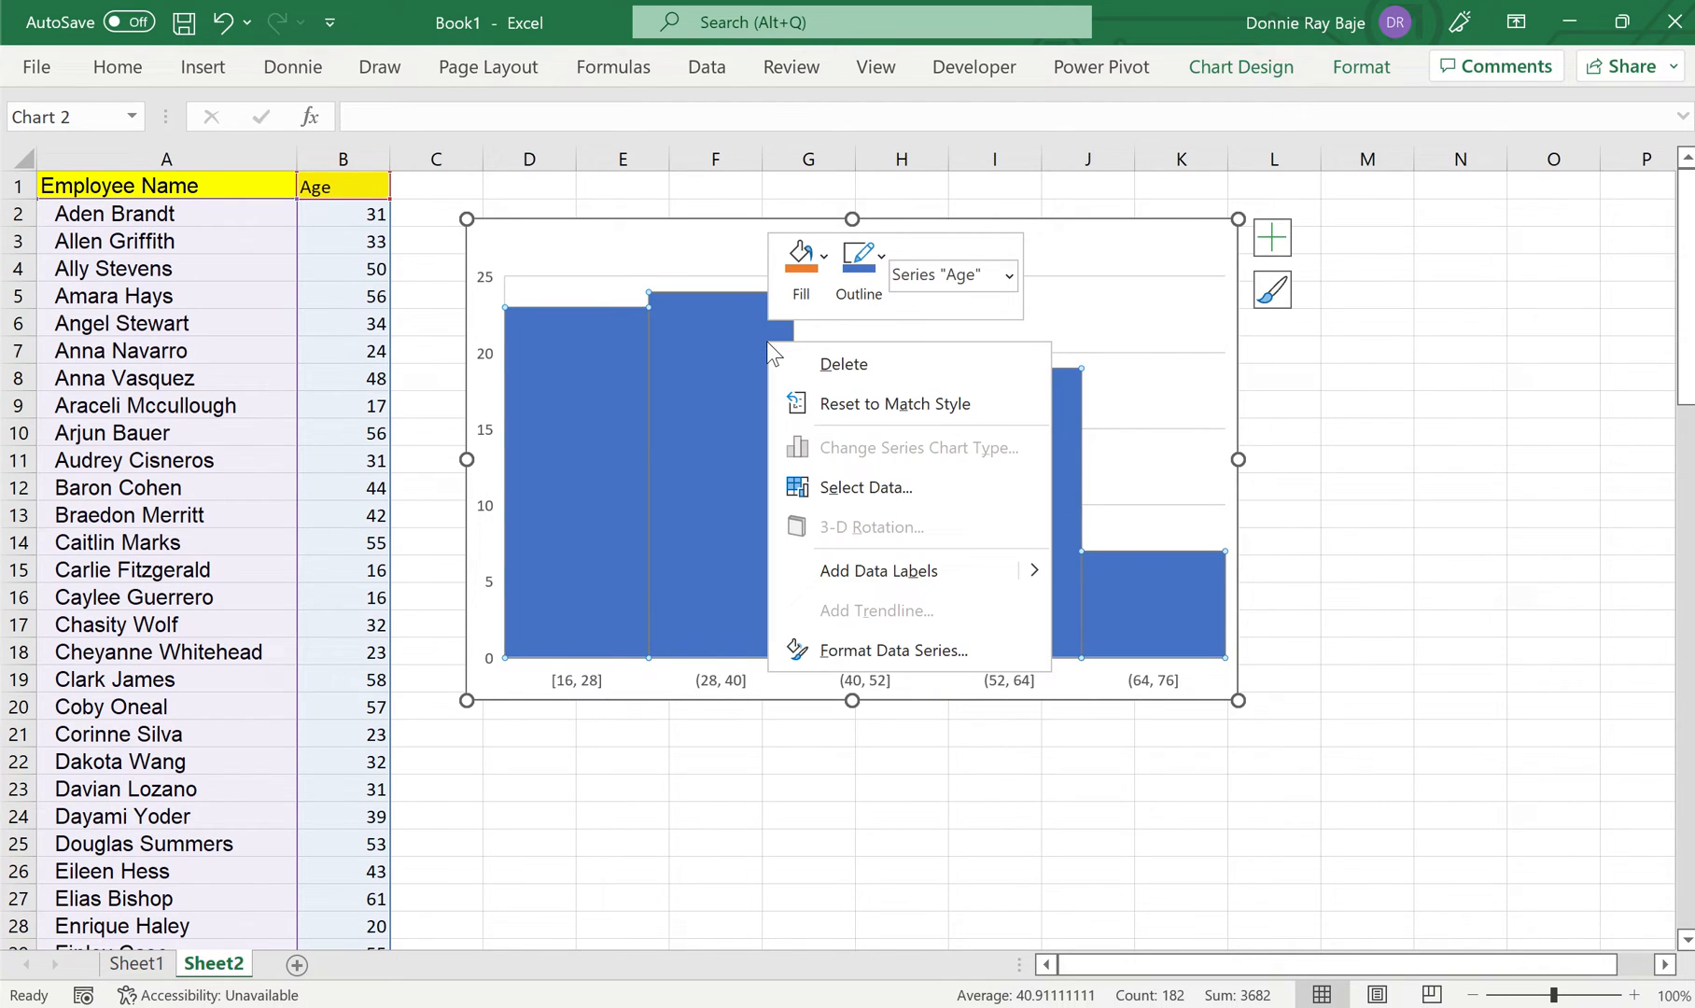
pyautogui.moveTo(934, 649)
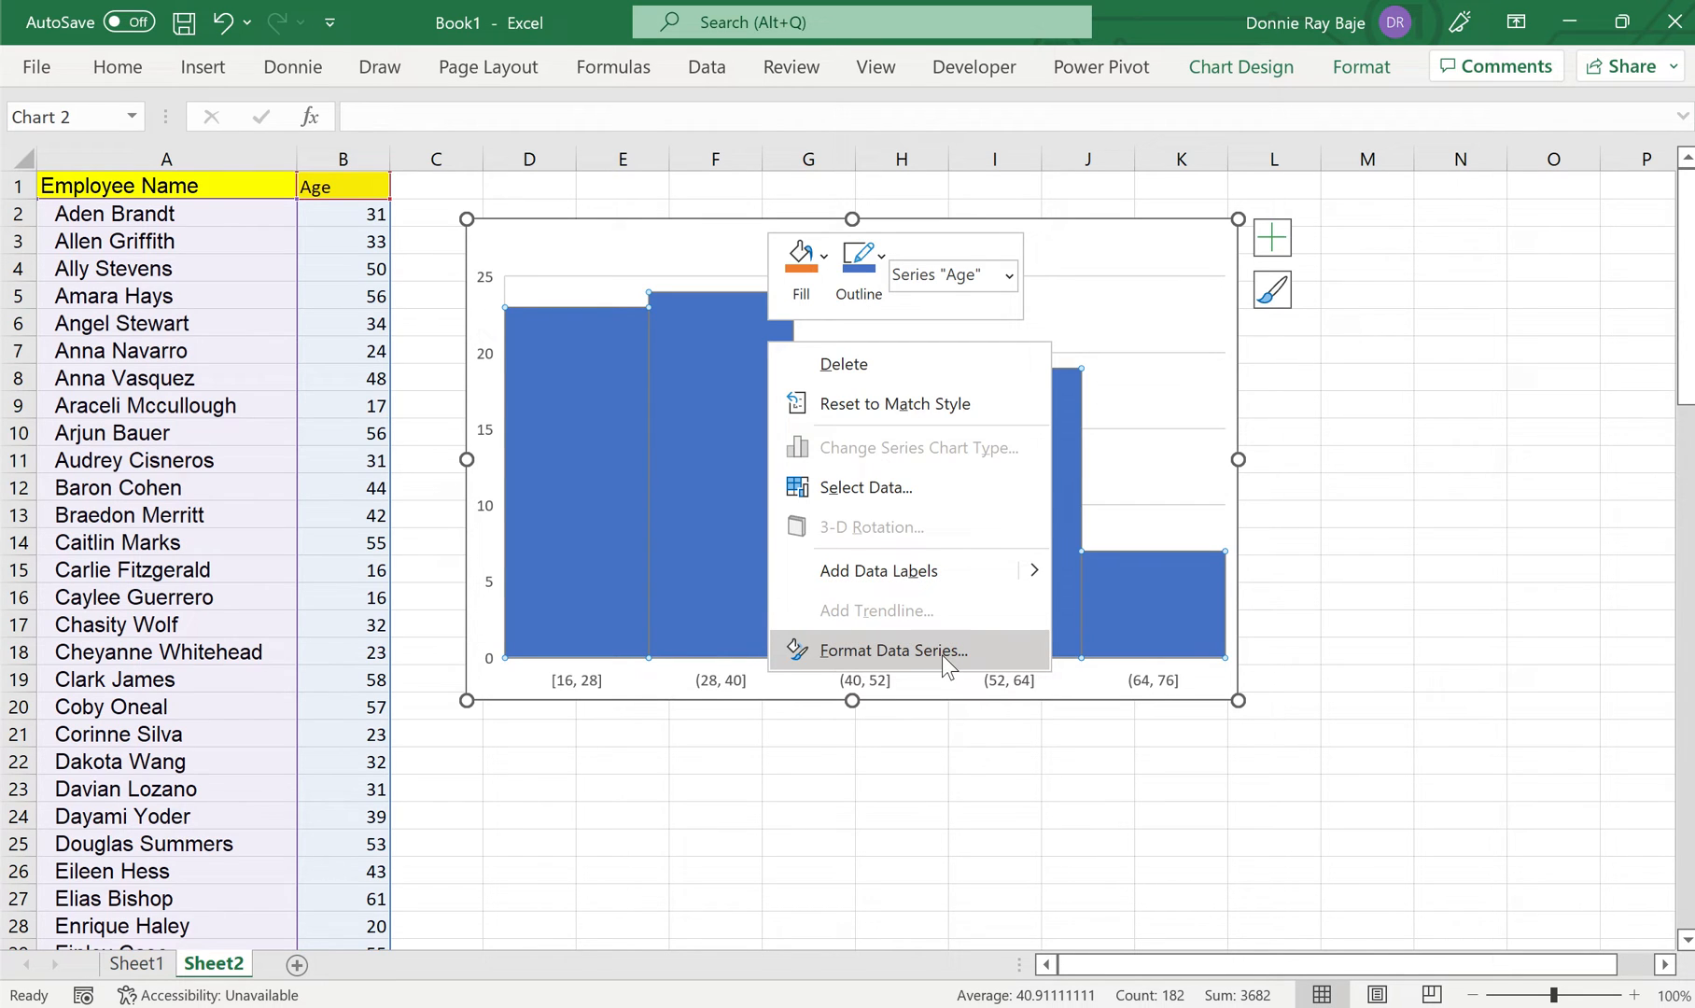
# - In Format Data Series, increase the Gap Width so the bars no longer touch
pyautogui.click(892, 650)
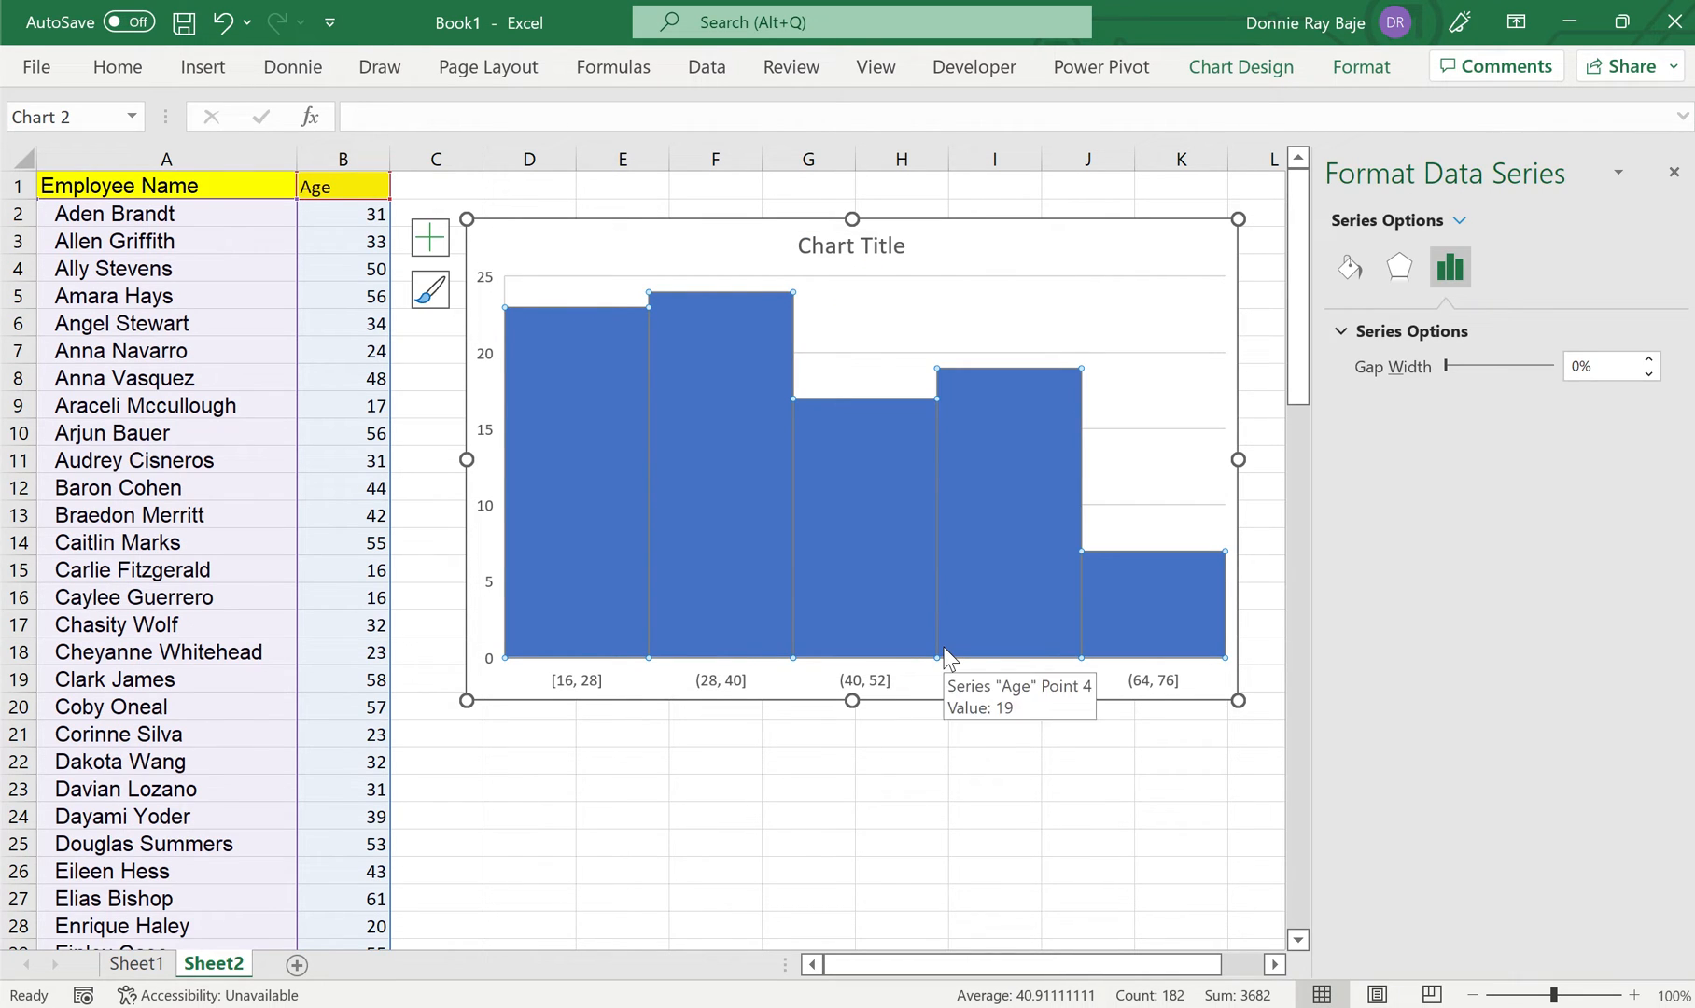
pyautogui.moveTo(1275, 341)
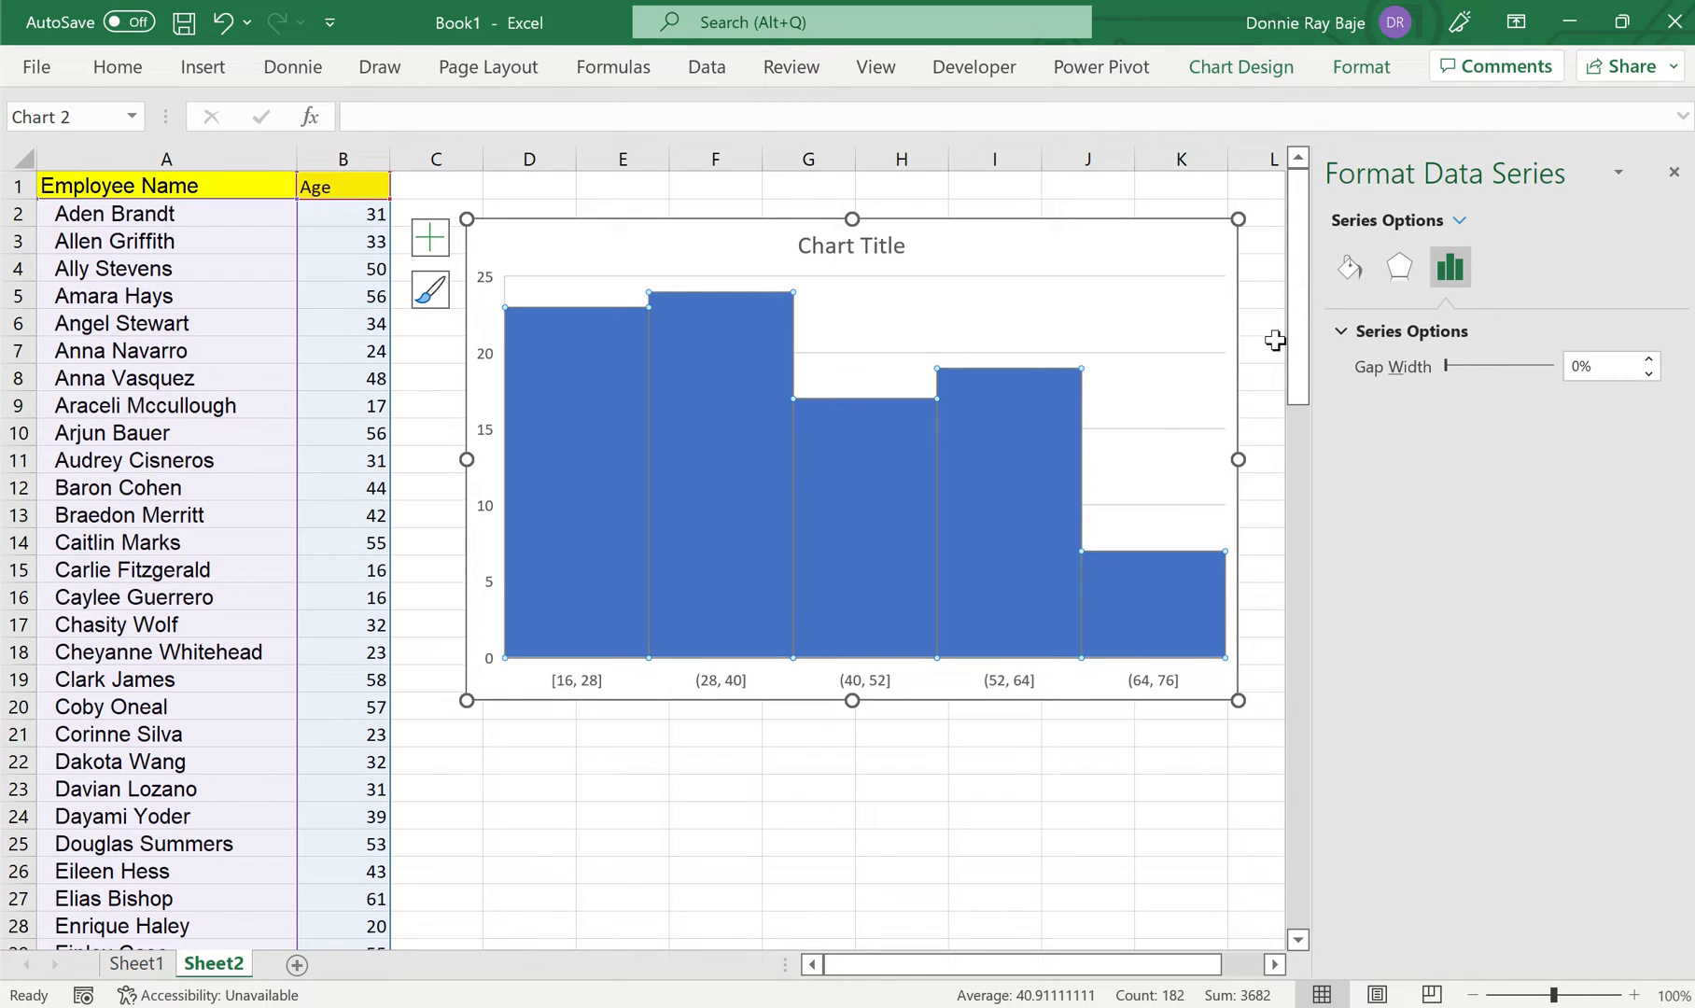
pyautogui.moveTo(1481, 340)
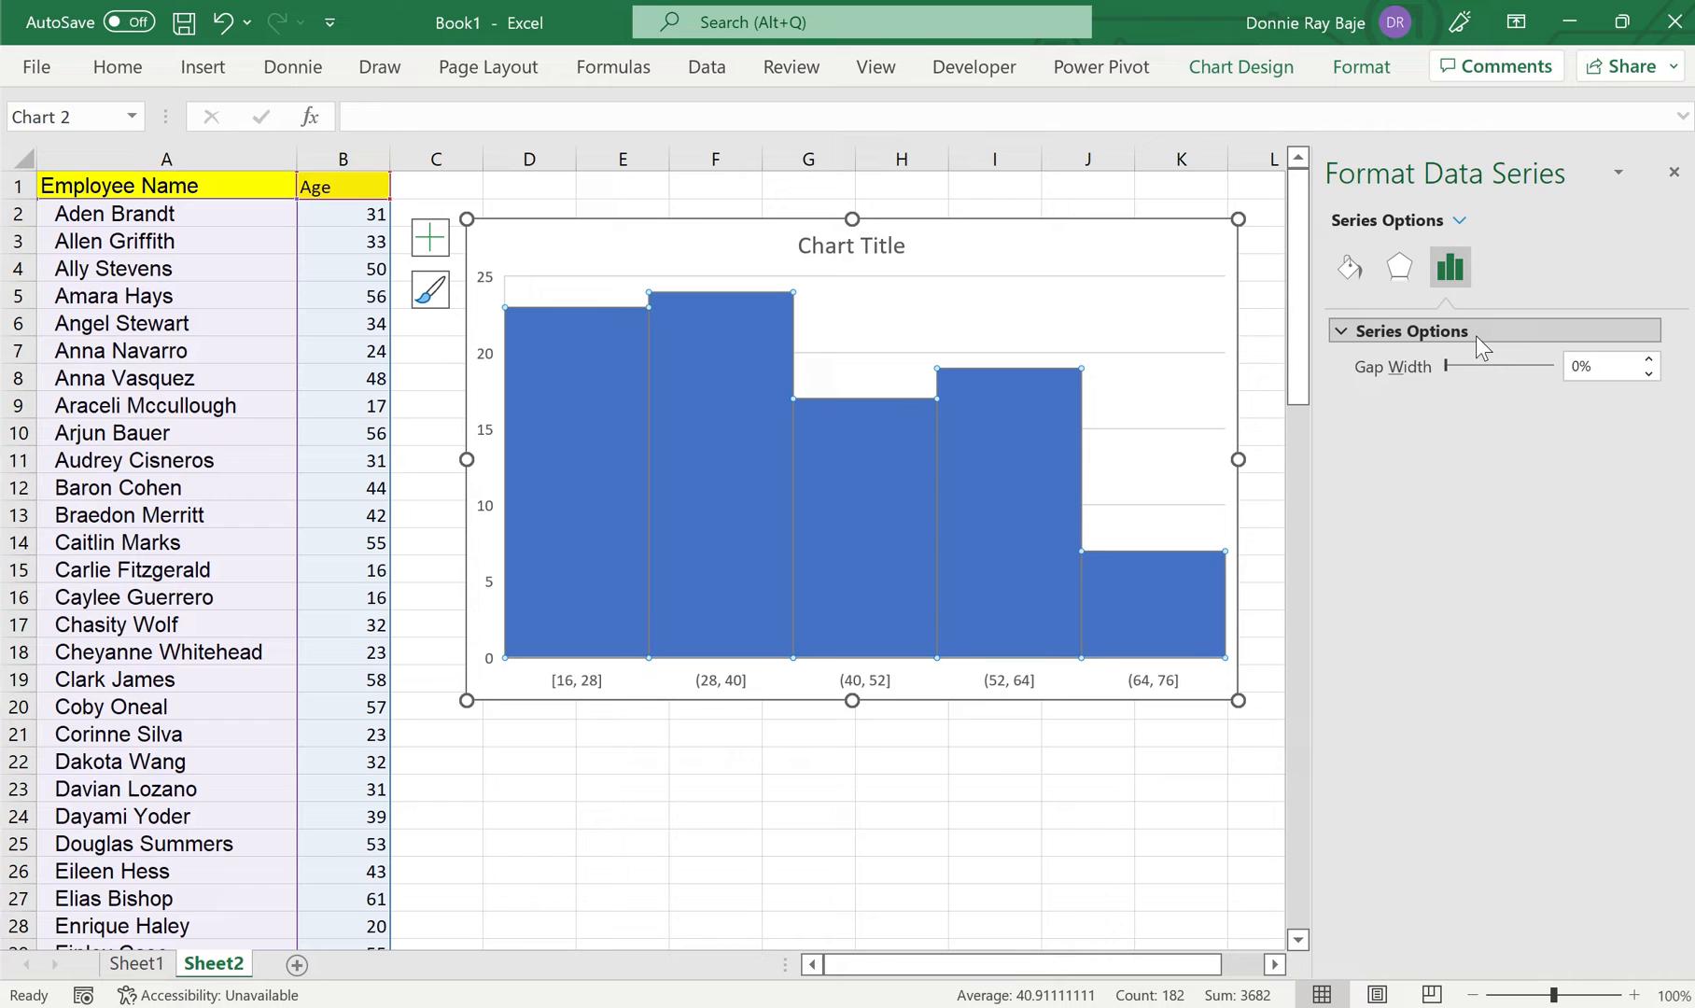
pyautogui.moveTo(1458, 375)
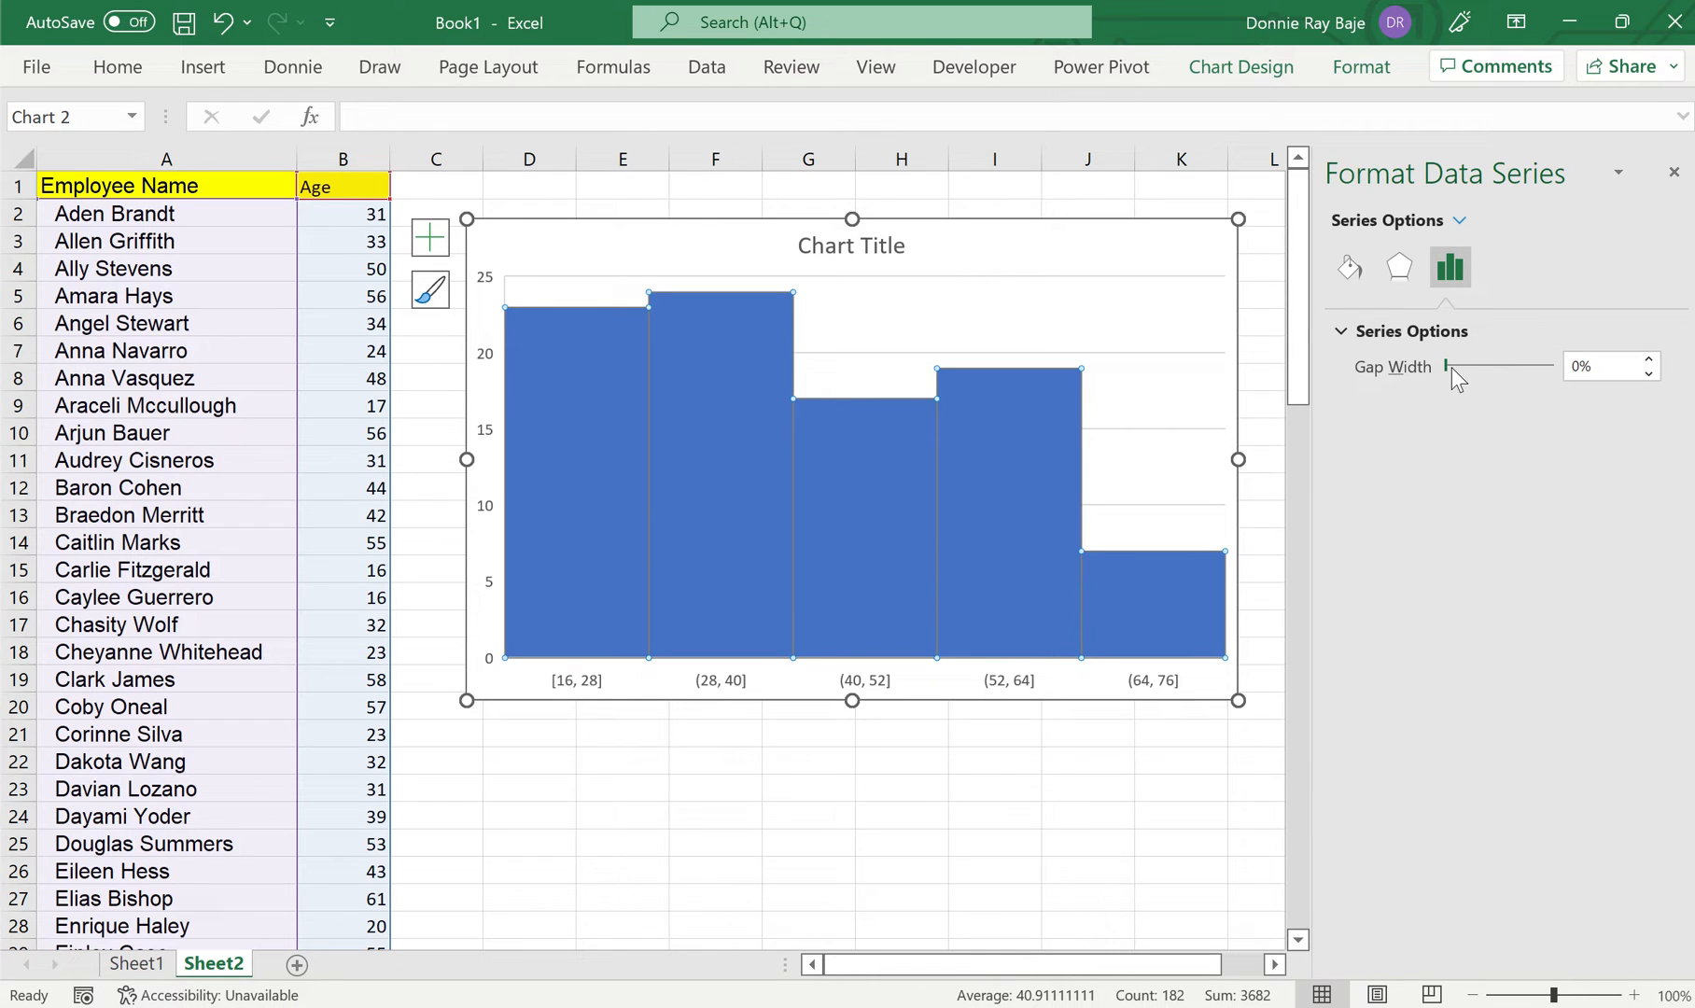
pyautogui.click(1447, 366)
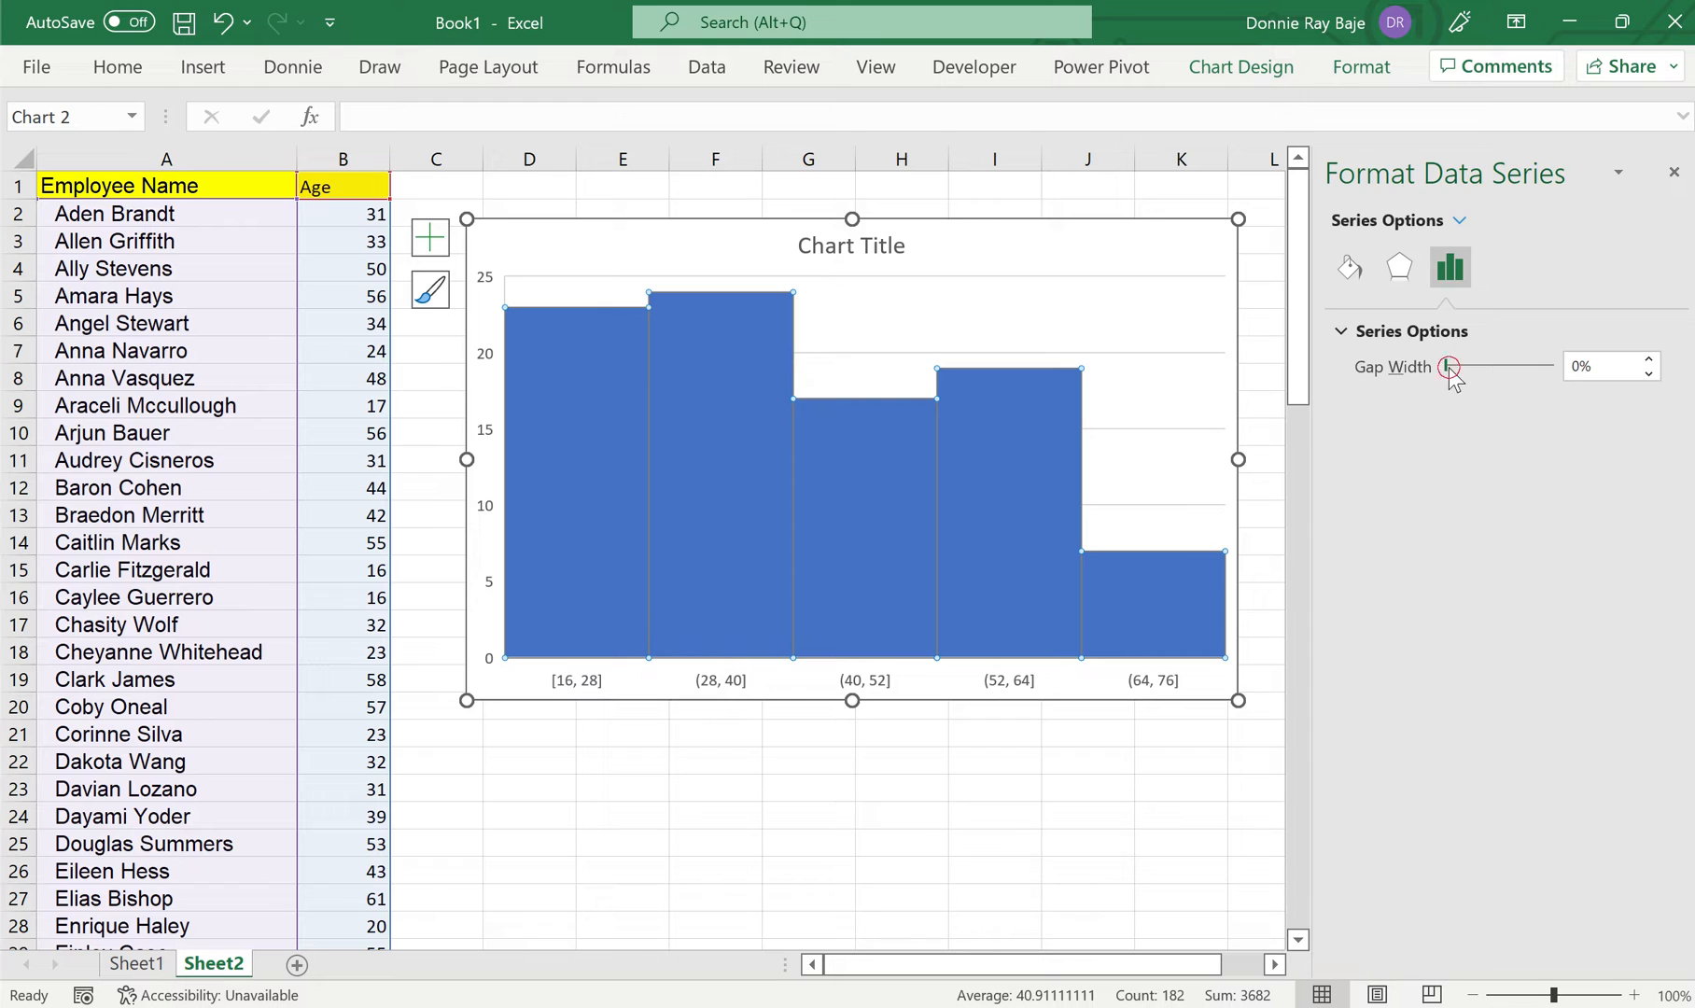
pyautogui.moveTo(1451, 366); pyautogui.dragTo(1471, 366)
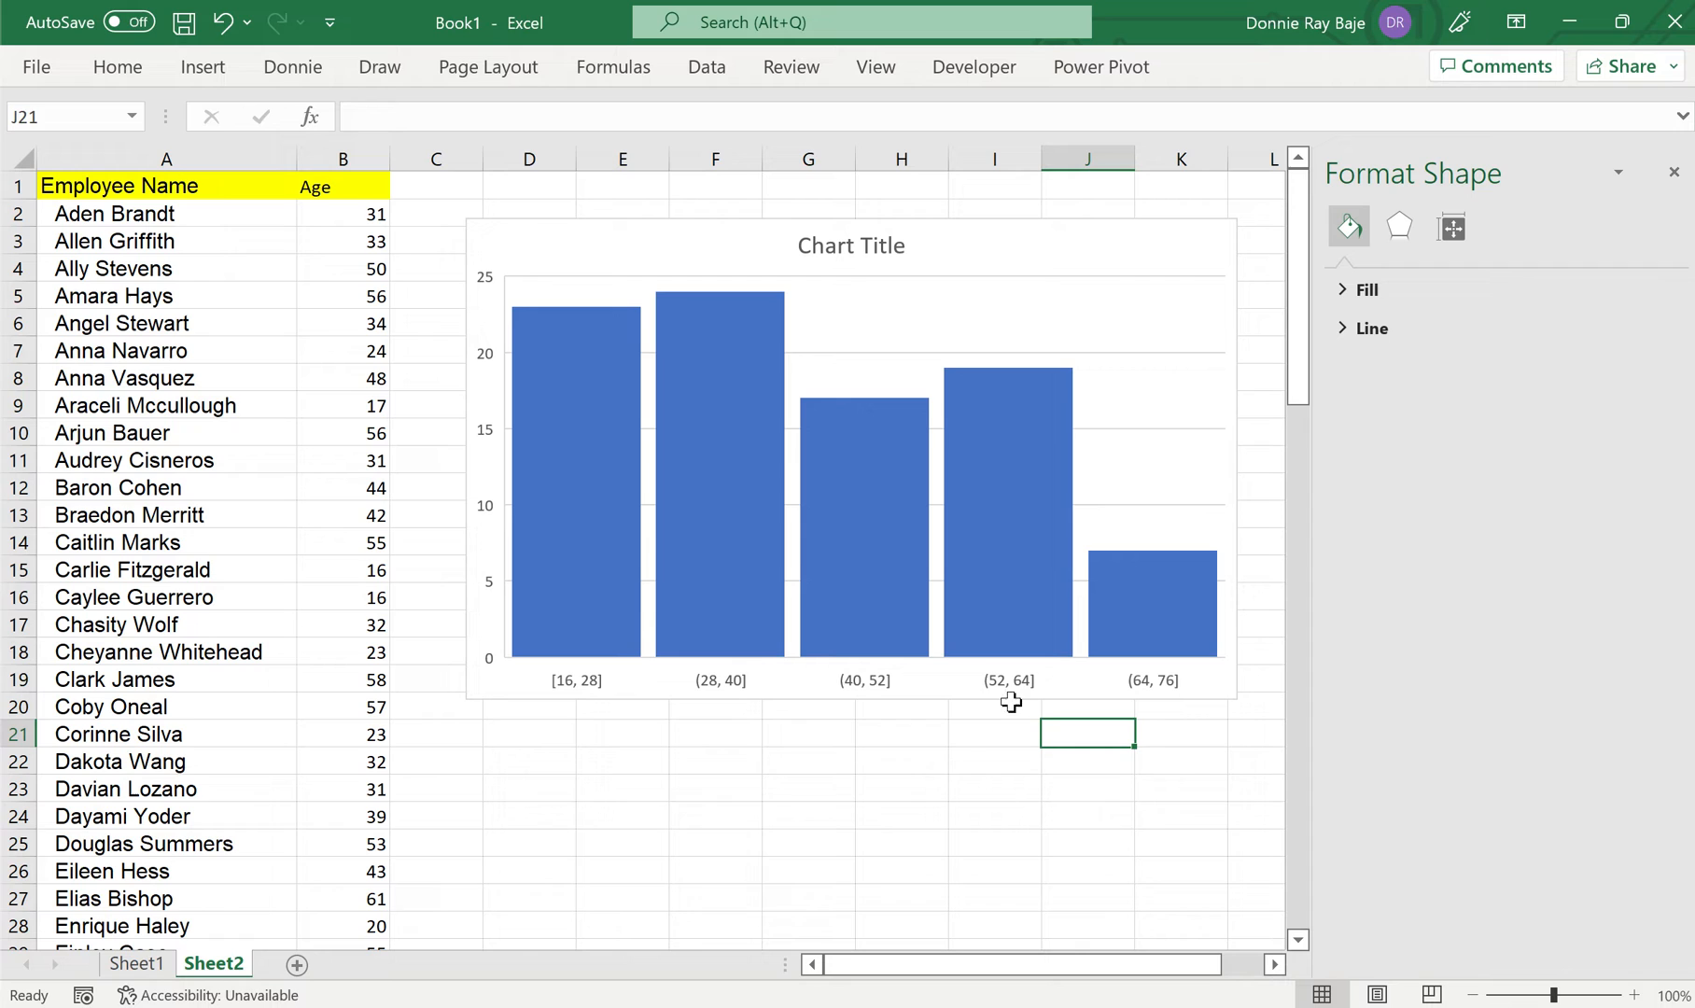
pyautogui.moveTo(1012, 689)
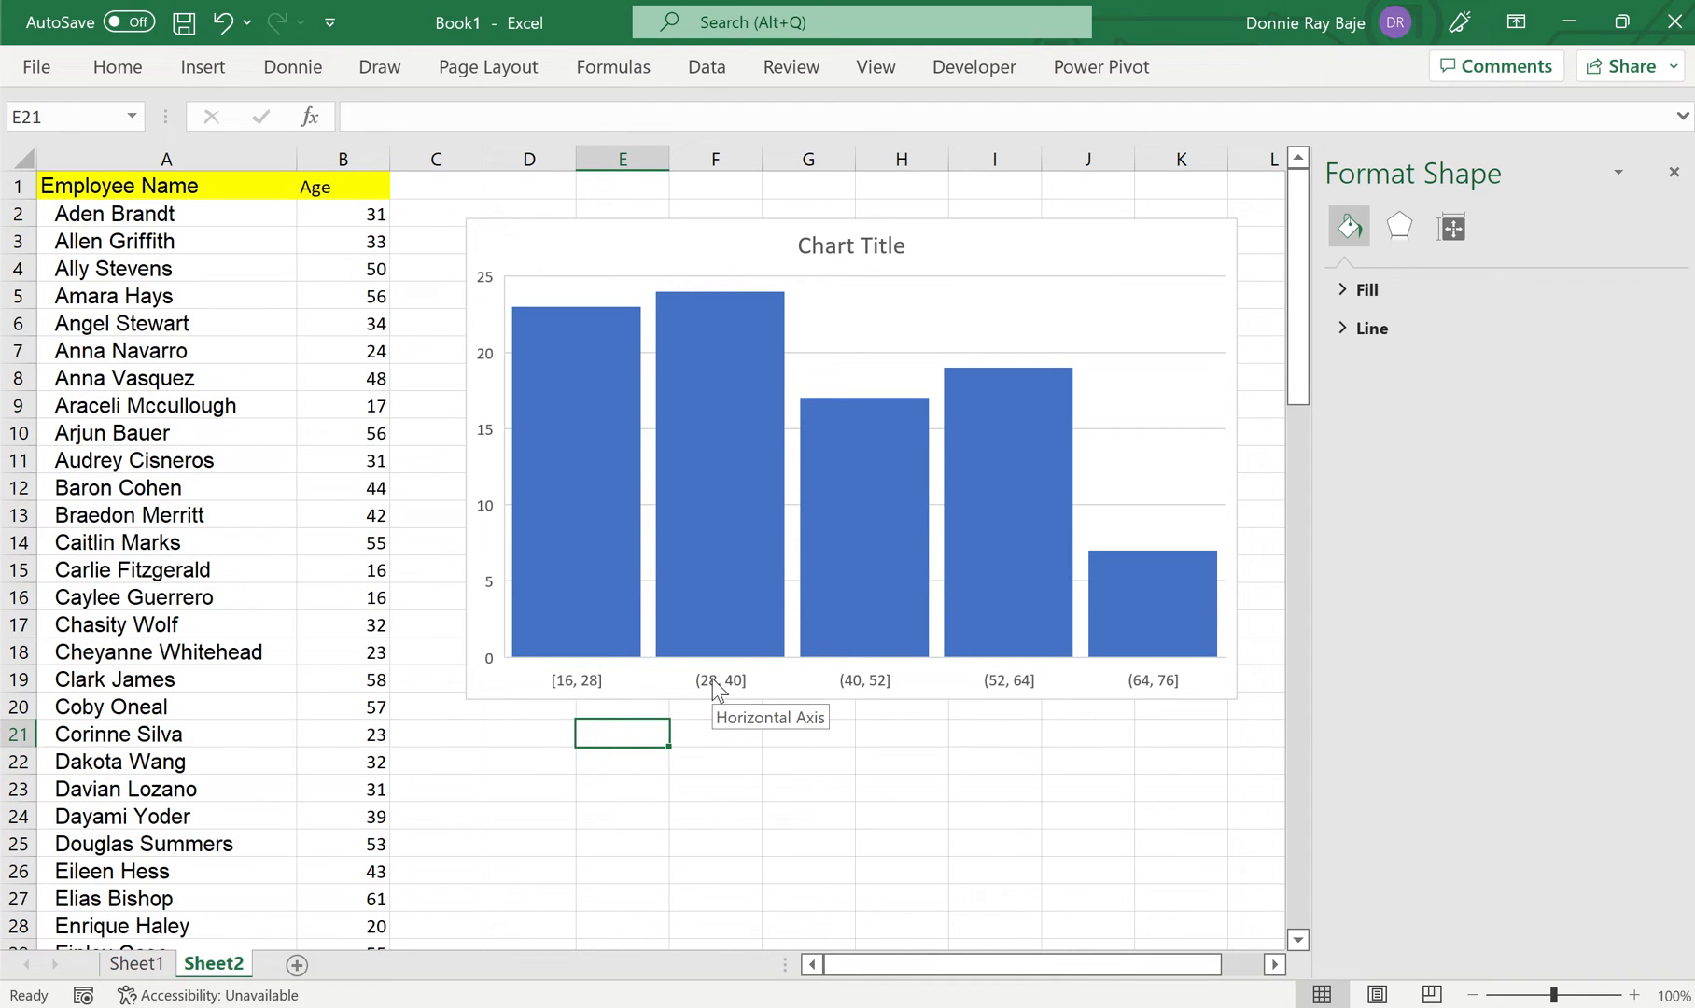
# - Review the horizontal axis bin settings and close the Format Axis pane
pyautogui.click(718, 682)
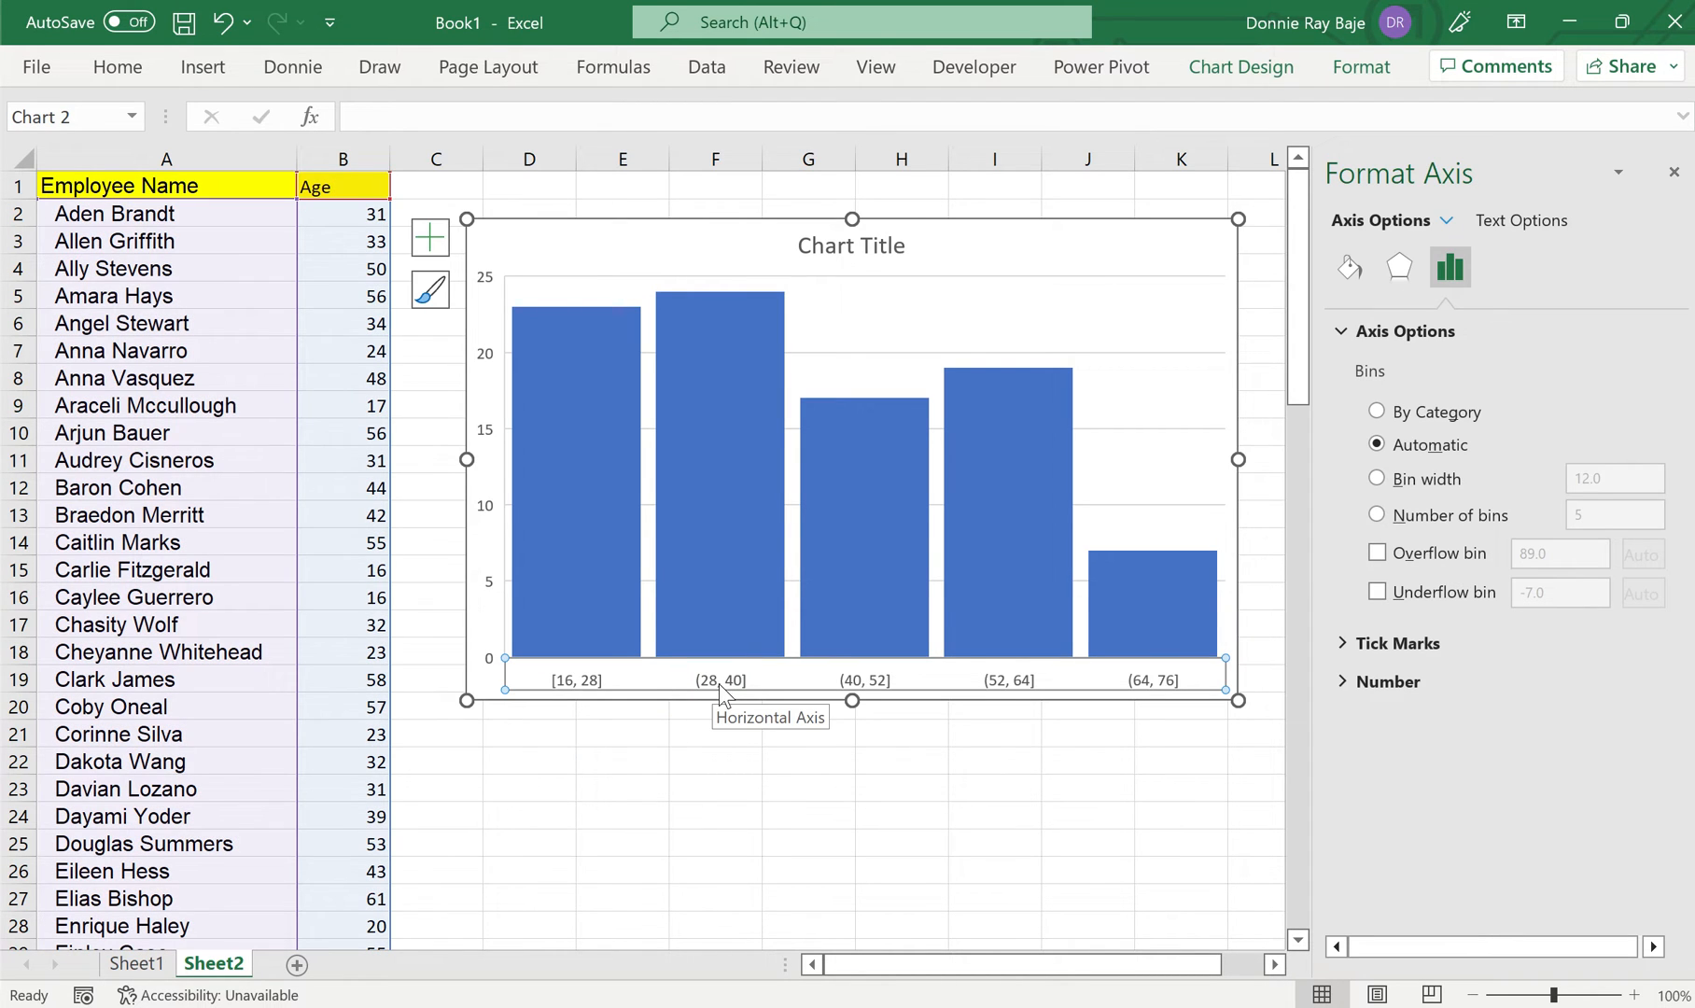
pyautogui.moveTo(1479, 207)
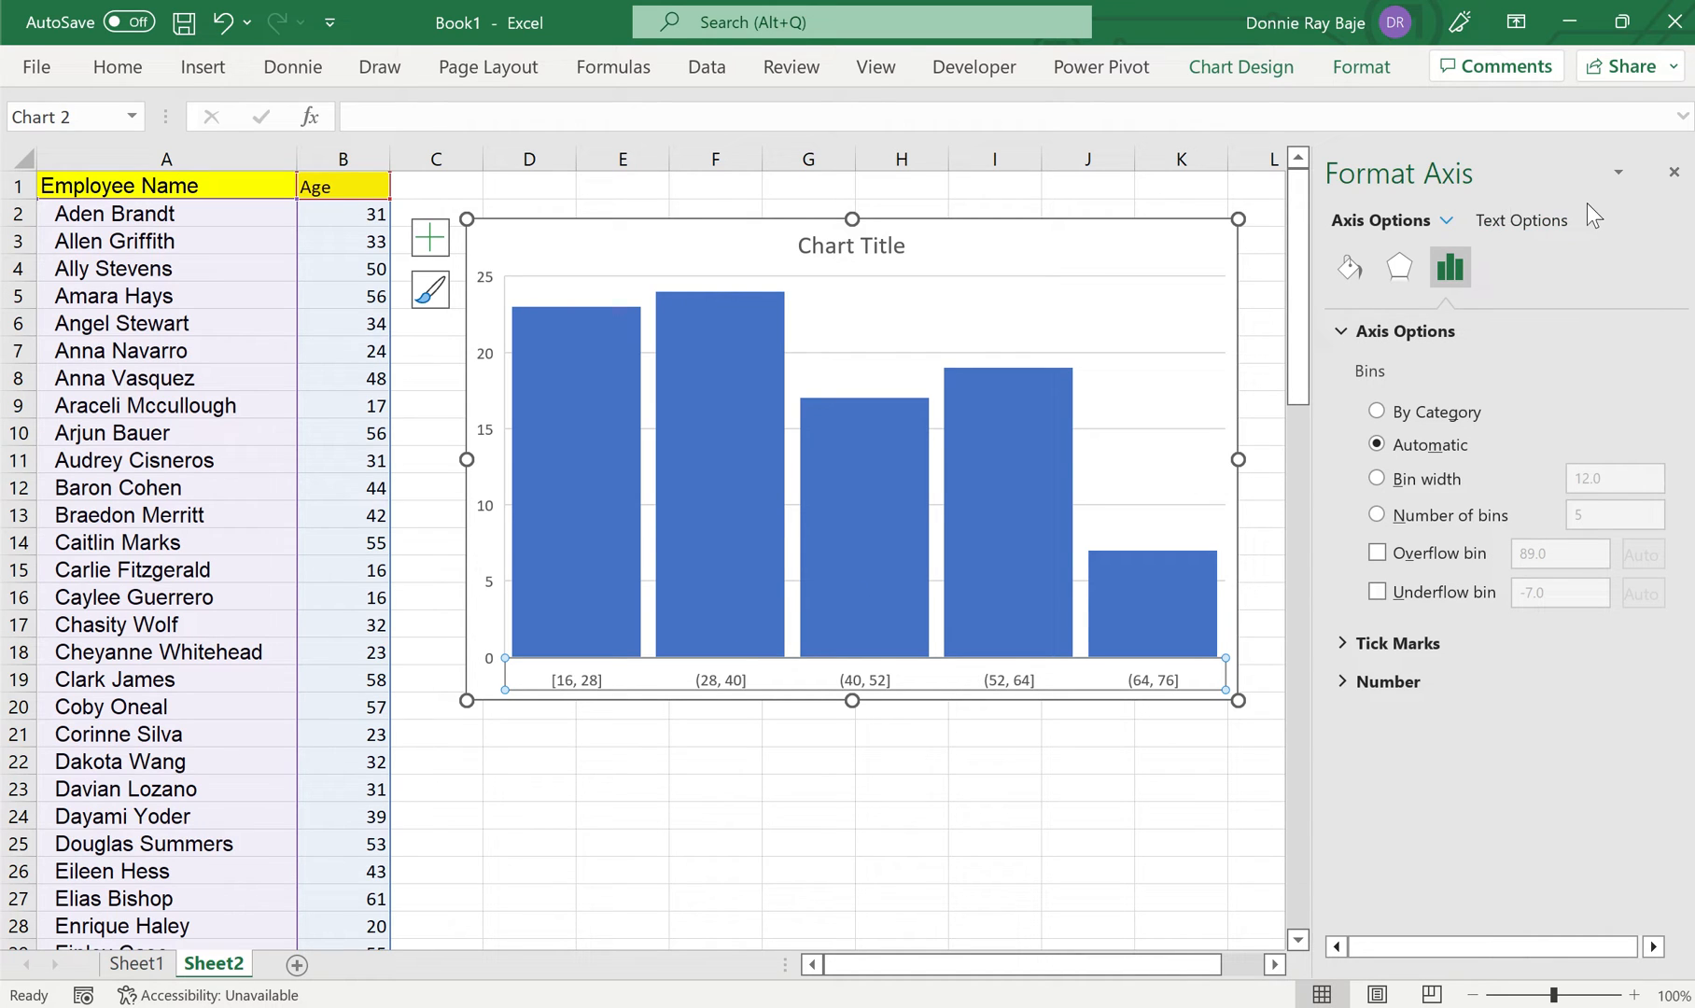
pyautogui.moveTo(1619, 210)
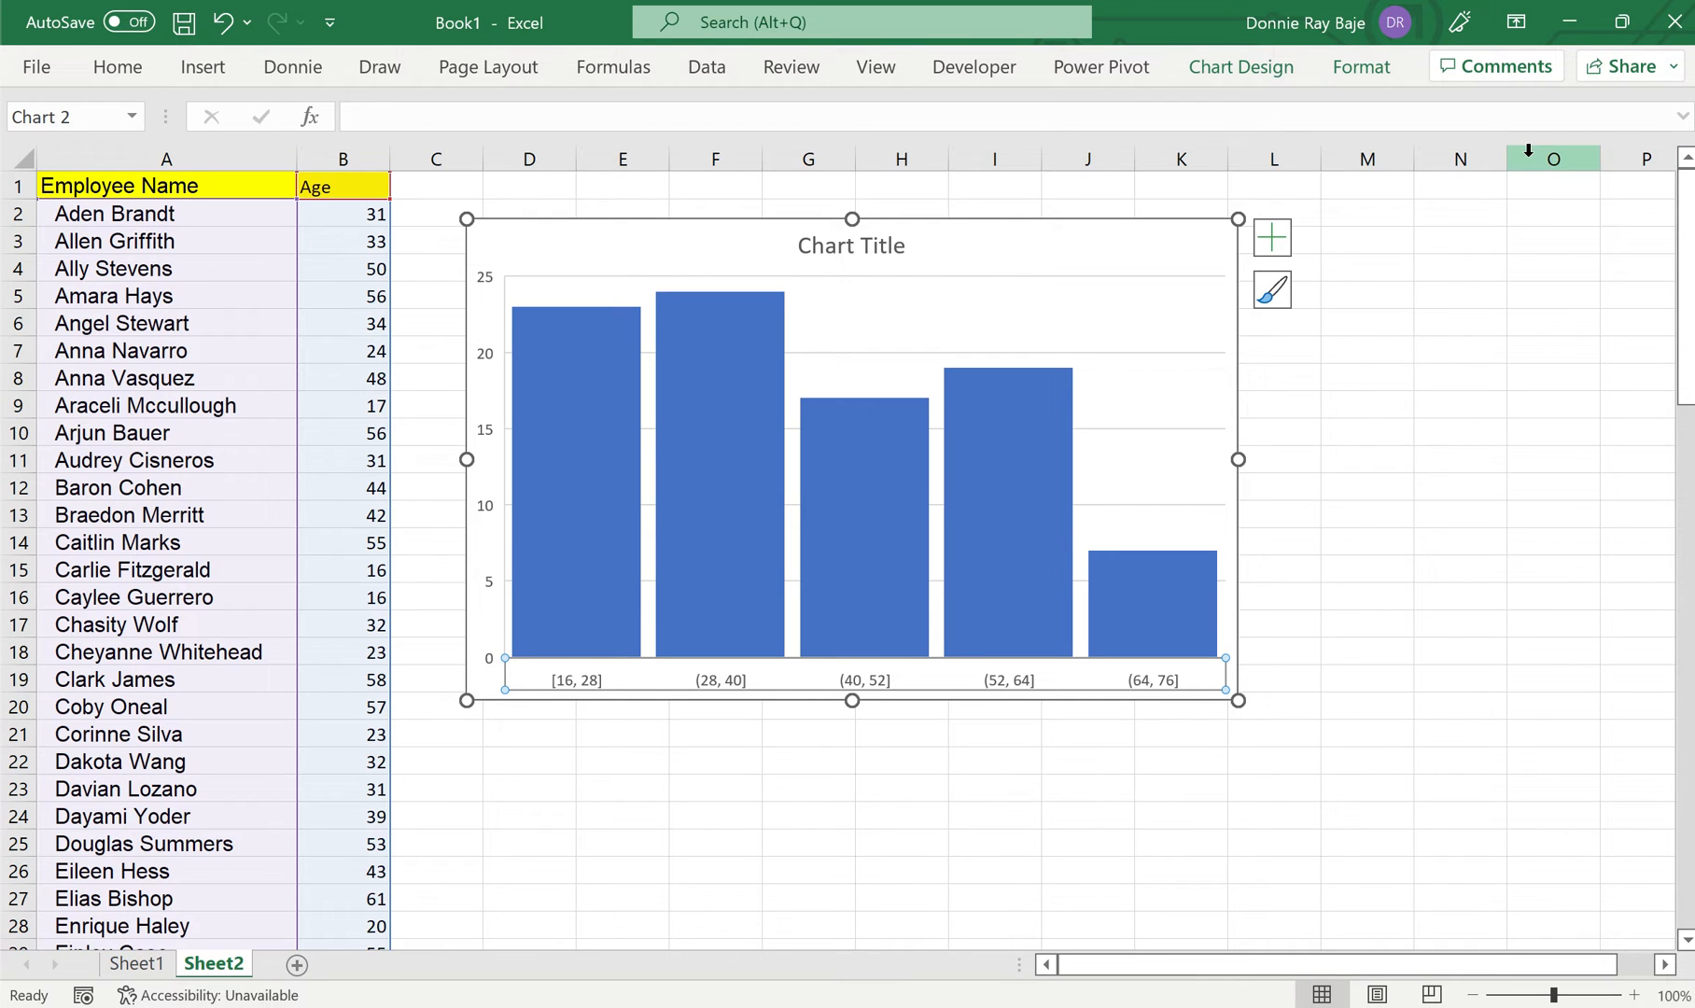
pyautogui.click(993, 735)
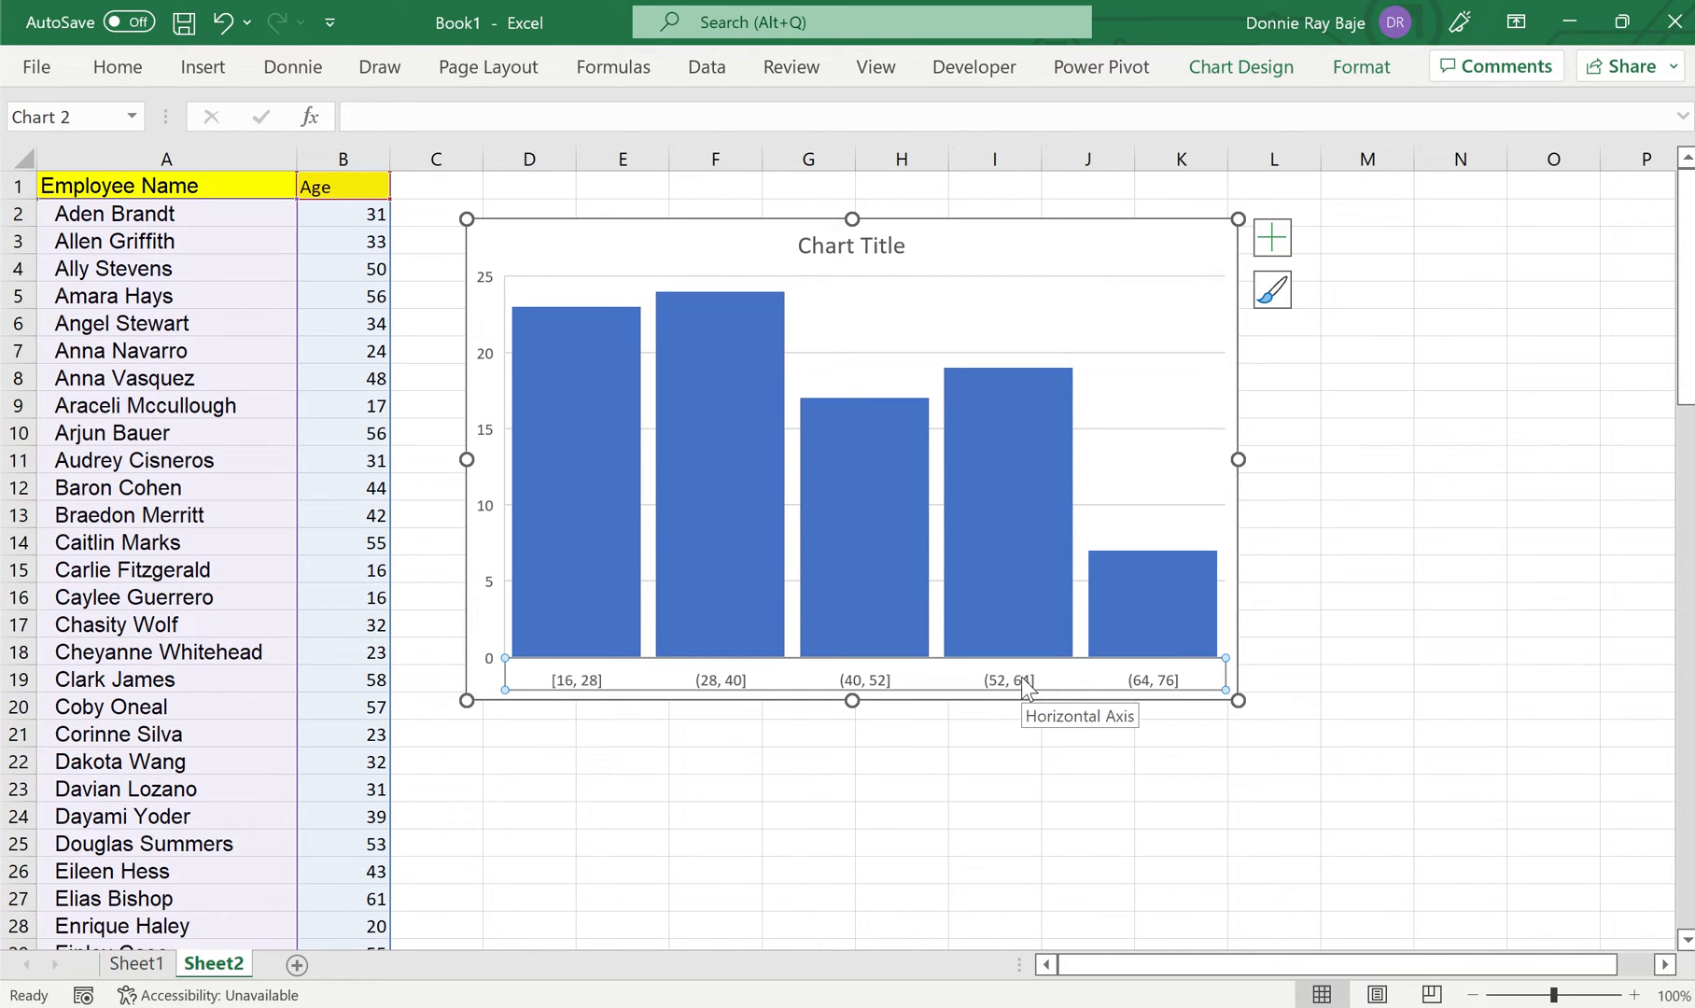
# - Reopen Format Axis for the histogram's horizontal axis
pyautogui.rightClick(1015, 680)
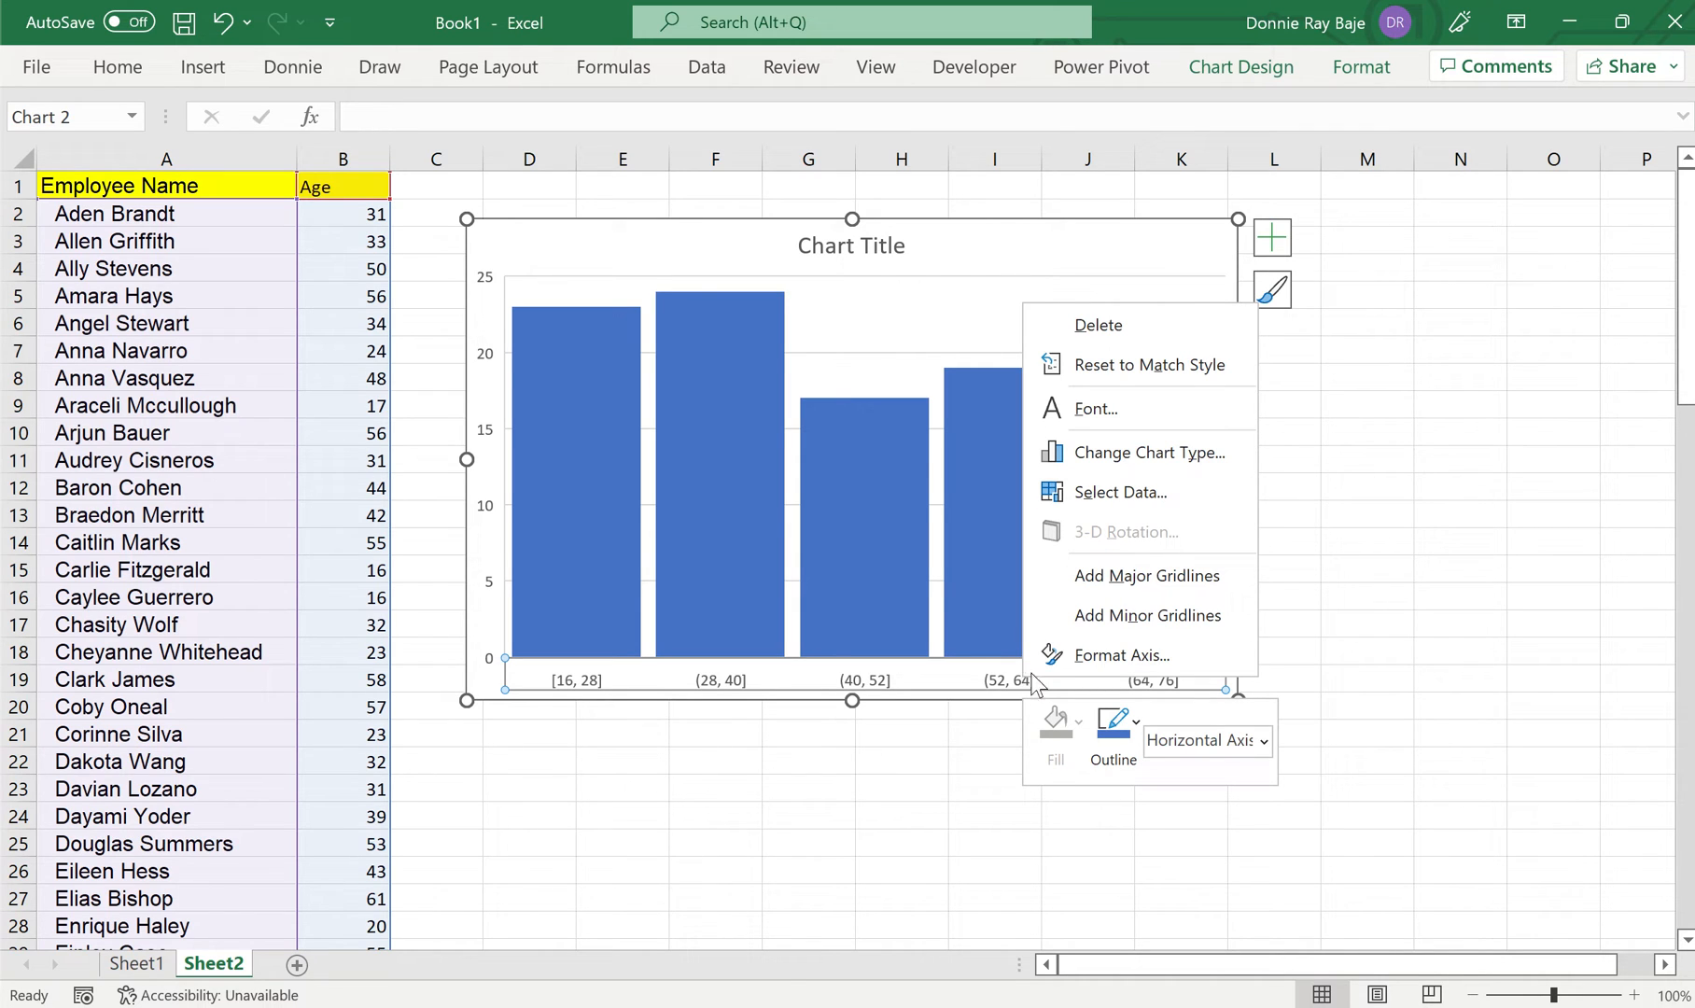
pyautogui.moveTo(1119, 655)
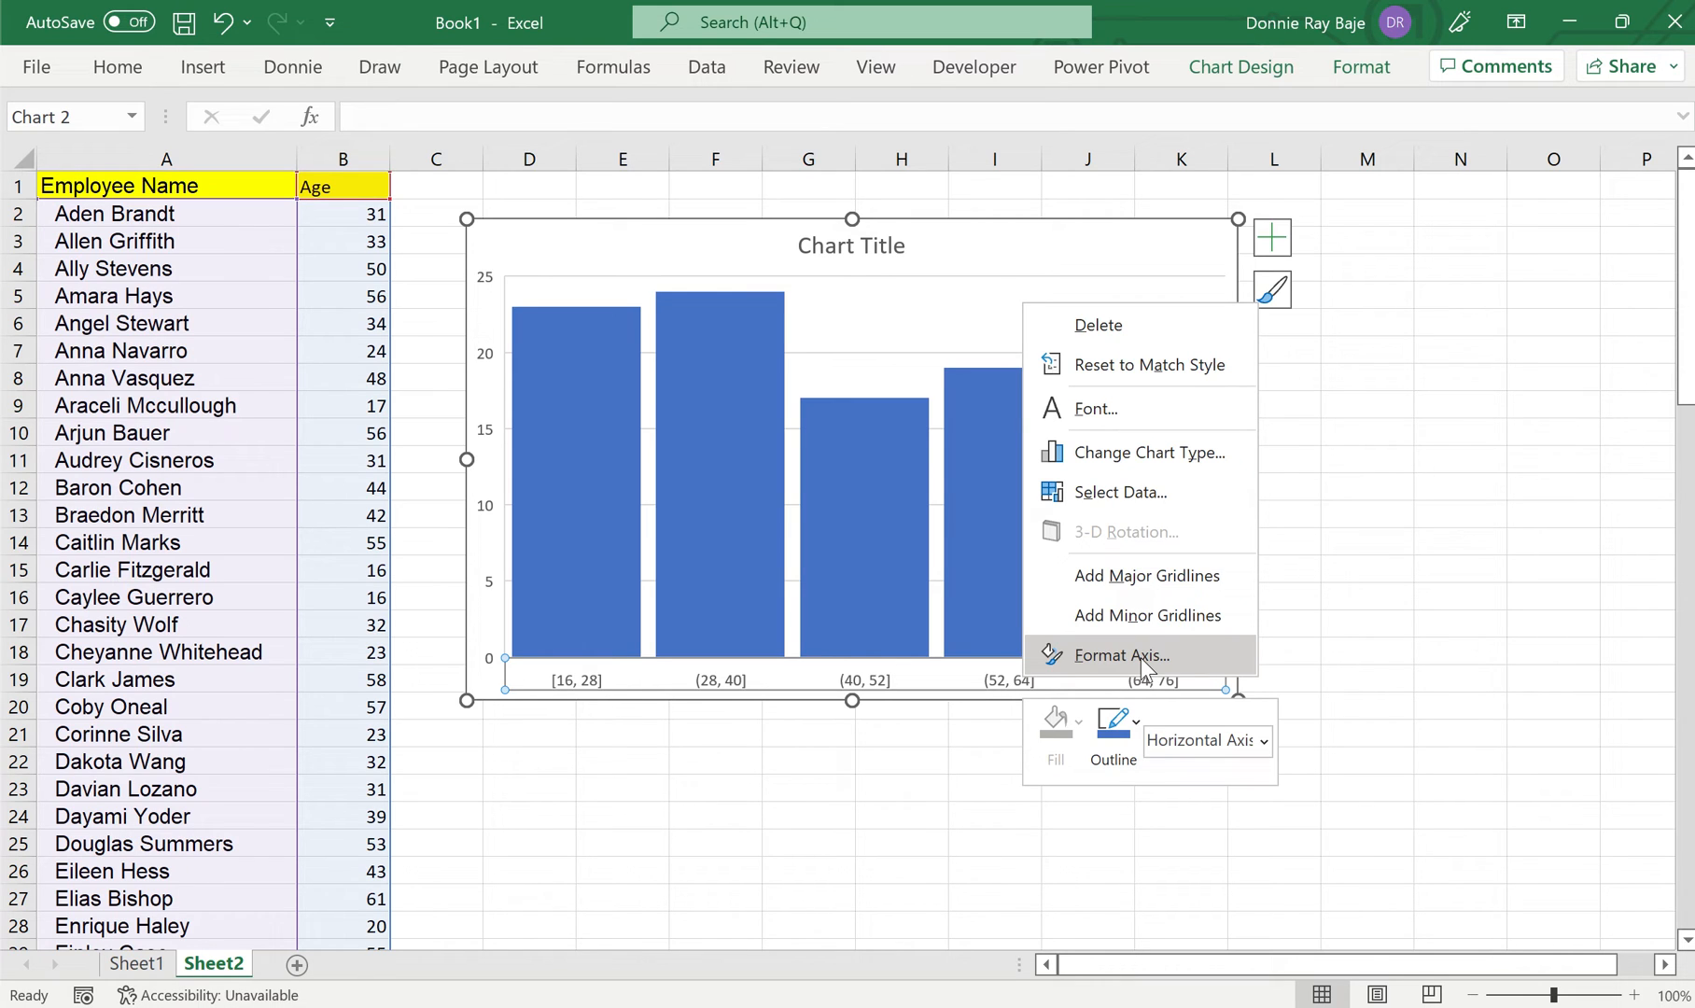
pyautogui.click(1119, 655)
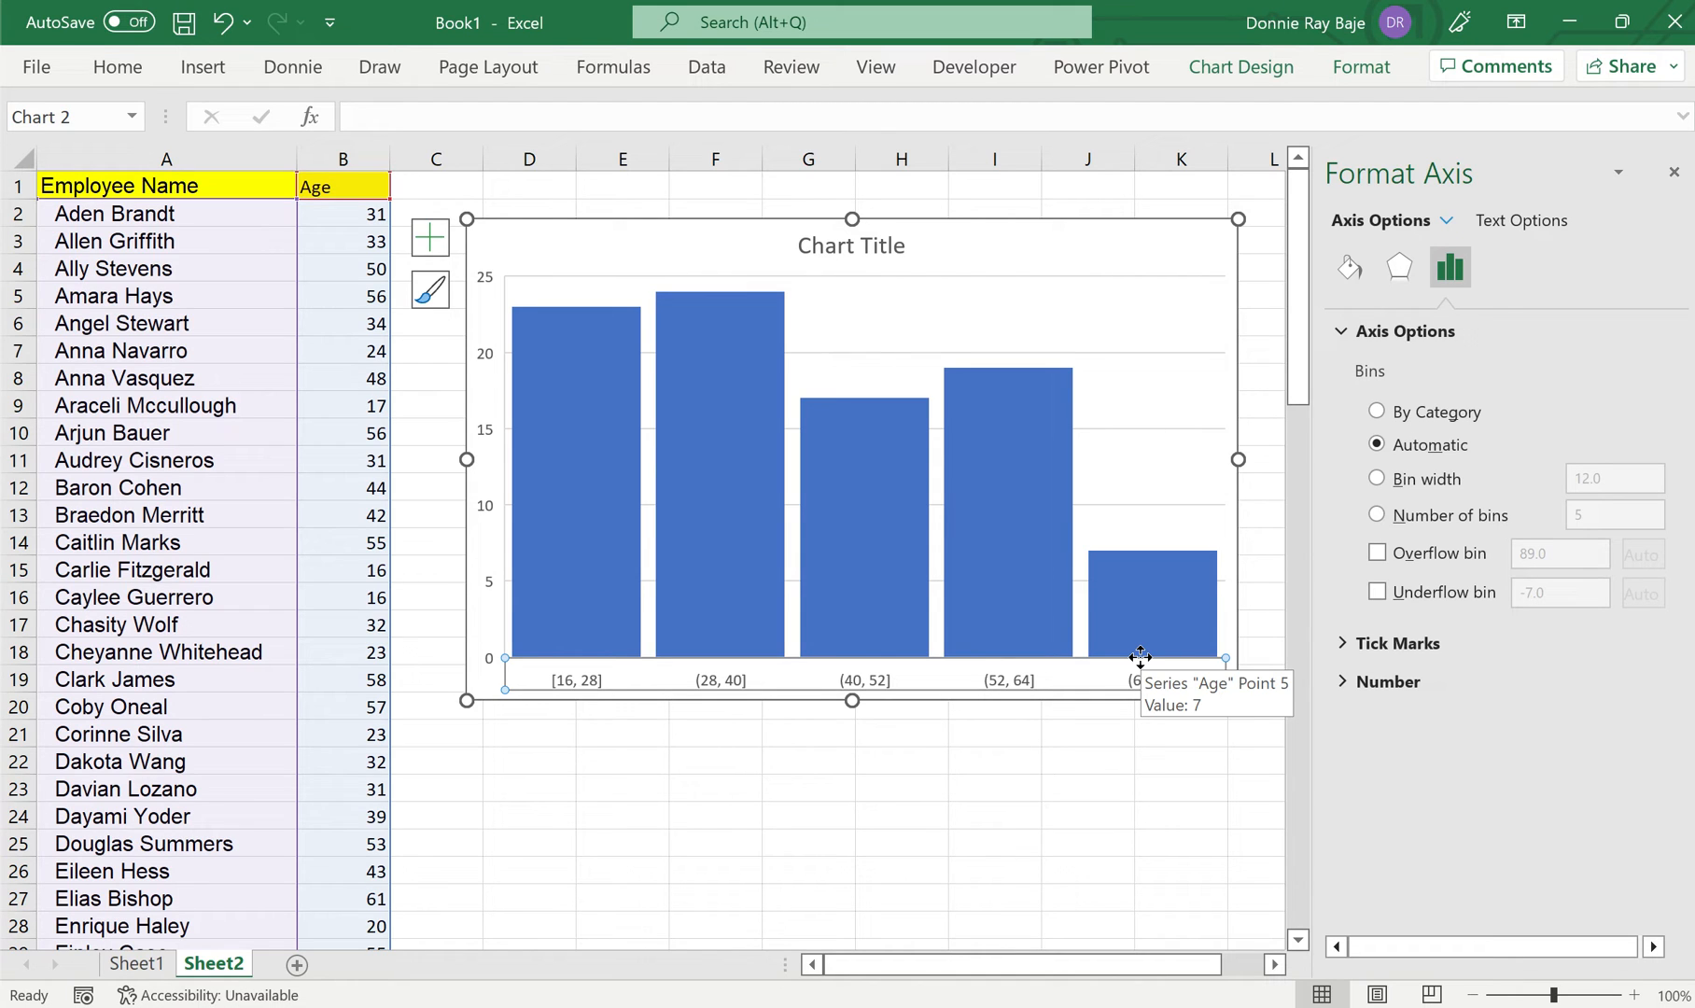
pyautogui.moveTo(1163, 654)
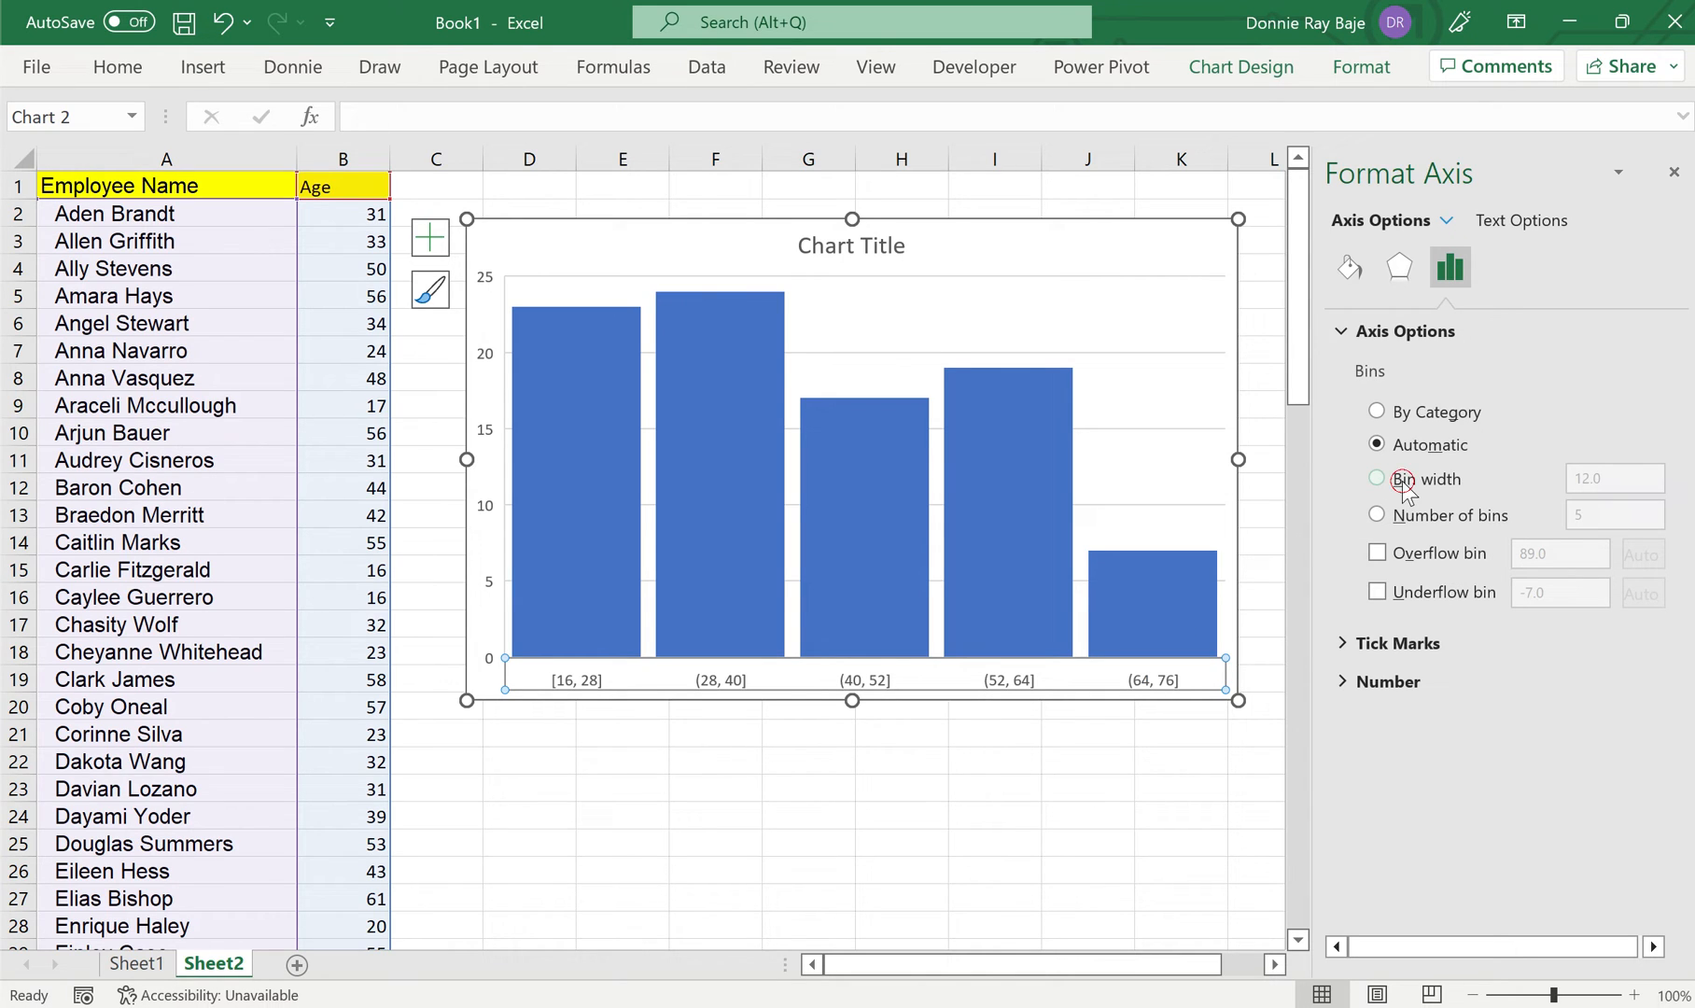
# - Set the axis to a fixed Bin width of 5 years
pyautogui.click(1377, 478)
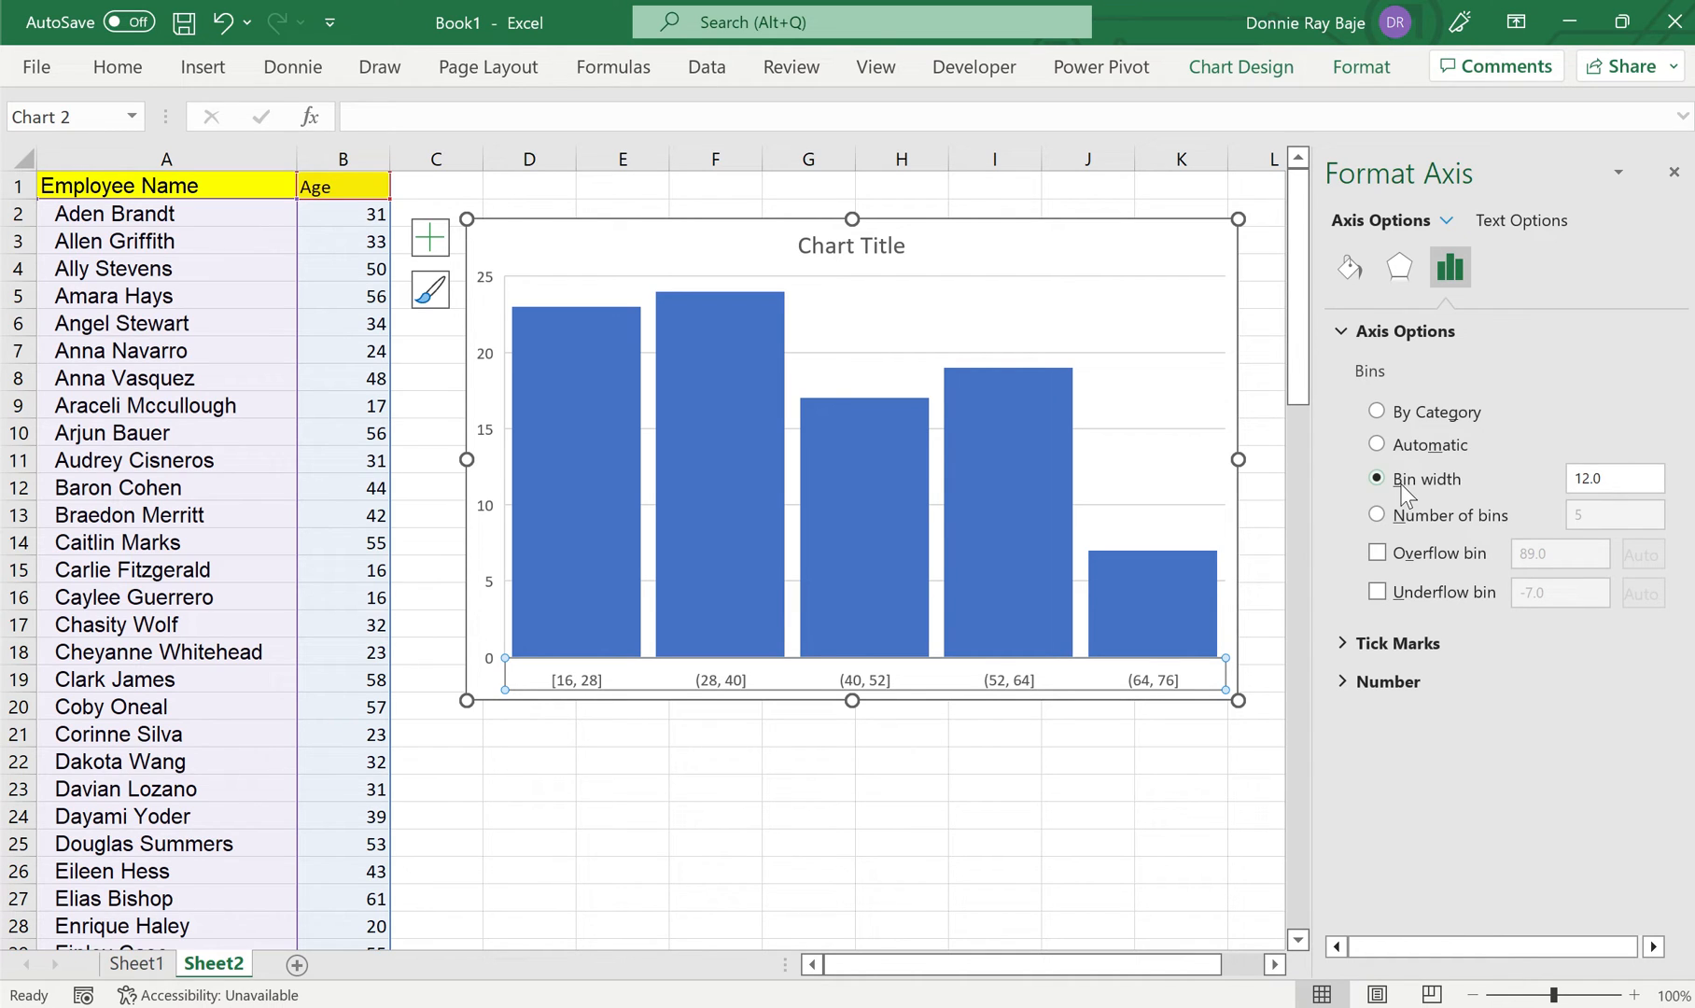
pyautogui.click(1612, 478)
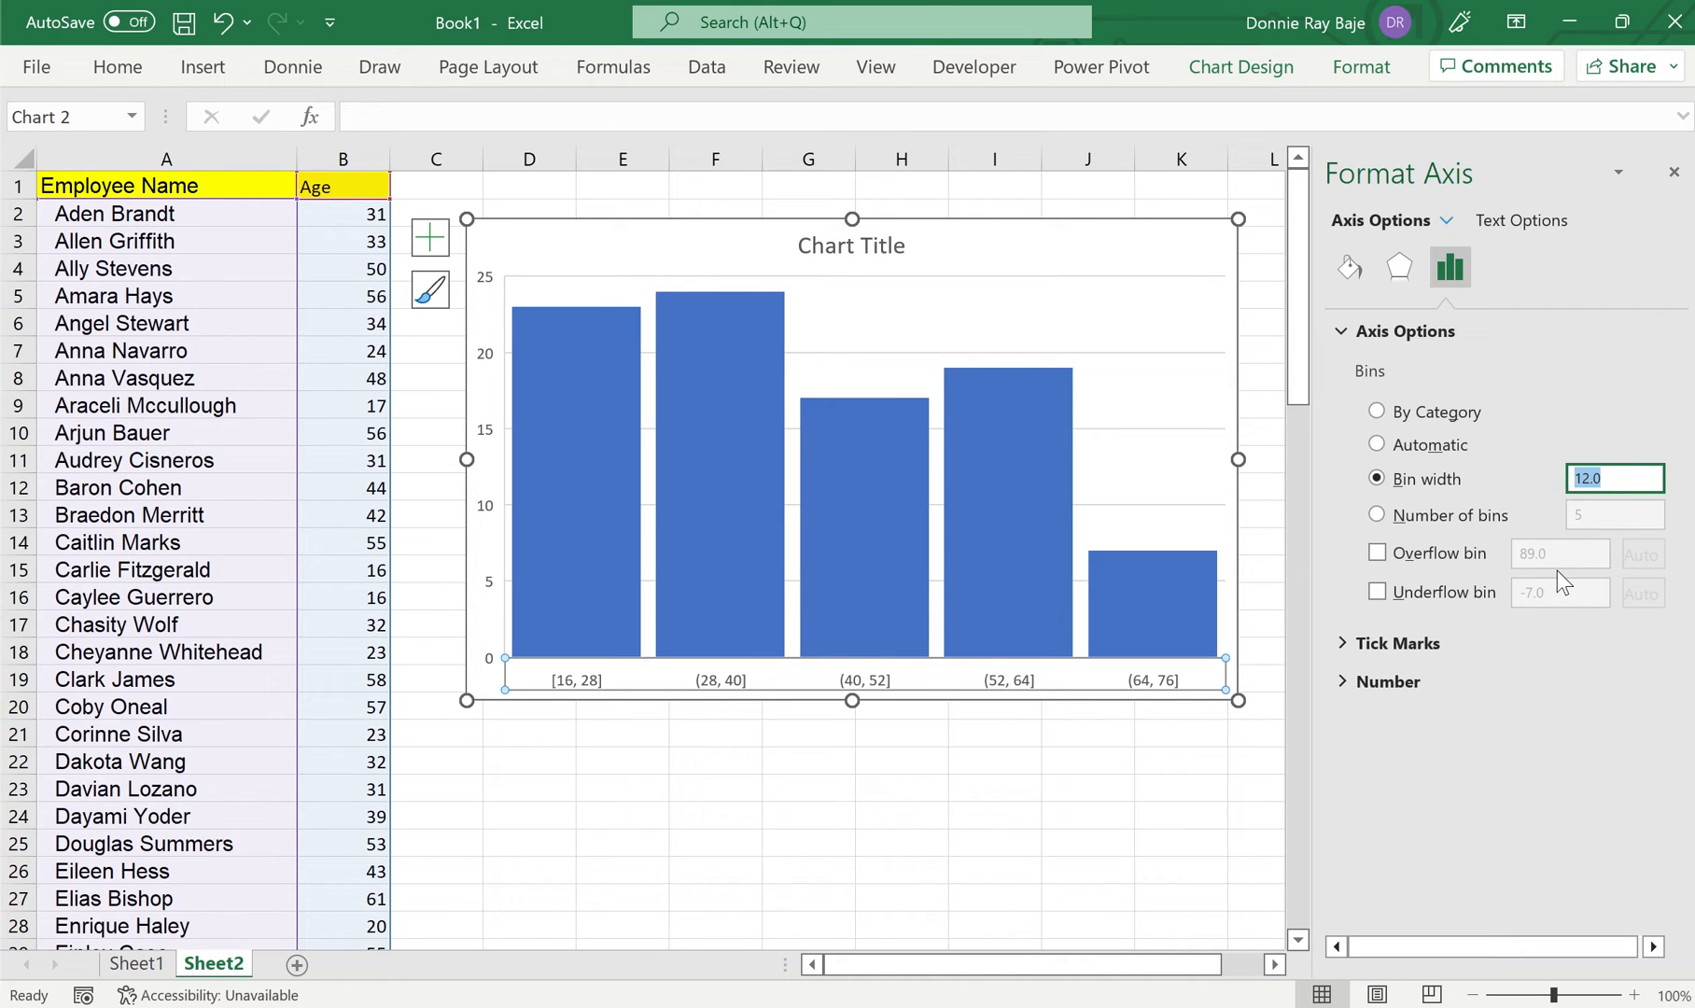
pyautogui.write('5')
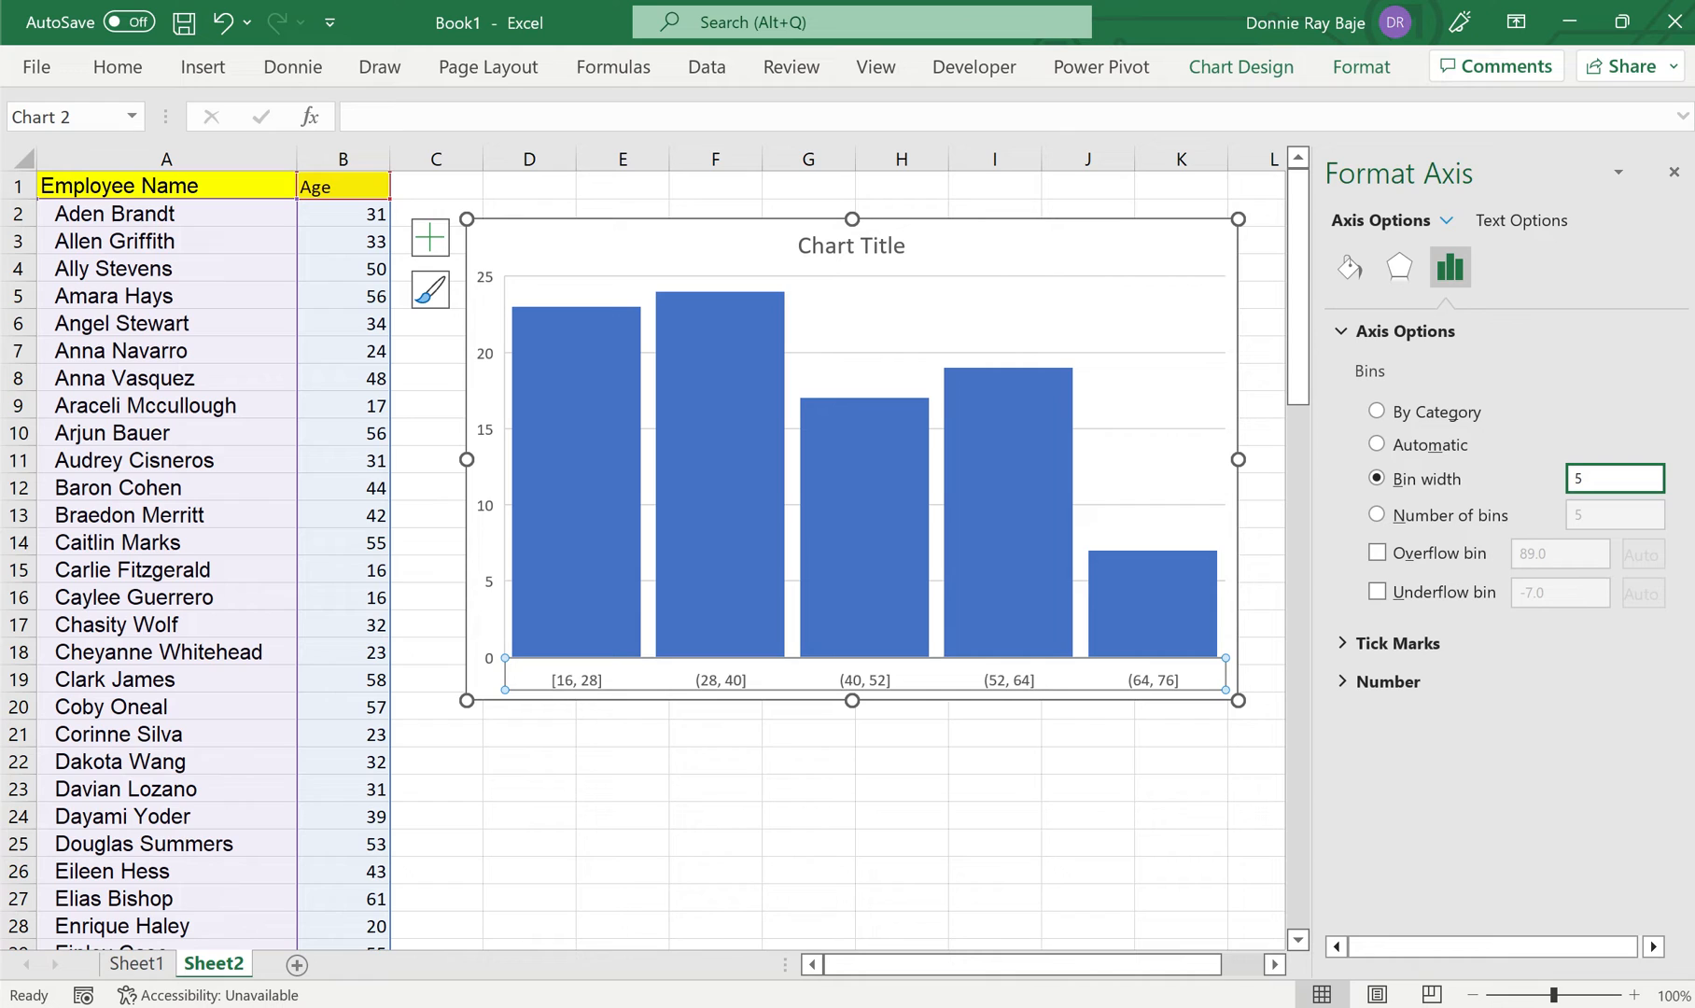
pyautogui.moveTo(1533, 540)
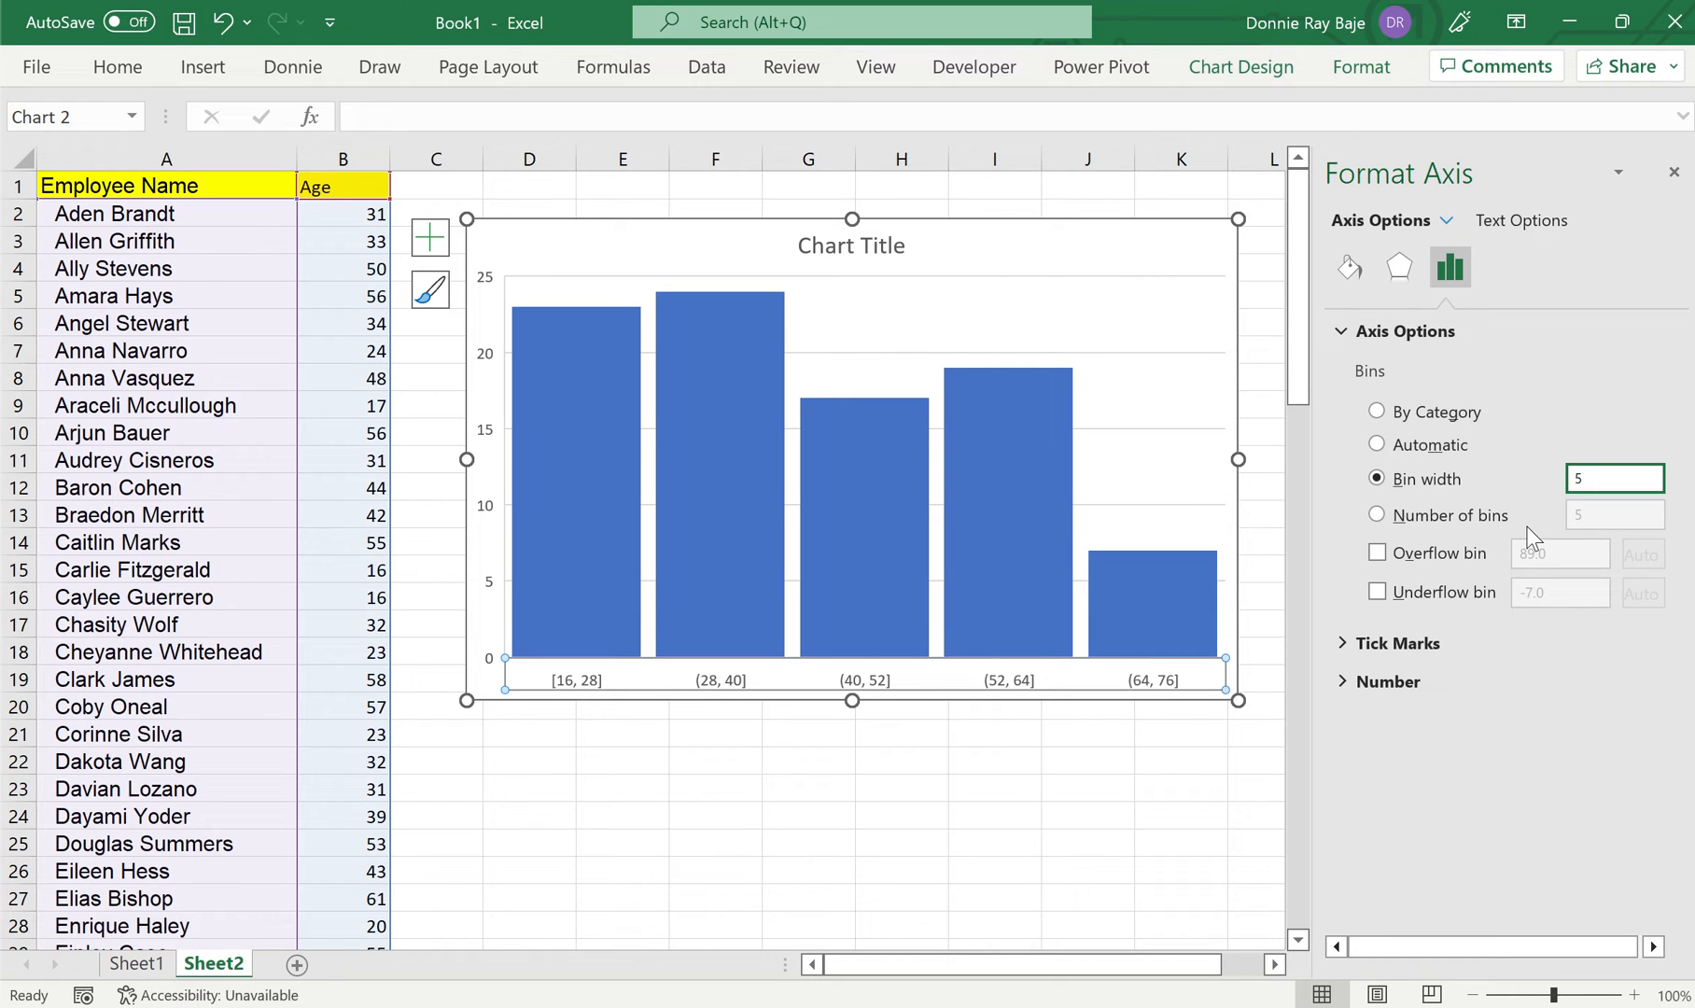
pyautogui.click(1612, 477)
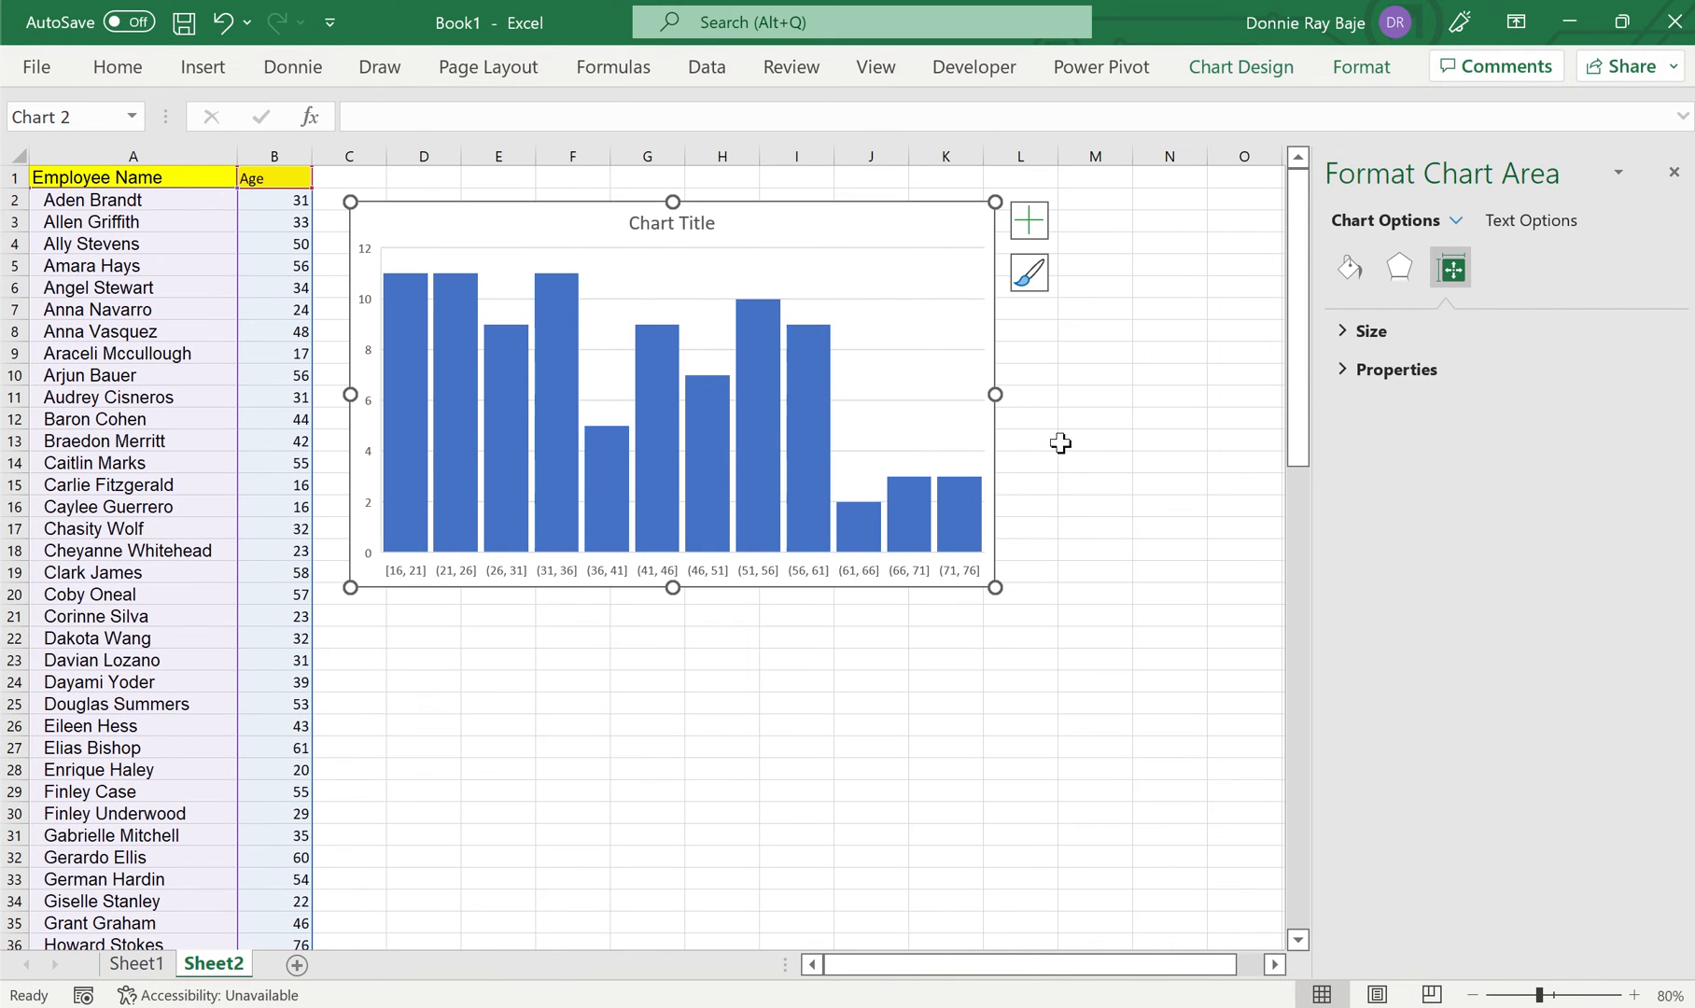
# - Drag the chart's sizing handle to widen the histogram
pyautogui.moveTo(995, 393); pyautogui.dragTo(1124, 393)
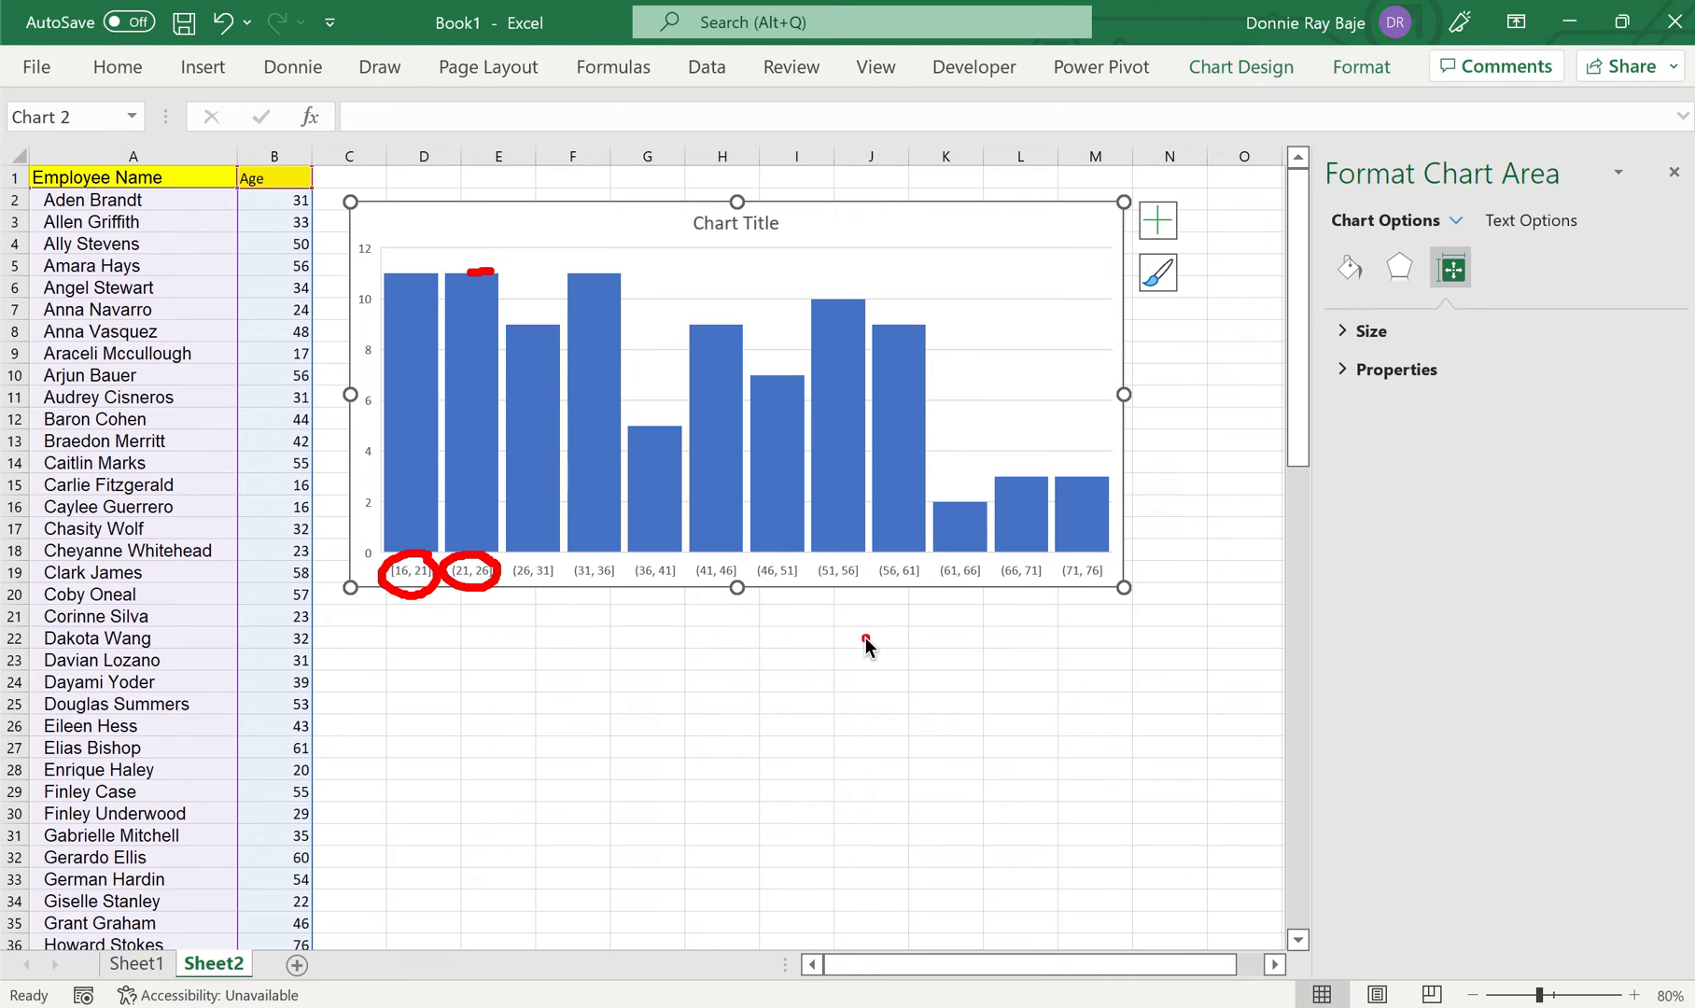
pyautogui.moveTo(599, 580); pyautogui.dragTo(741, 592)
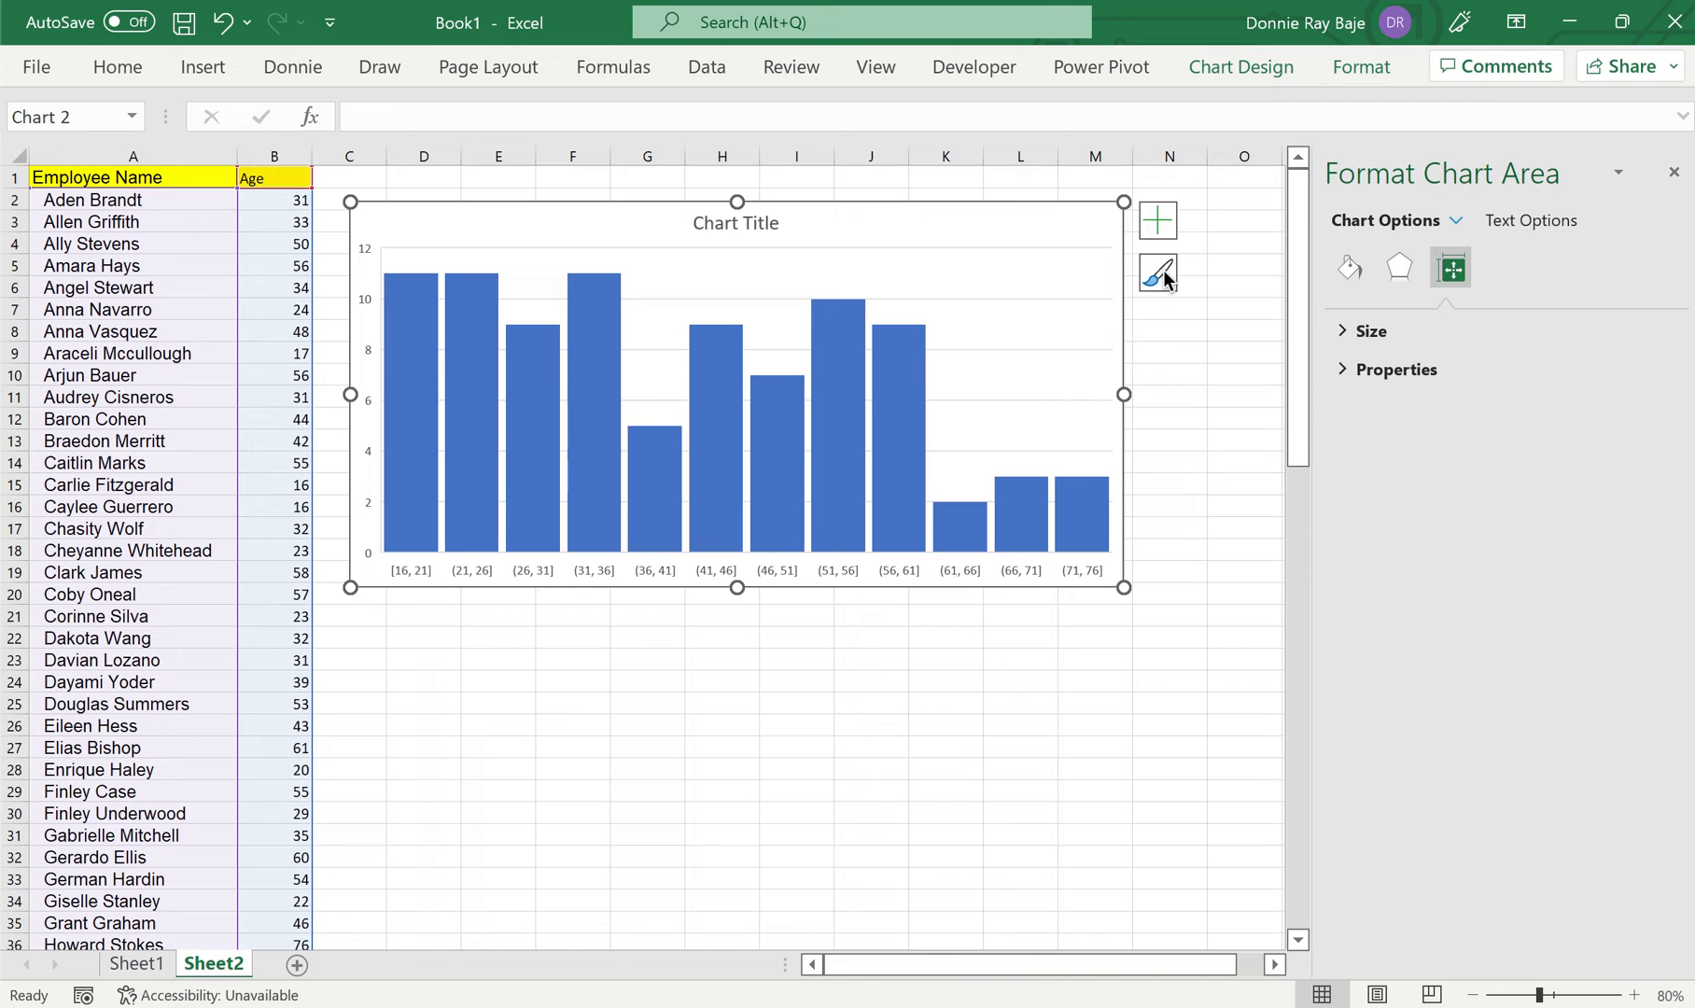
pyautogui.moveTo(1124, 588)
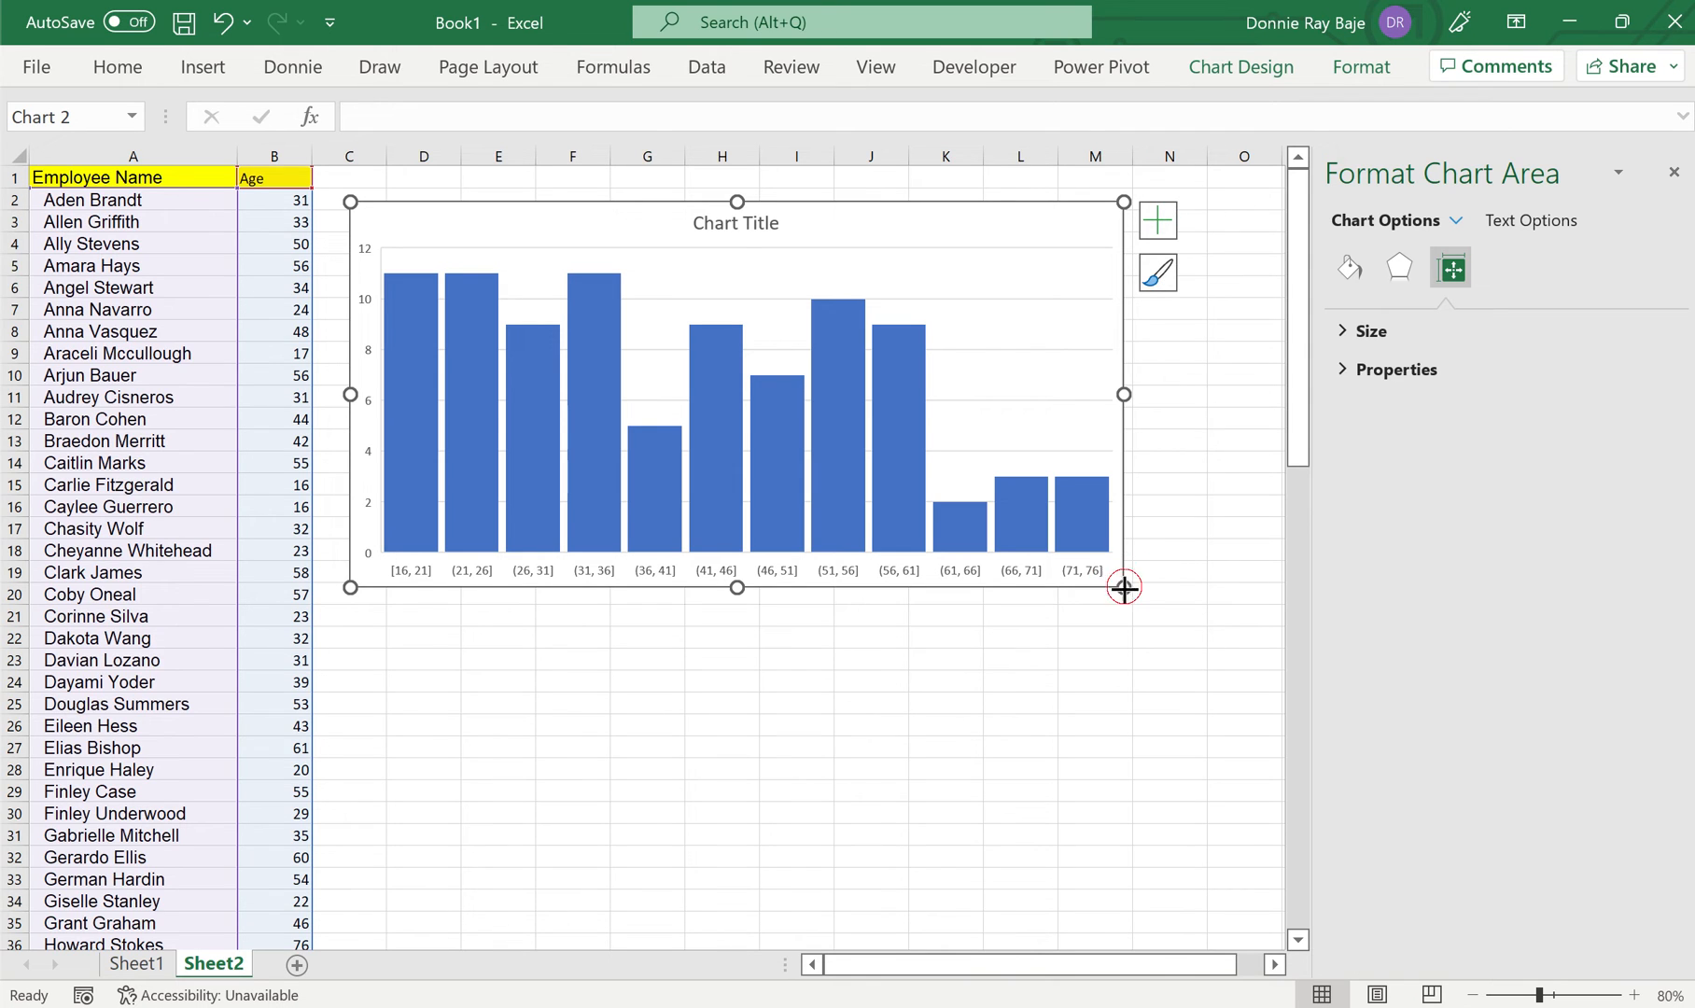
# - Via Chart Elements, show Data Labels on the bars and remove the Gridlines
pyautogui.click(1156, 218)
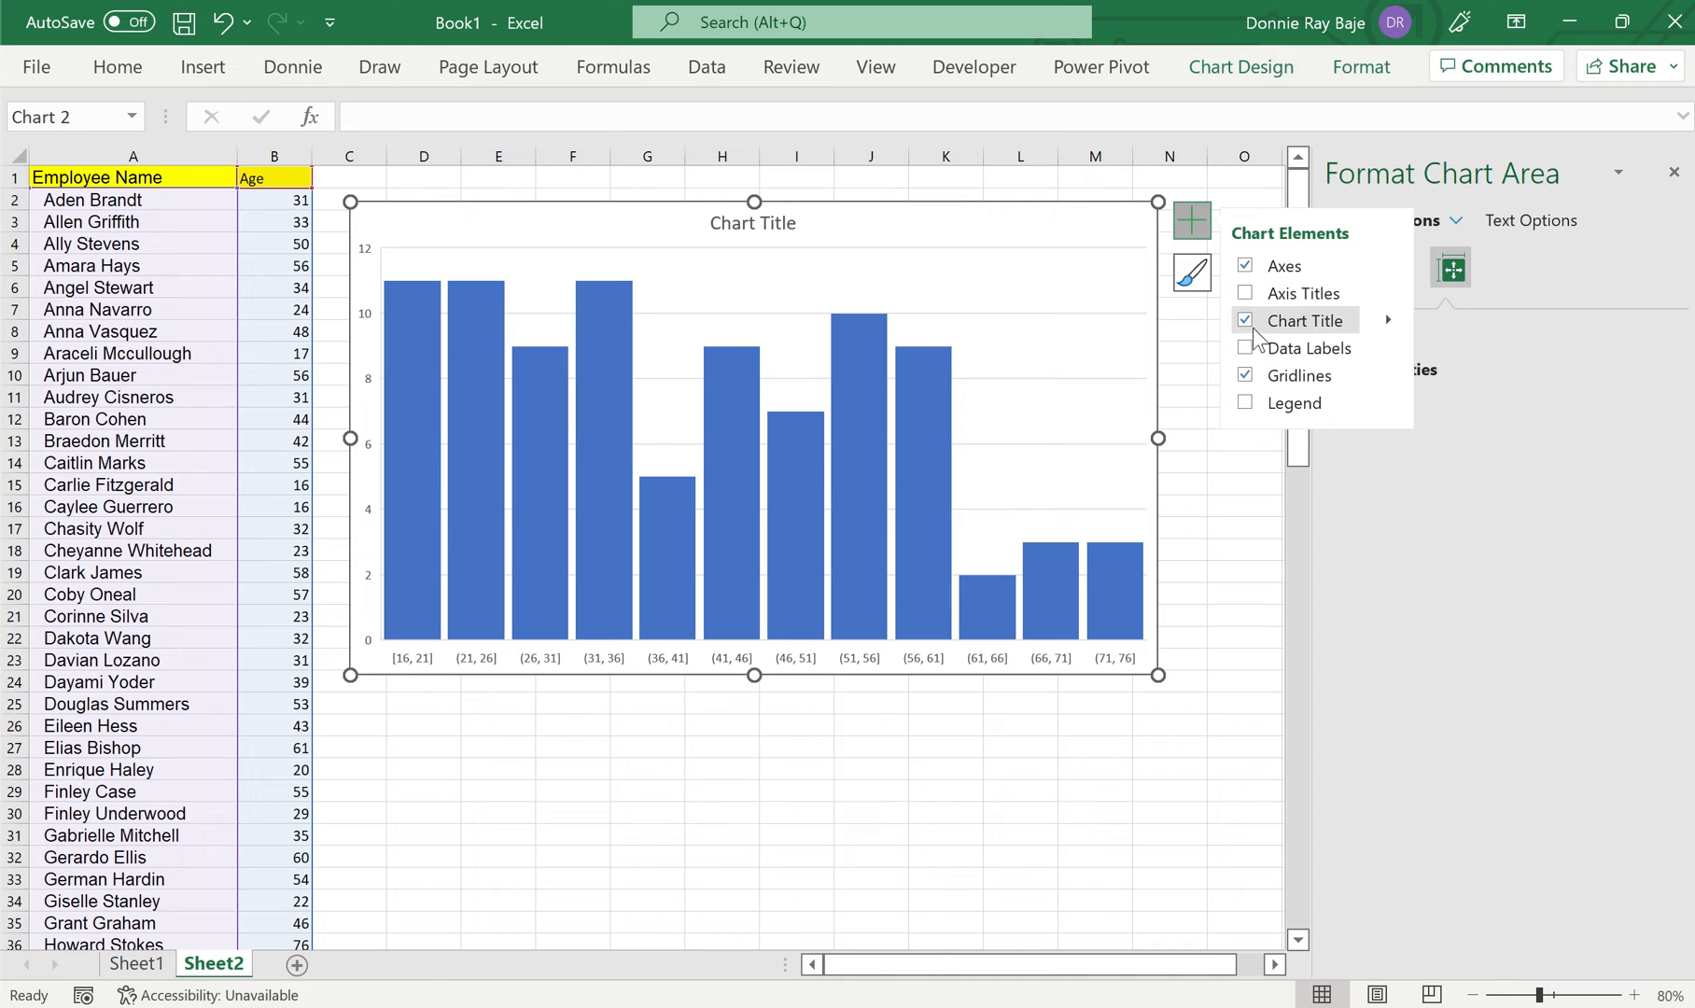
pyautogui.click(1245, 348)
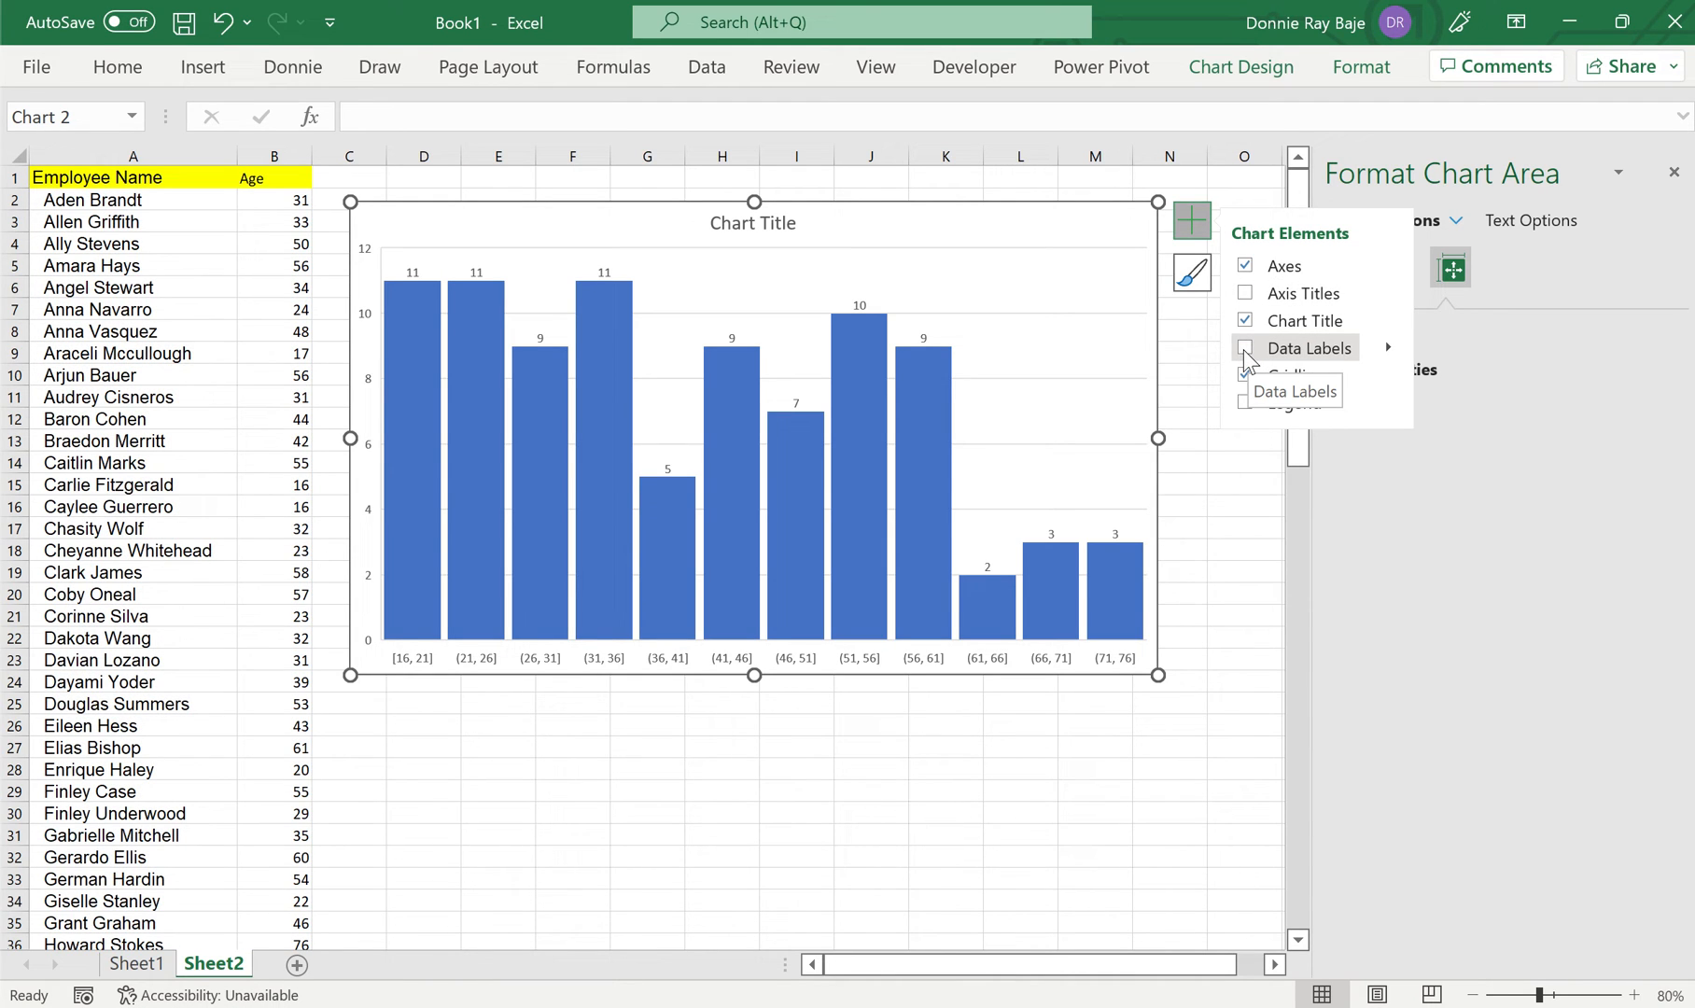
pyautogui.click(1245, 347)
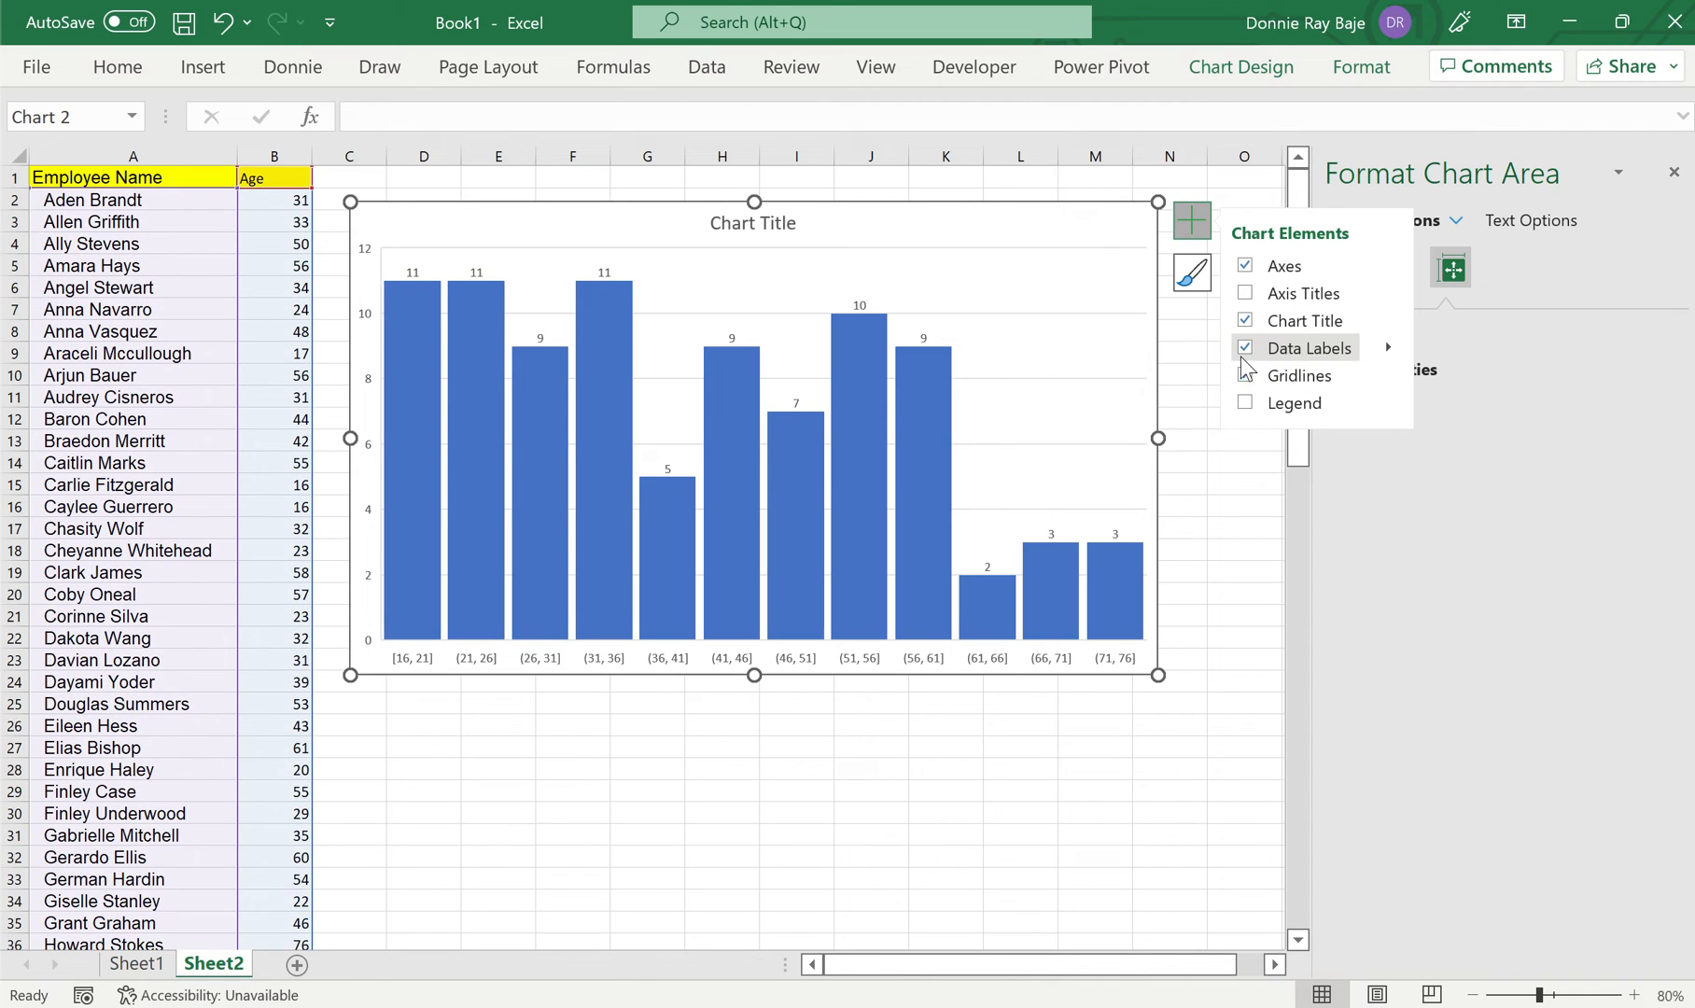
pyautogui.click(1245, 375)
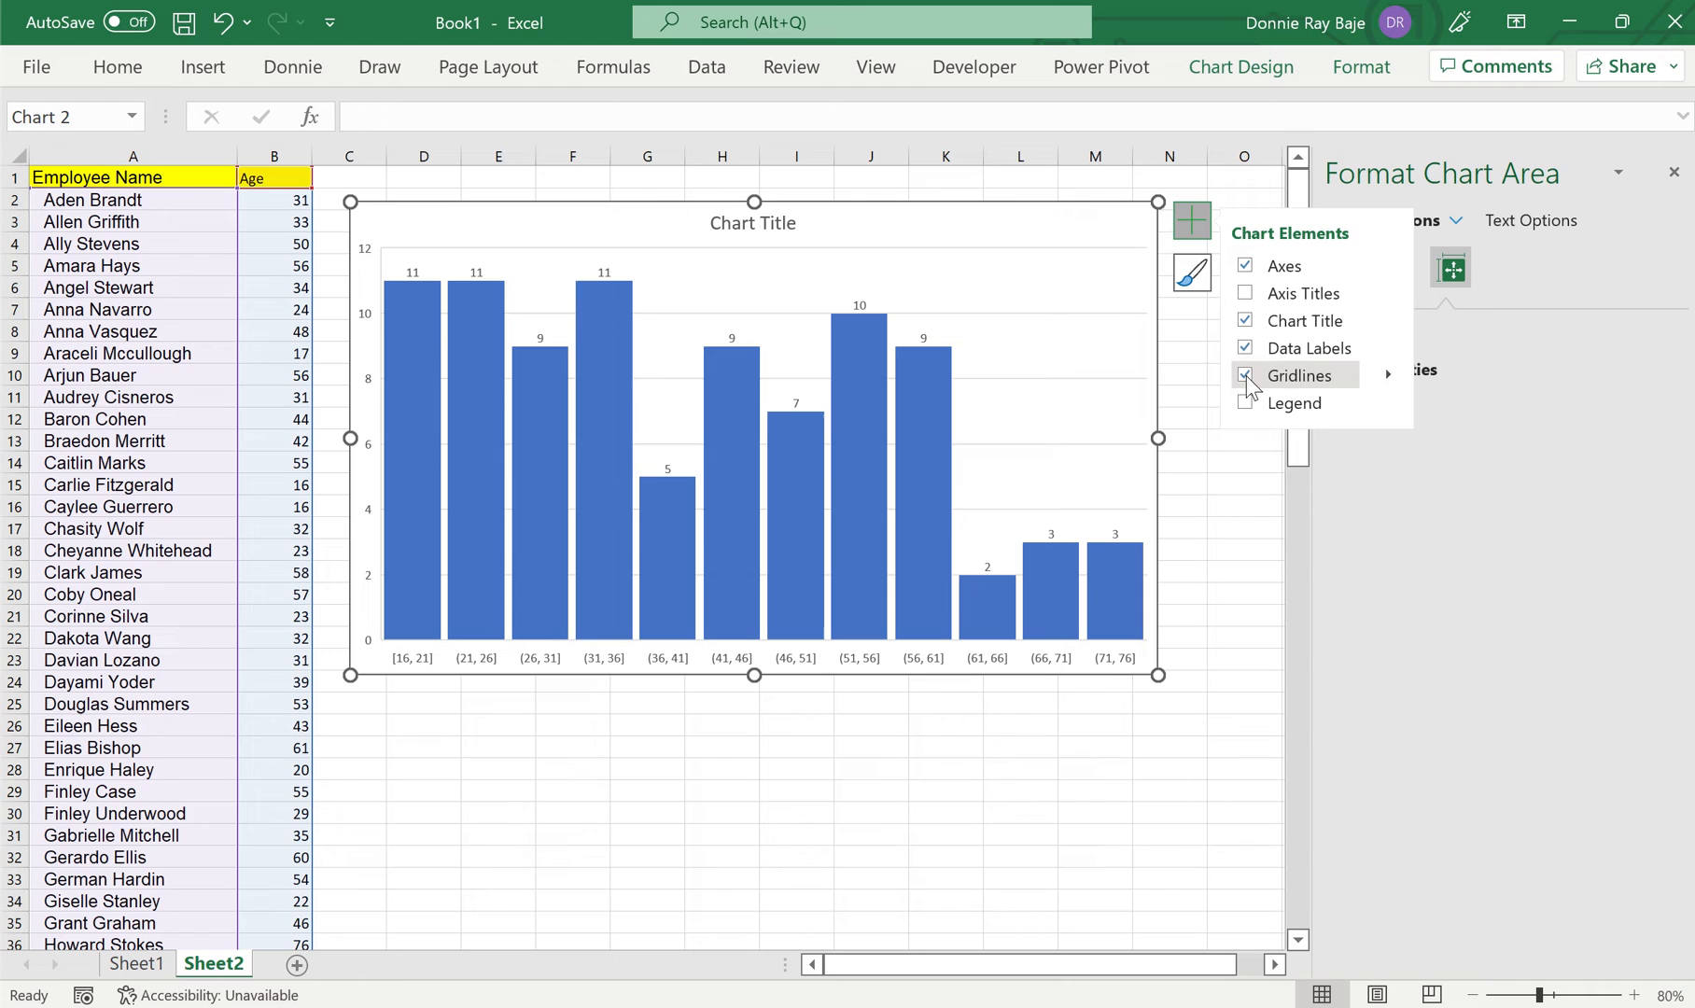
pyautogui.click(1245, 375)
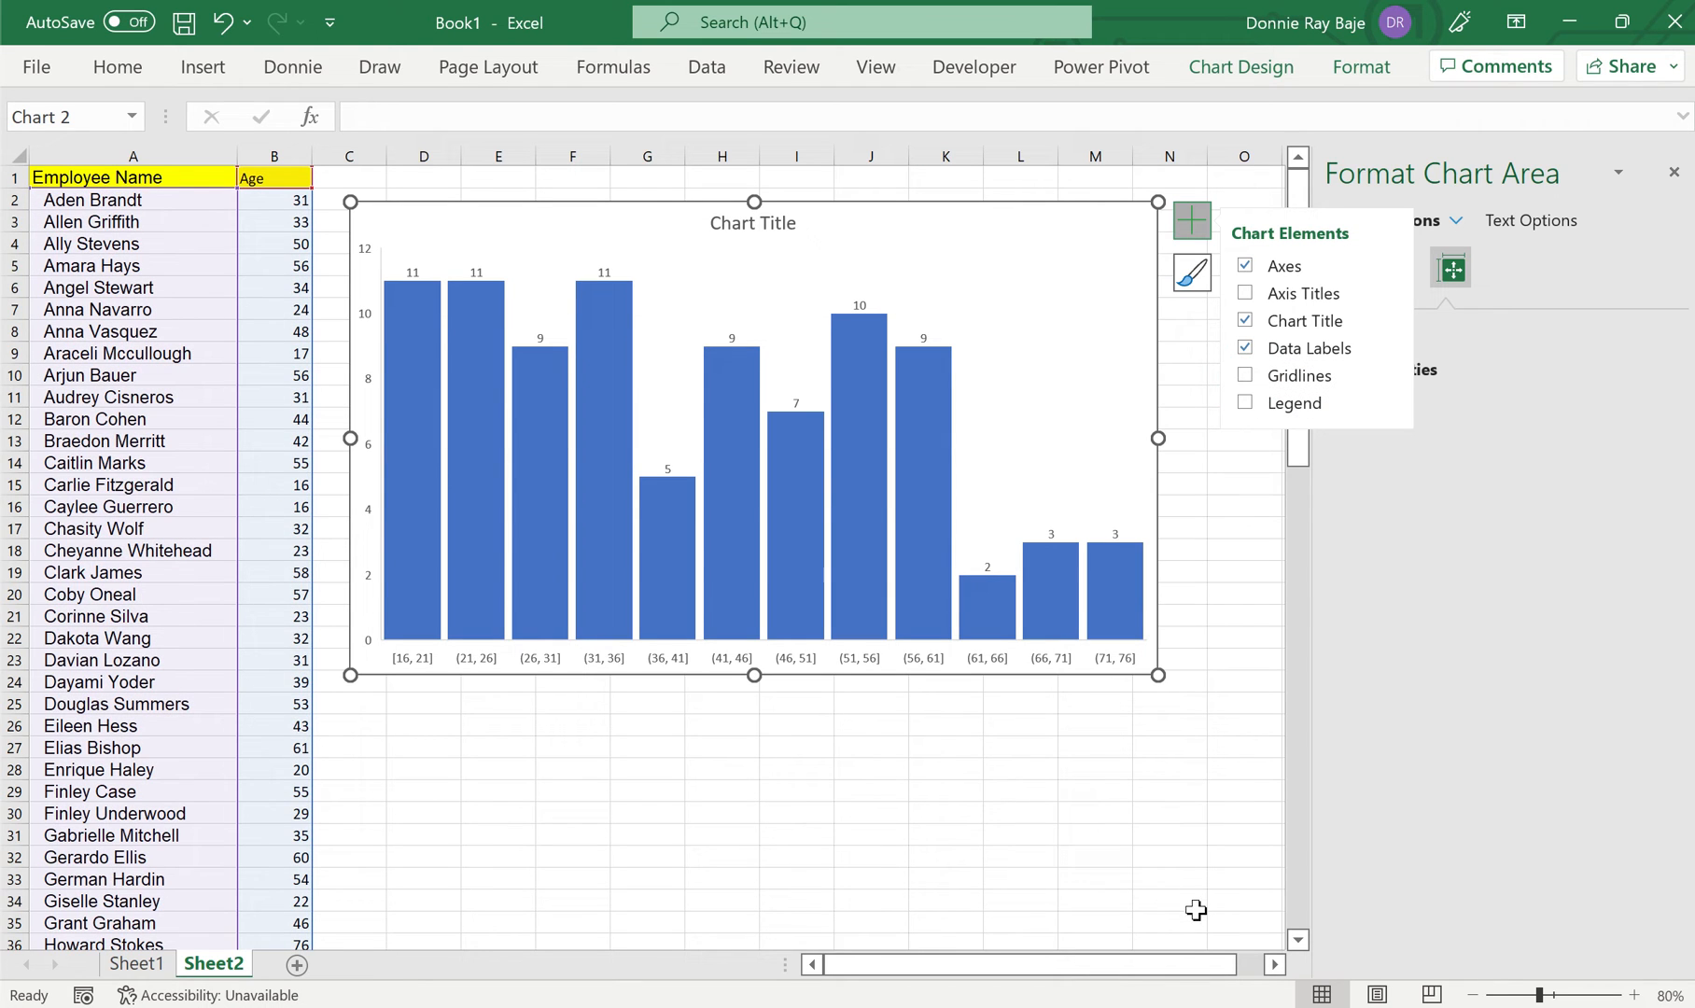
pyautogui.moveTo(1165, 436)
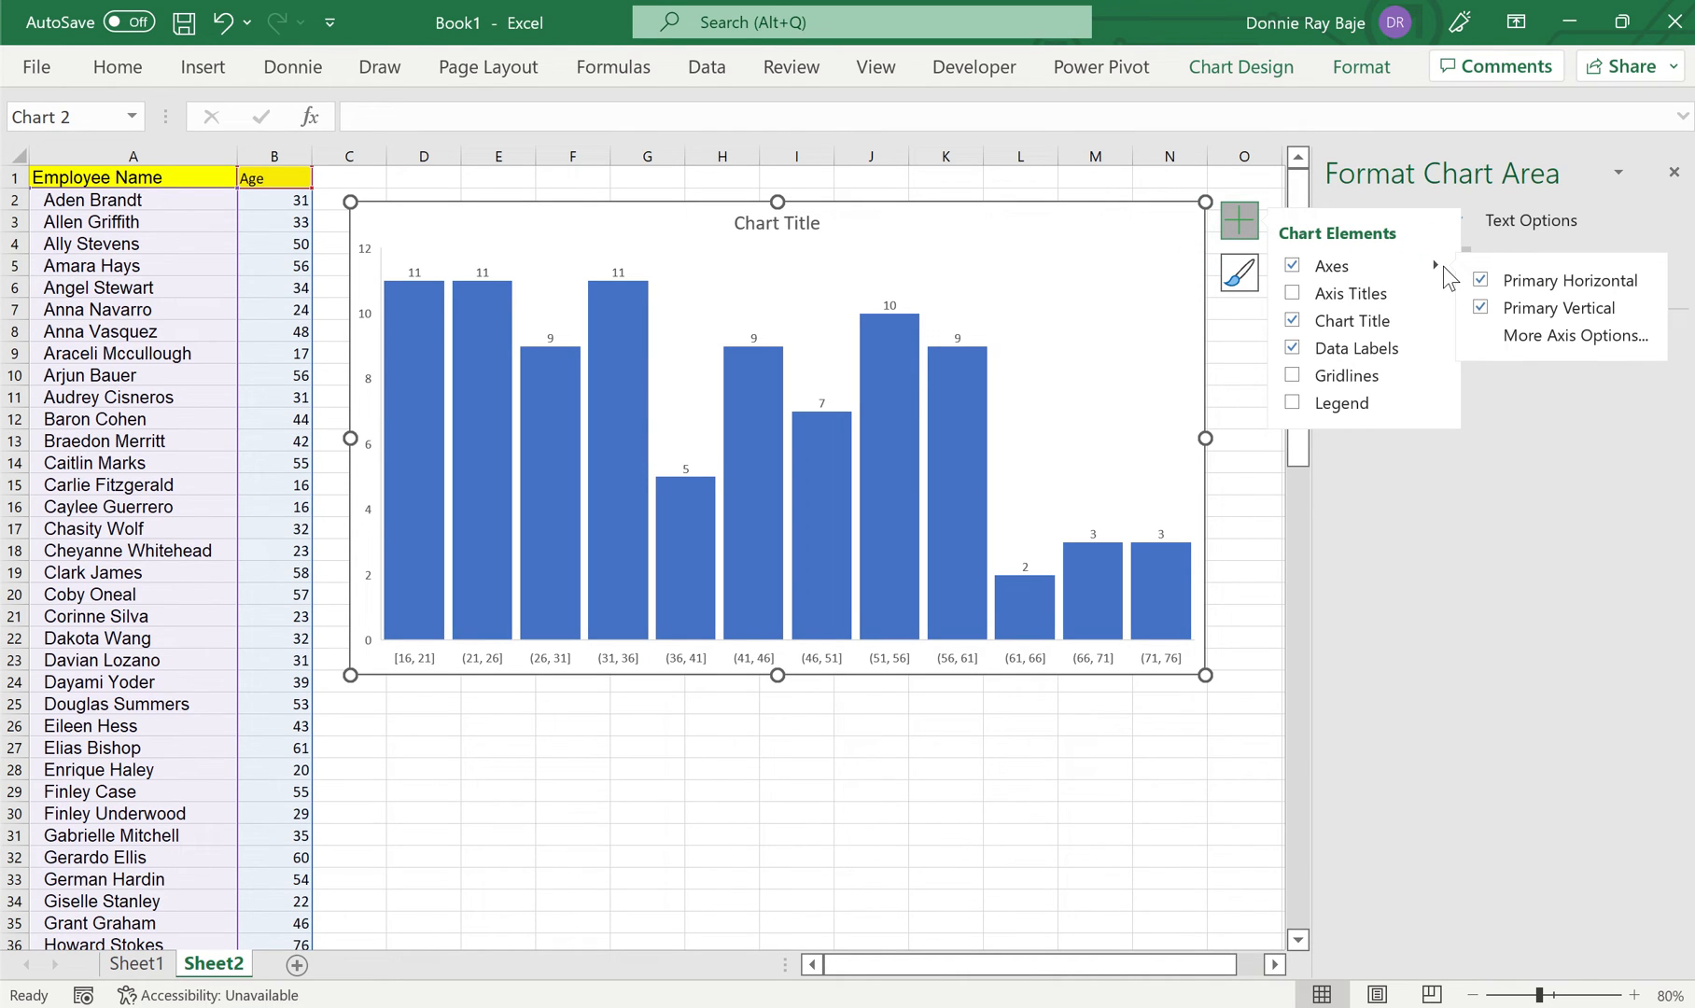
# - Toggle the Primary Vertical axis off and back on
pyautogui.click(1480, 308)
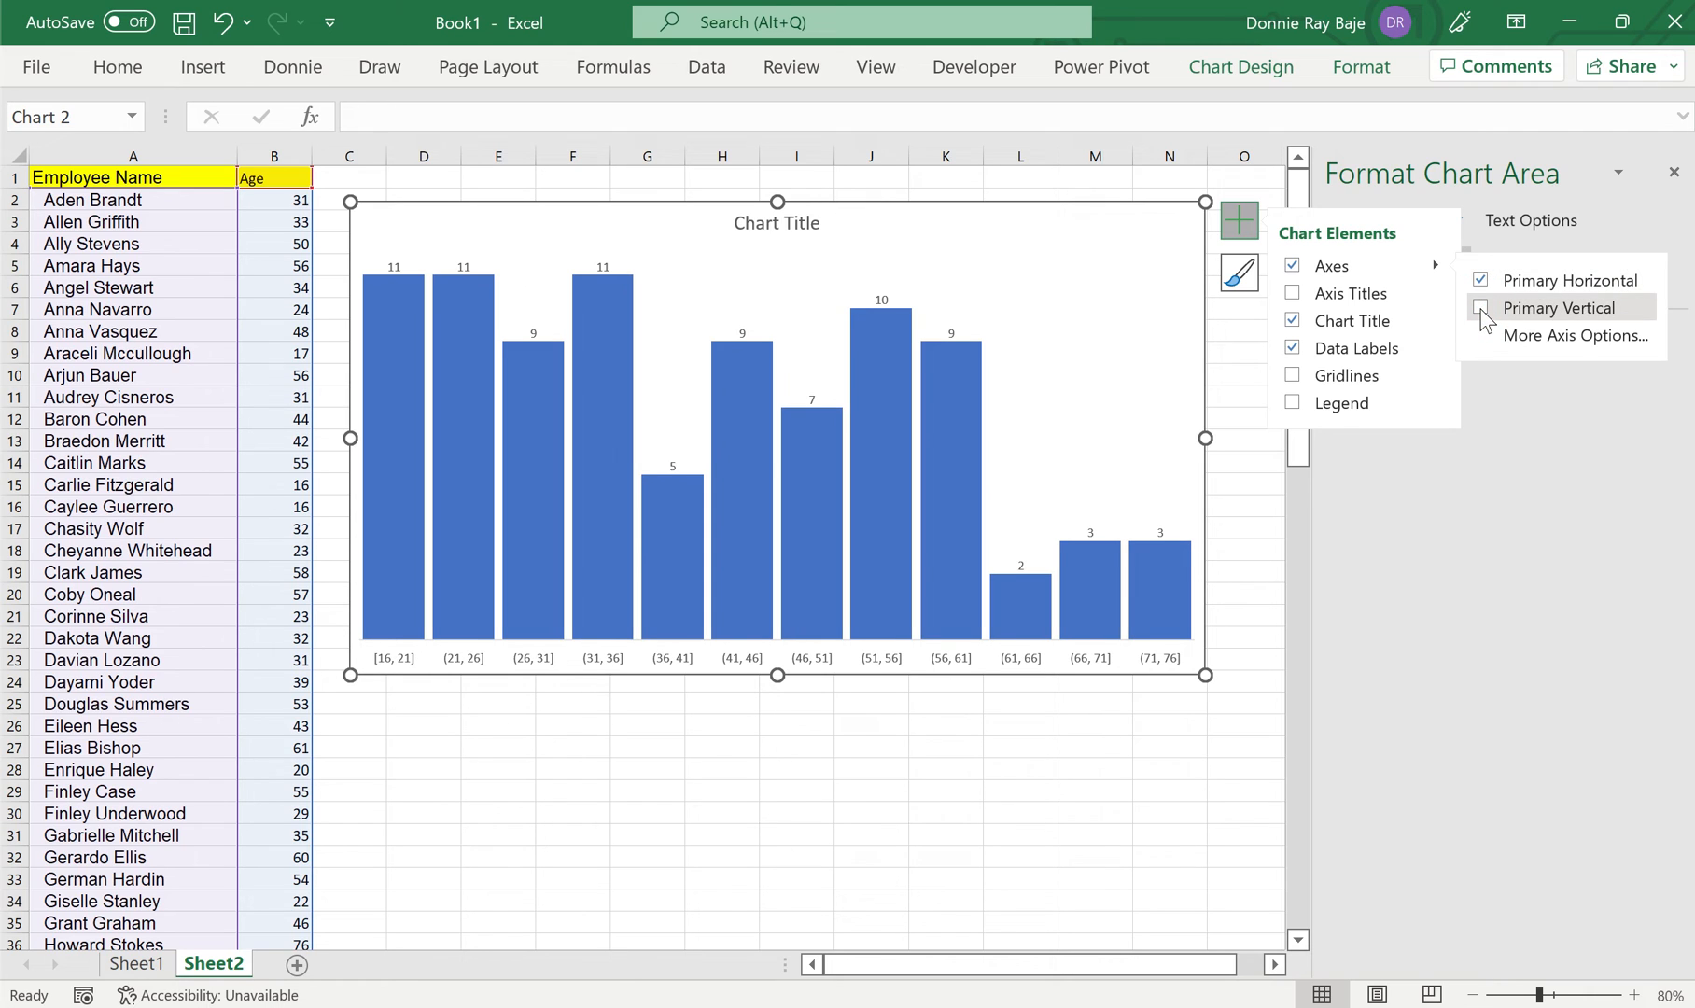
pyautogui.click(1481, 308)
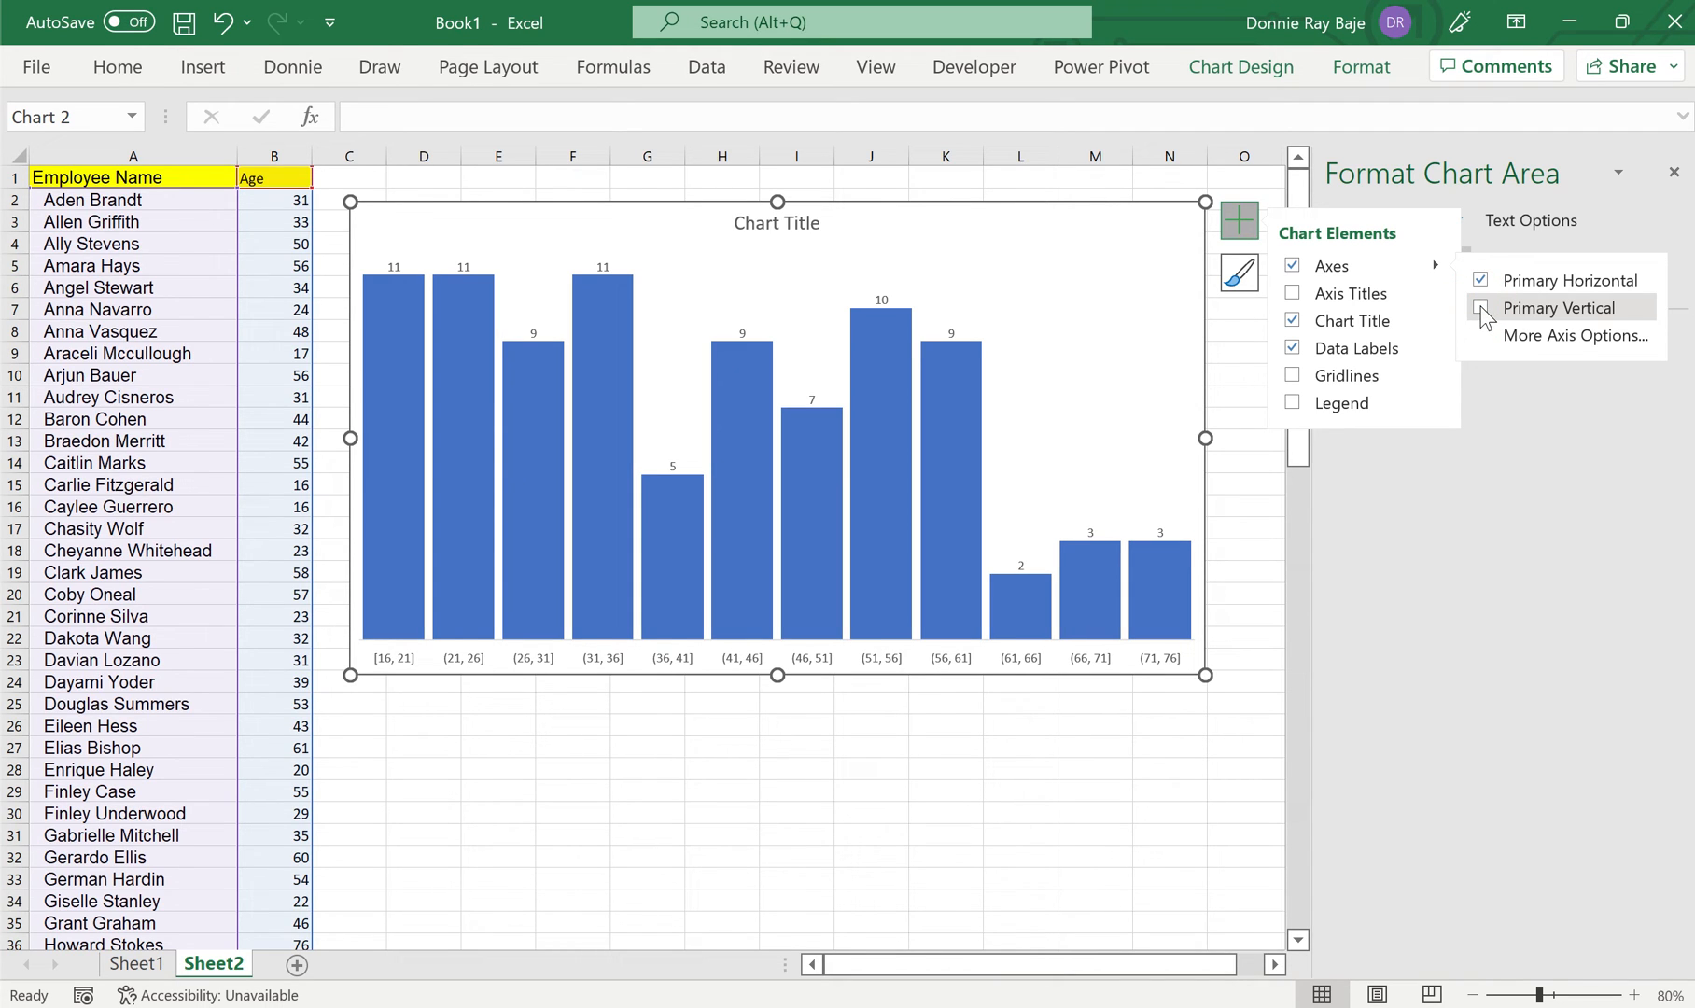
pyautogui.click(1483, 308)
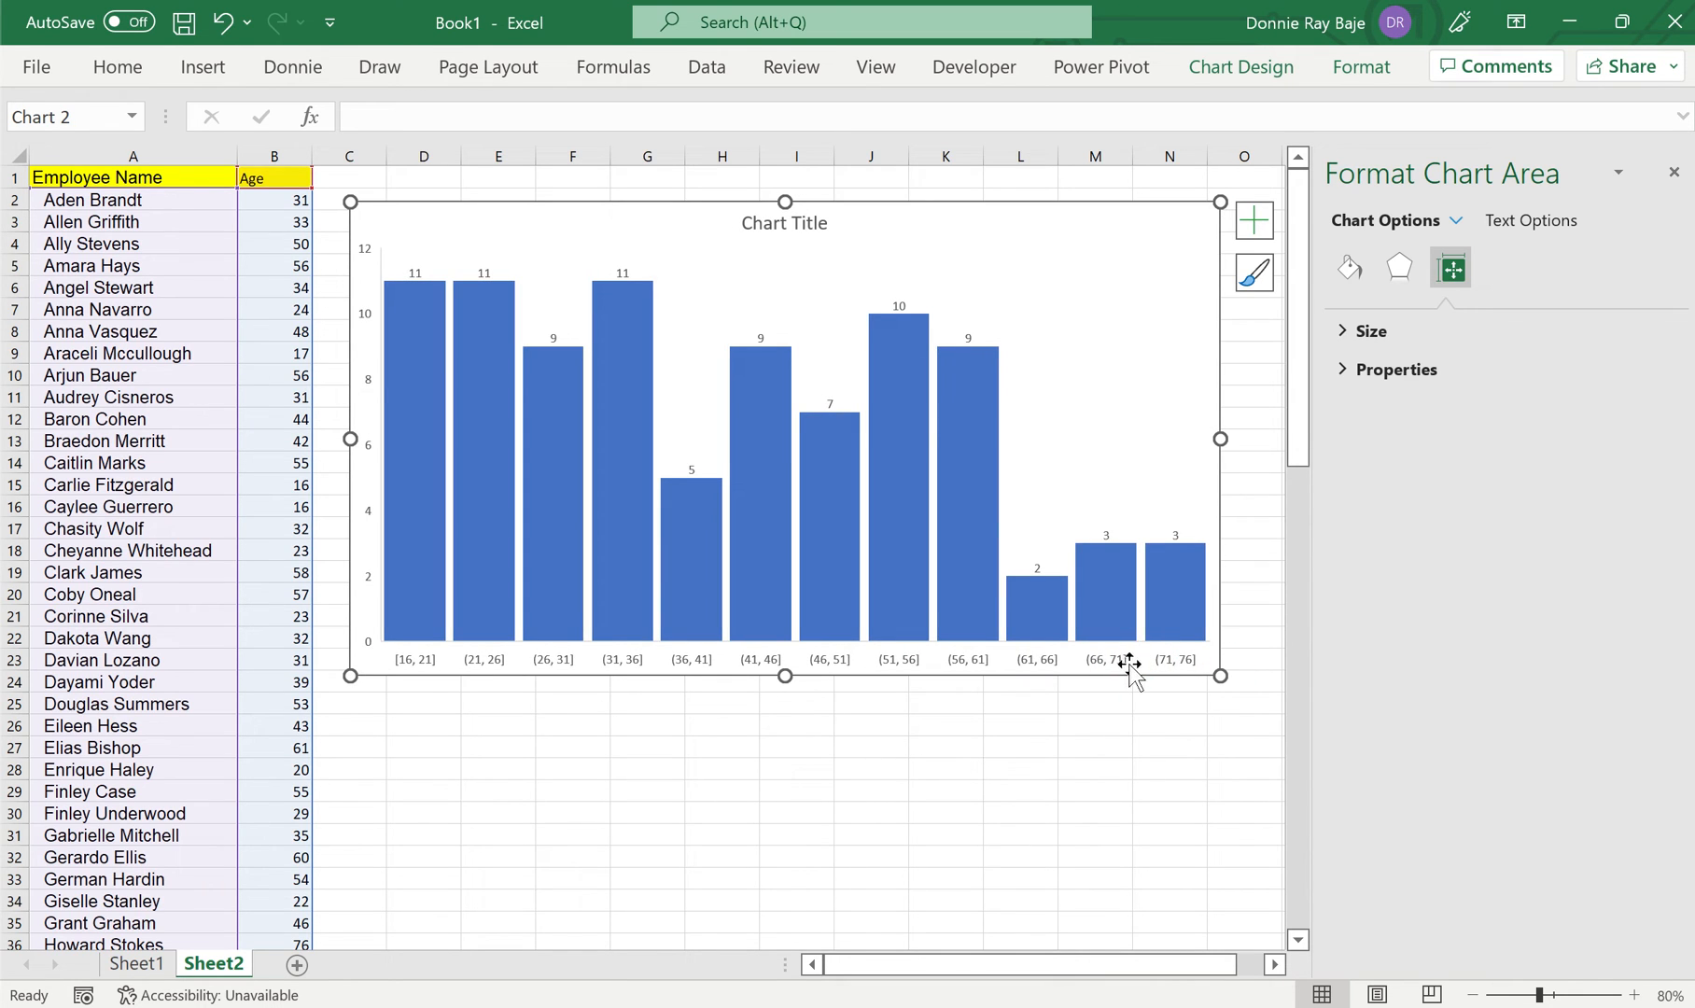
# - Enable an Overflow bin at 60 in Axis Options, then check Underflow bin
pyautogui.click(786, 659)
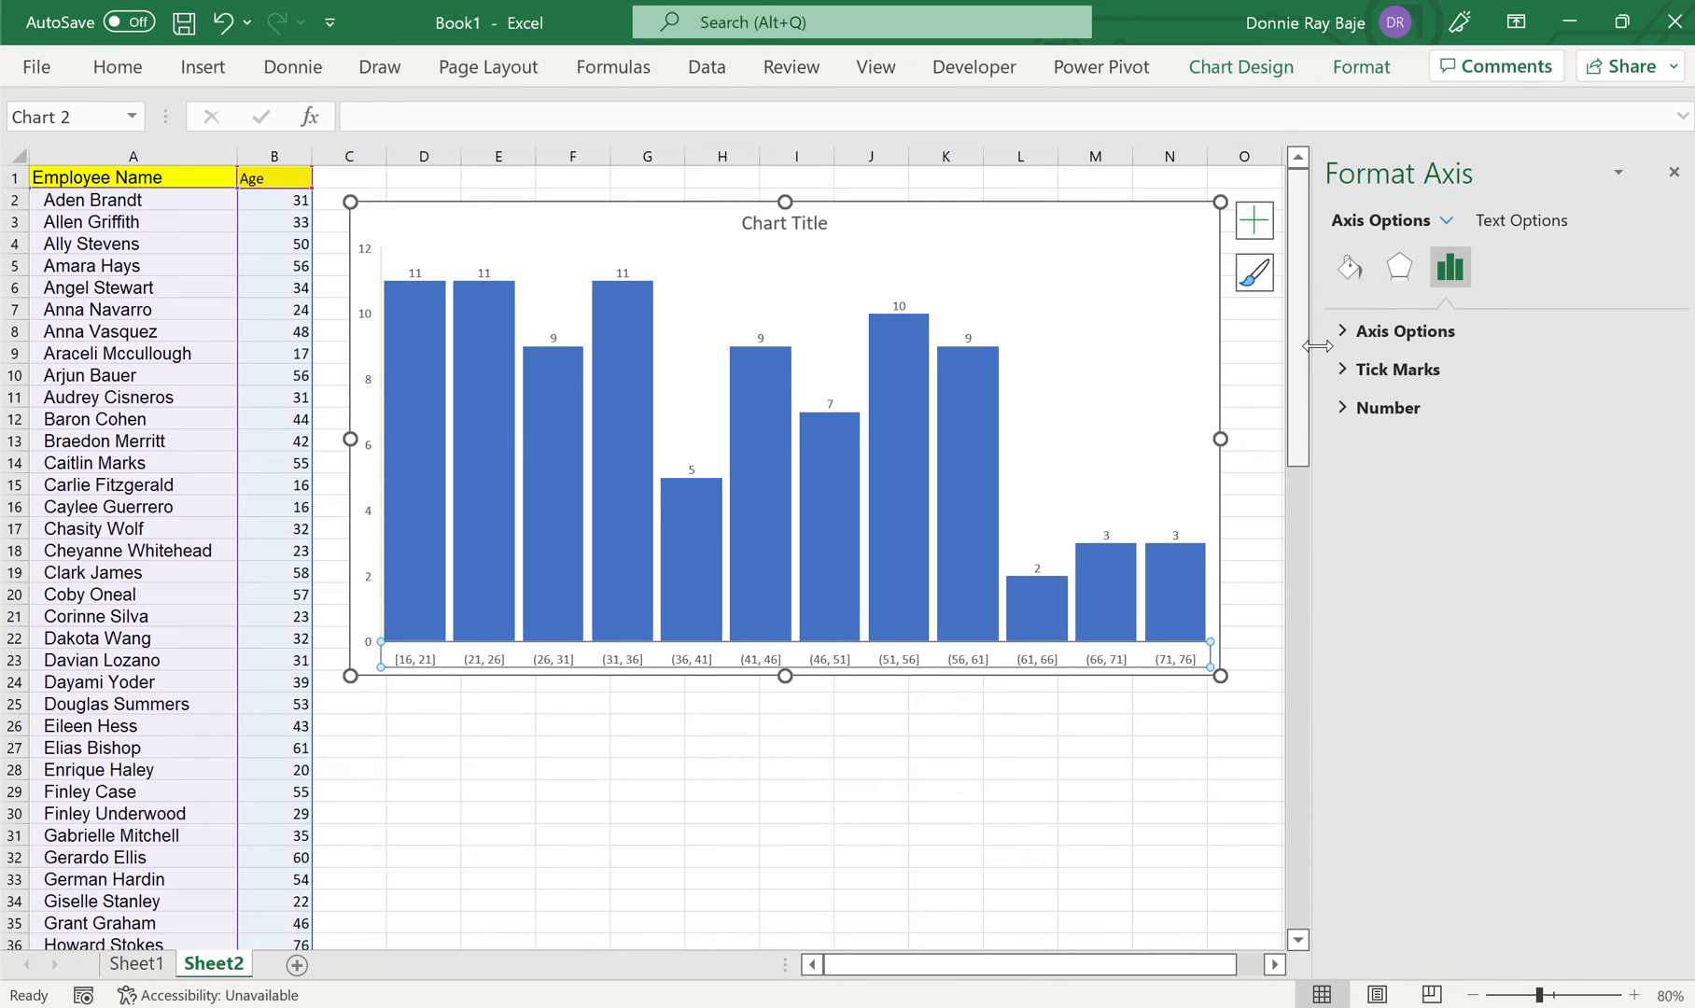
pyautogui.click(1408, 330)
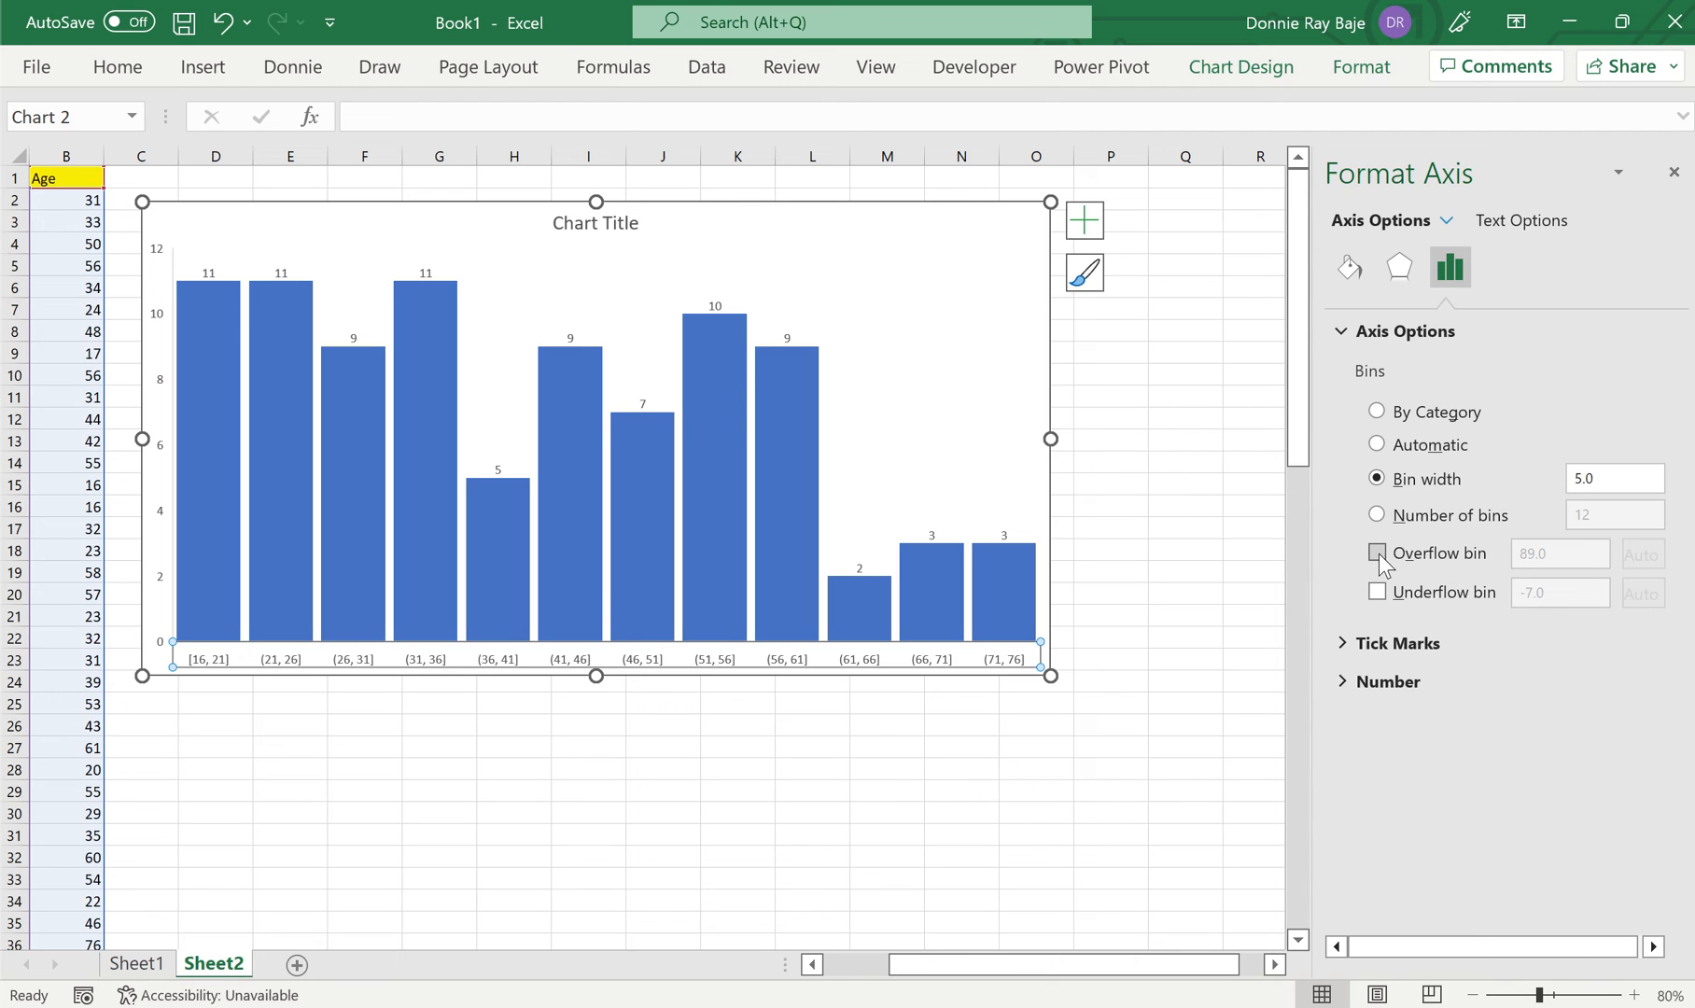
pyautogui.click(1376, 553)
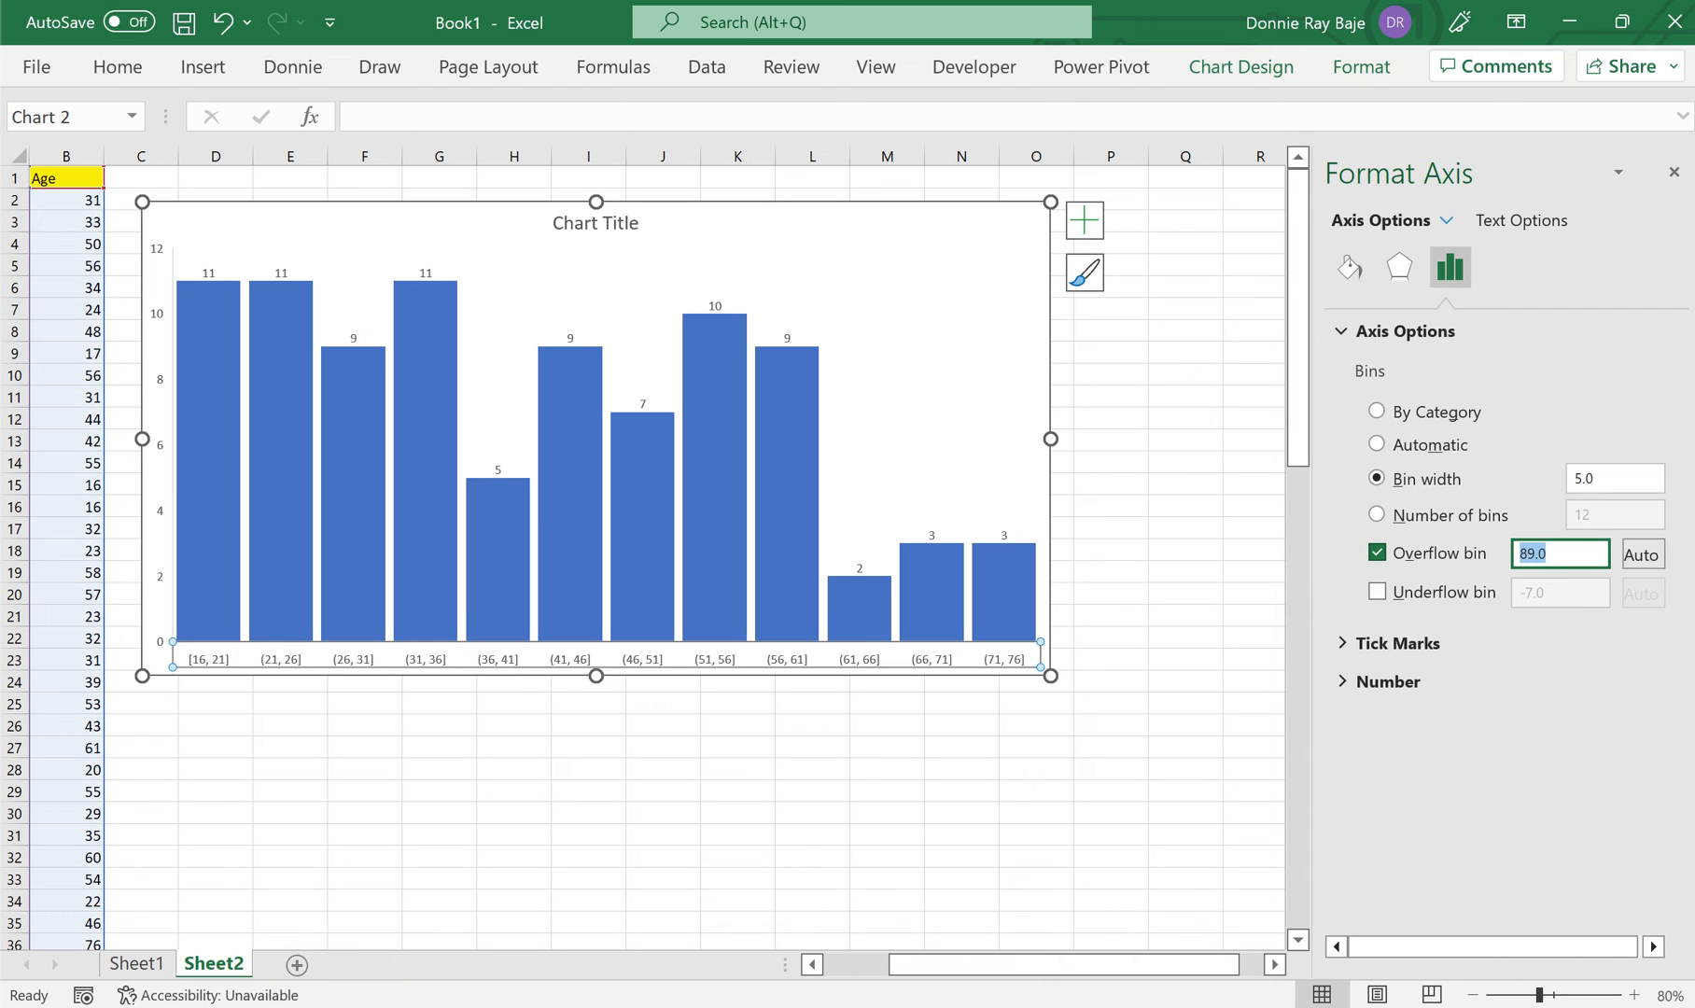
pyautogui.click(1561, 552)
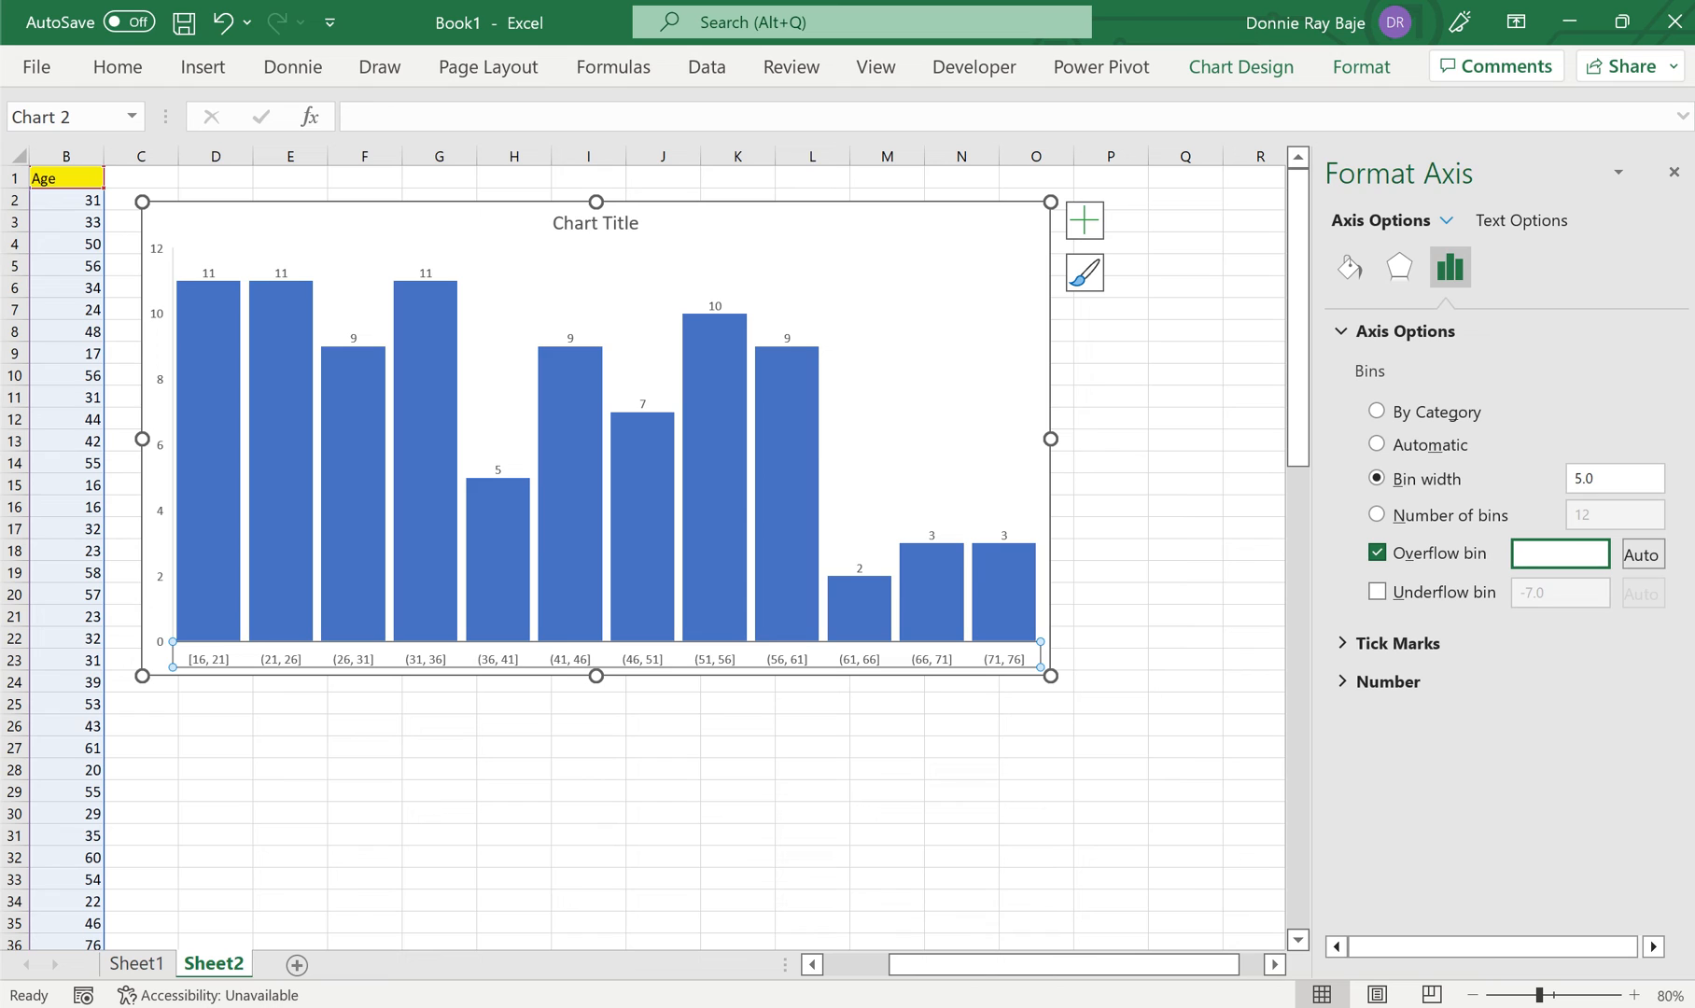
pyautogui.write('60')
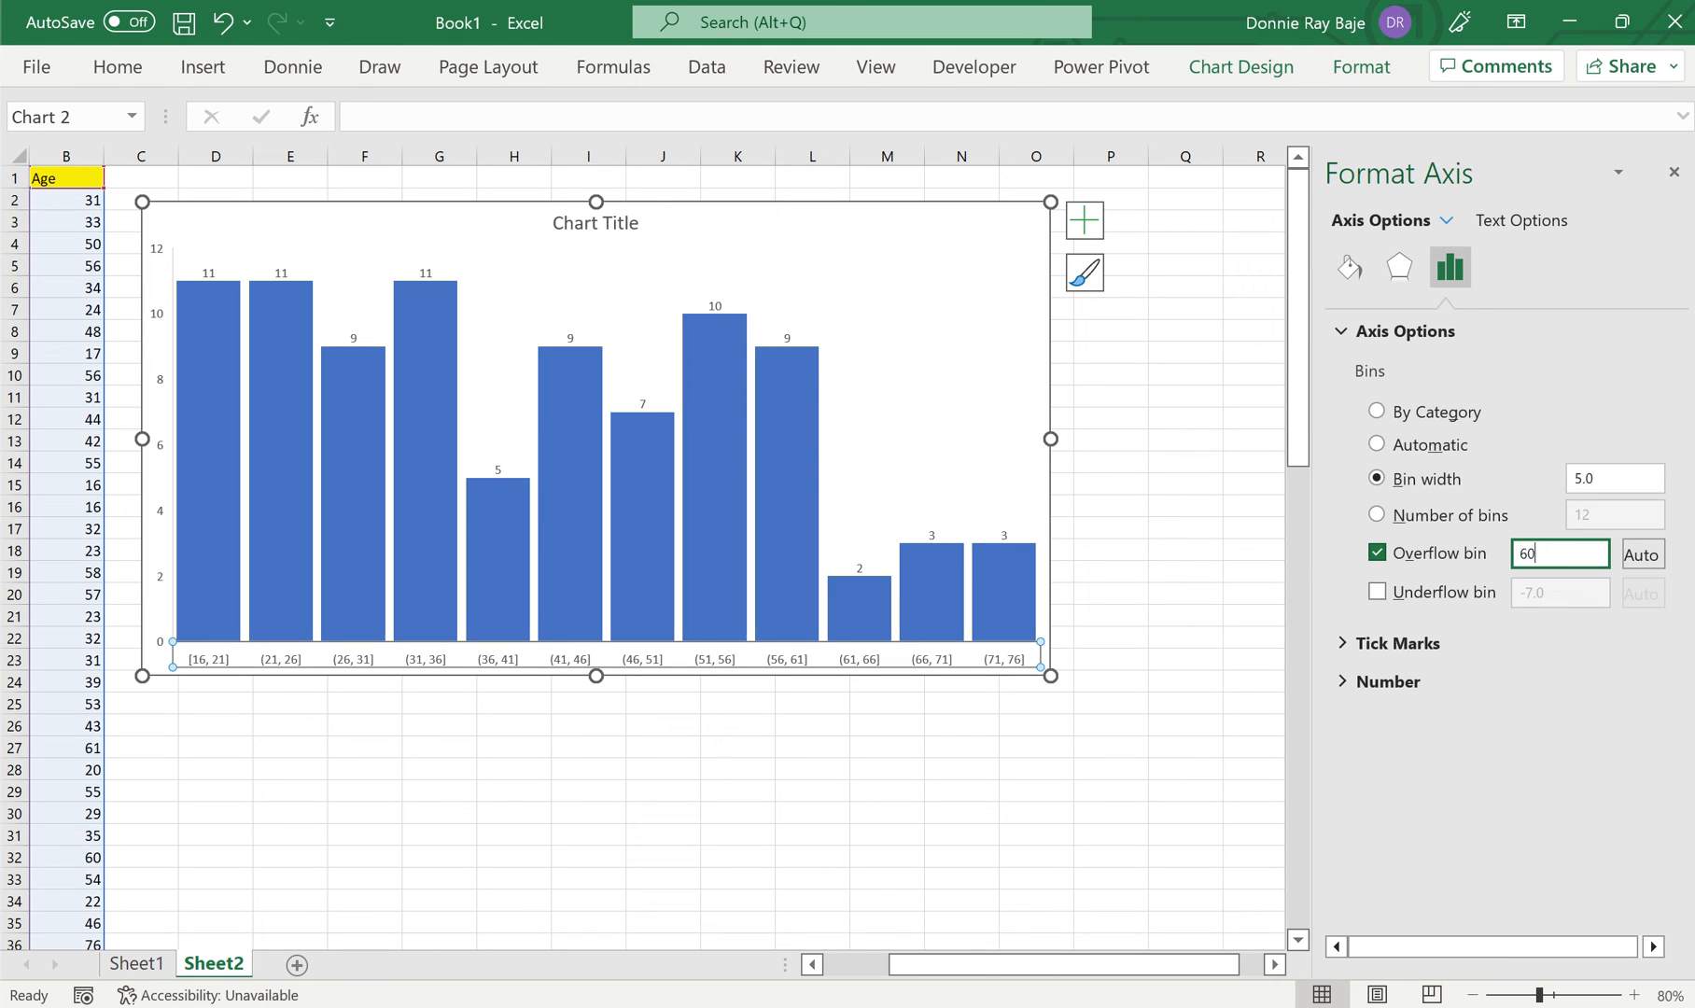
pyautogui.press('enter')
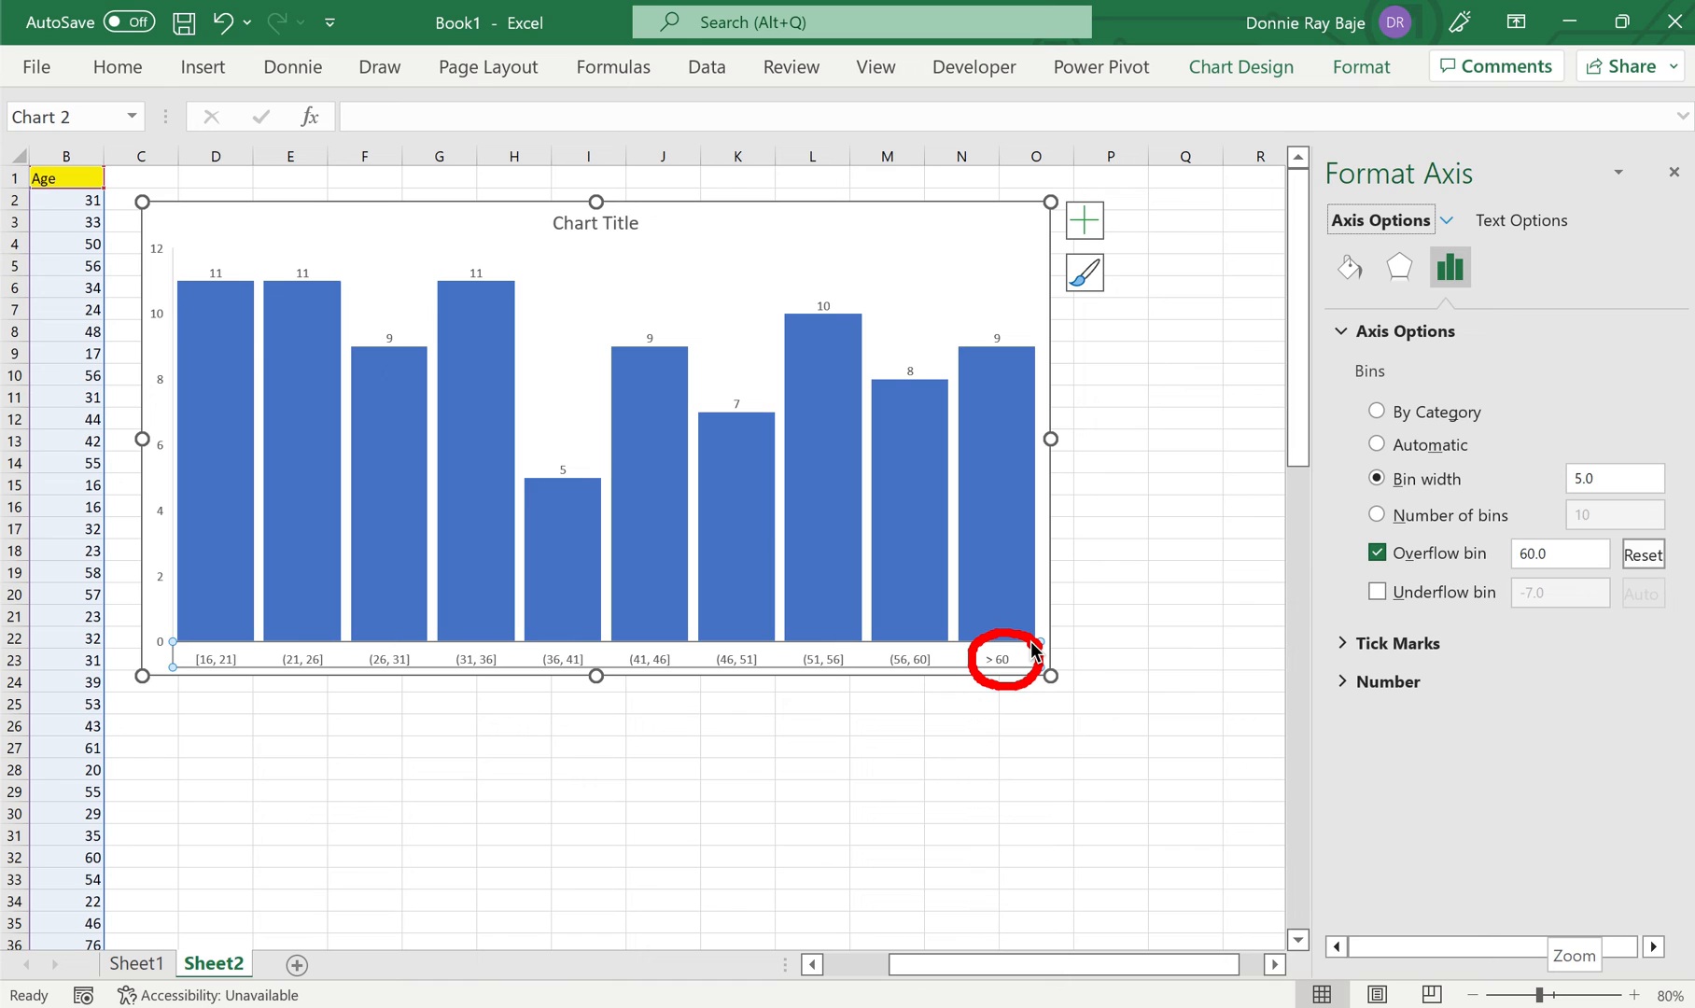
pyautogui.moveTo(1183, 779)
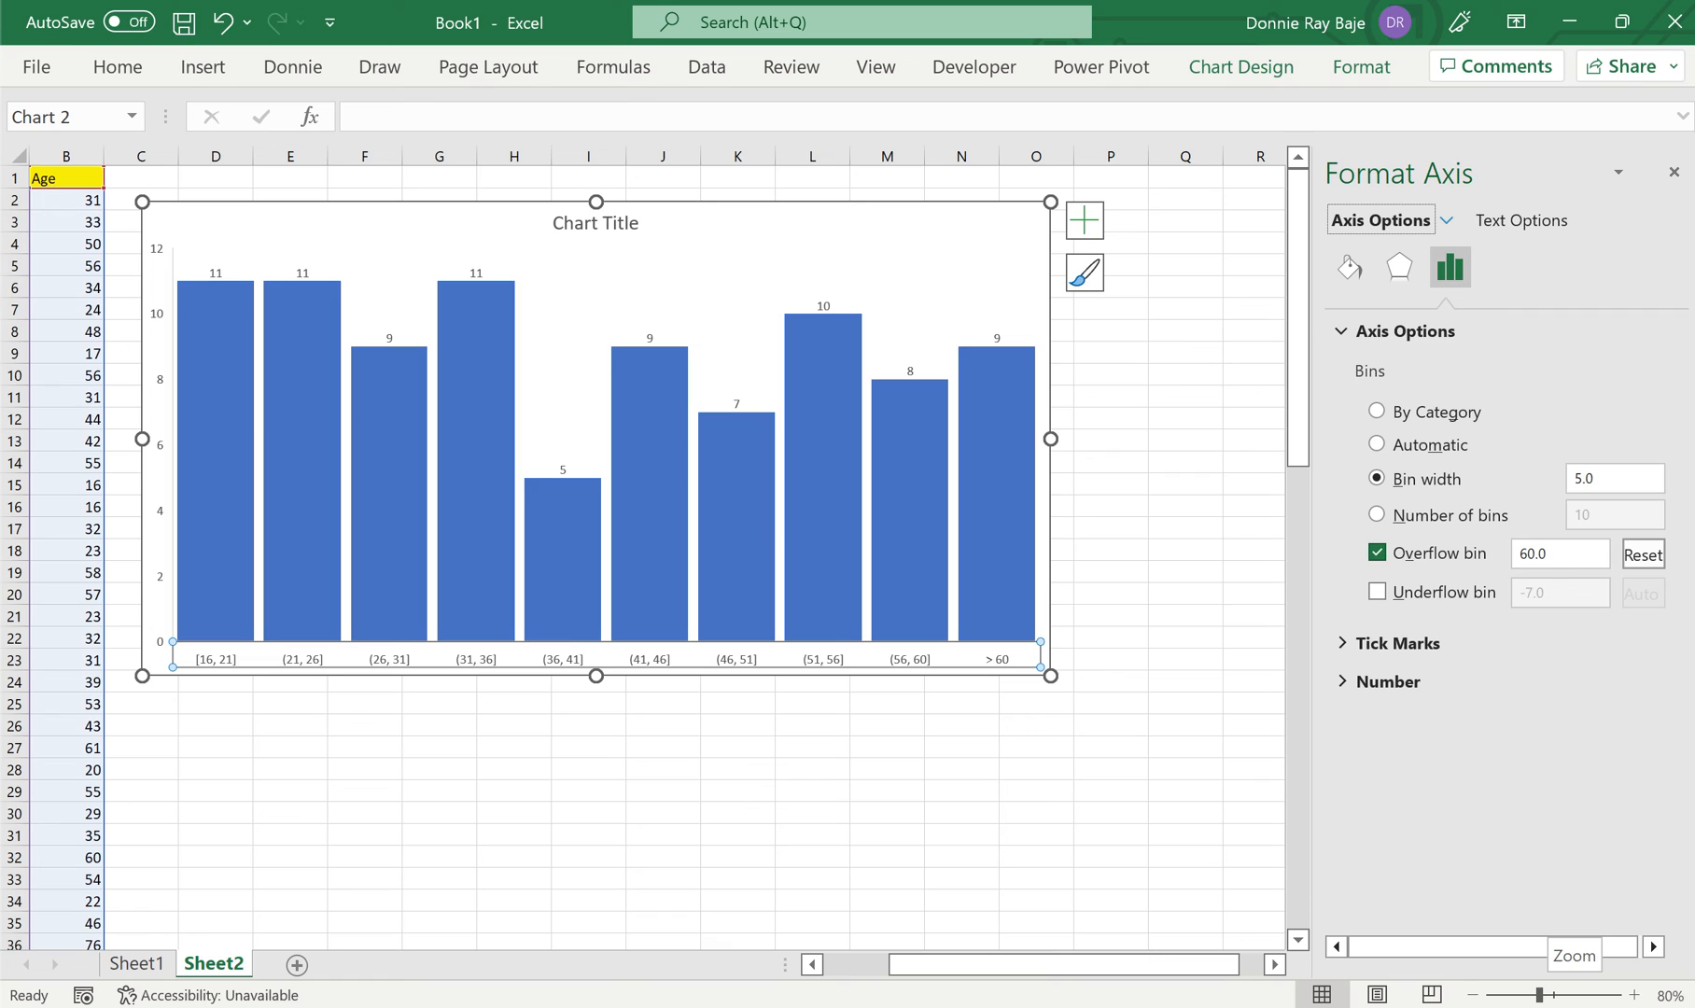
pyautogui.moveTo(1387, 816)
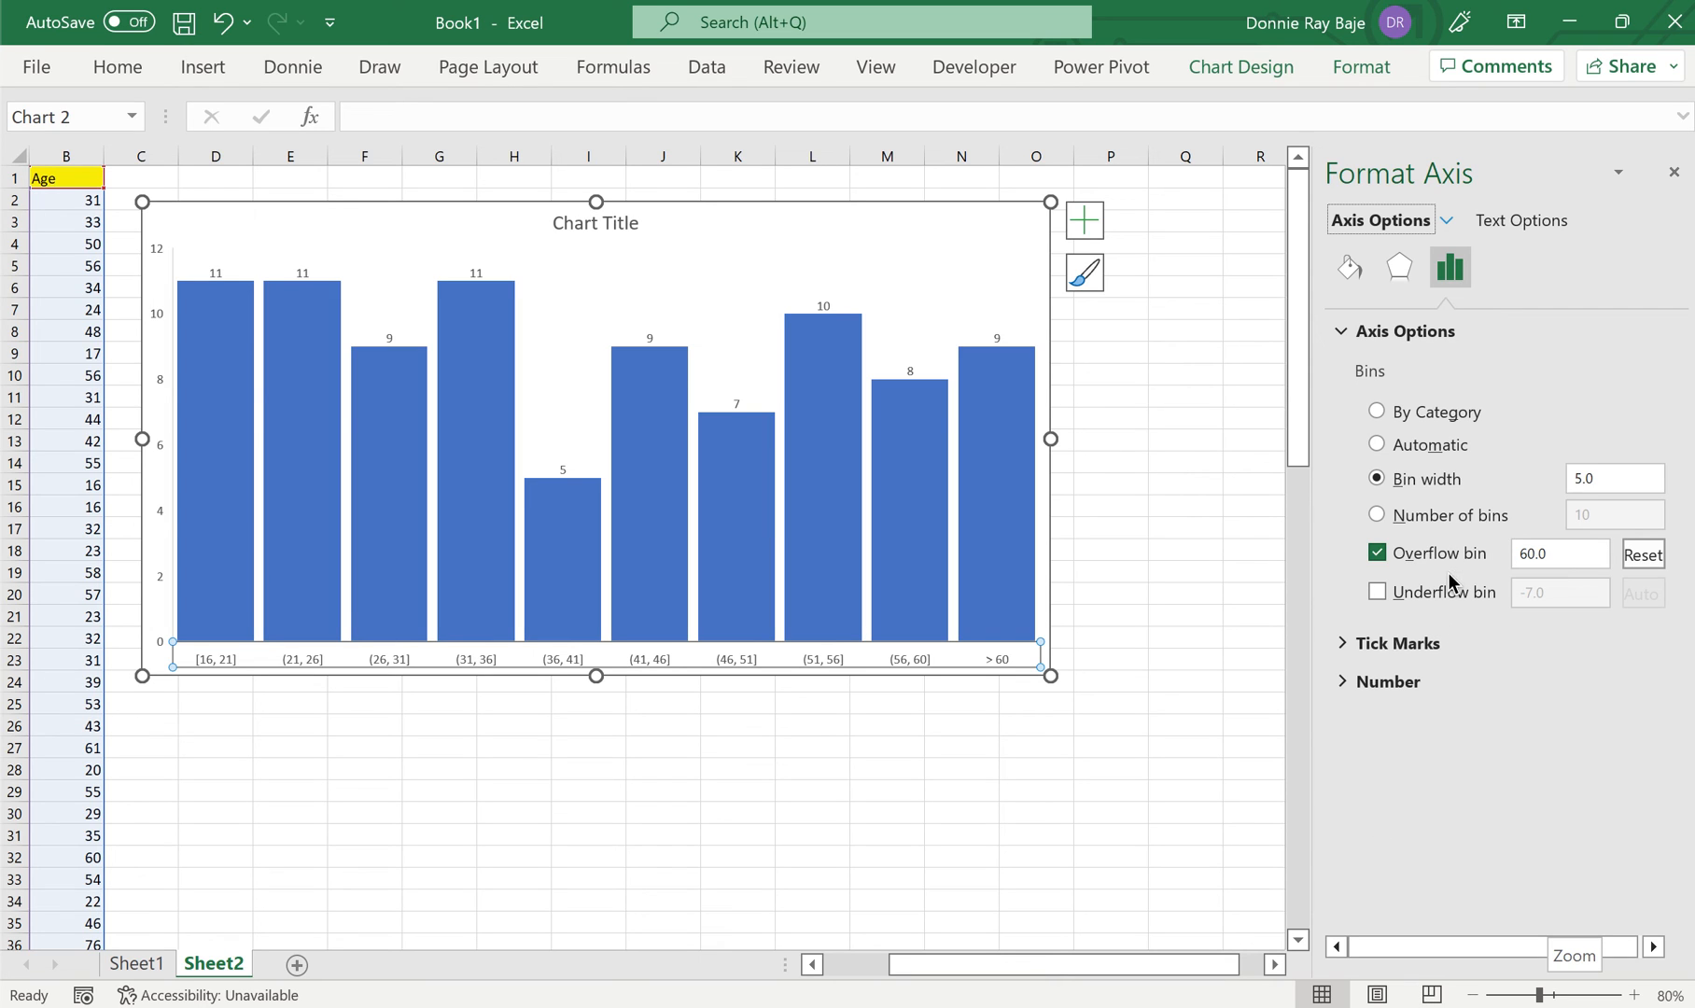
pyautogui.click(1375, 592)
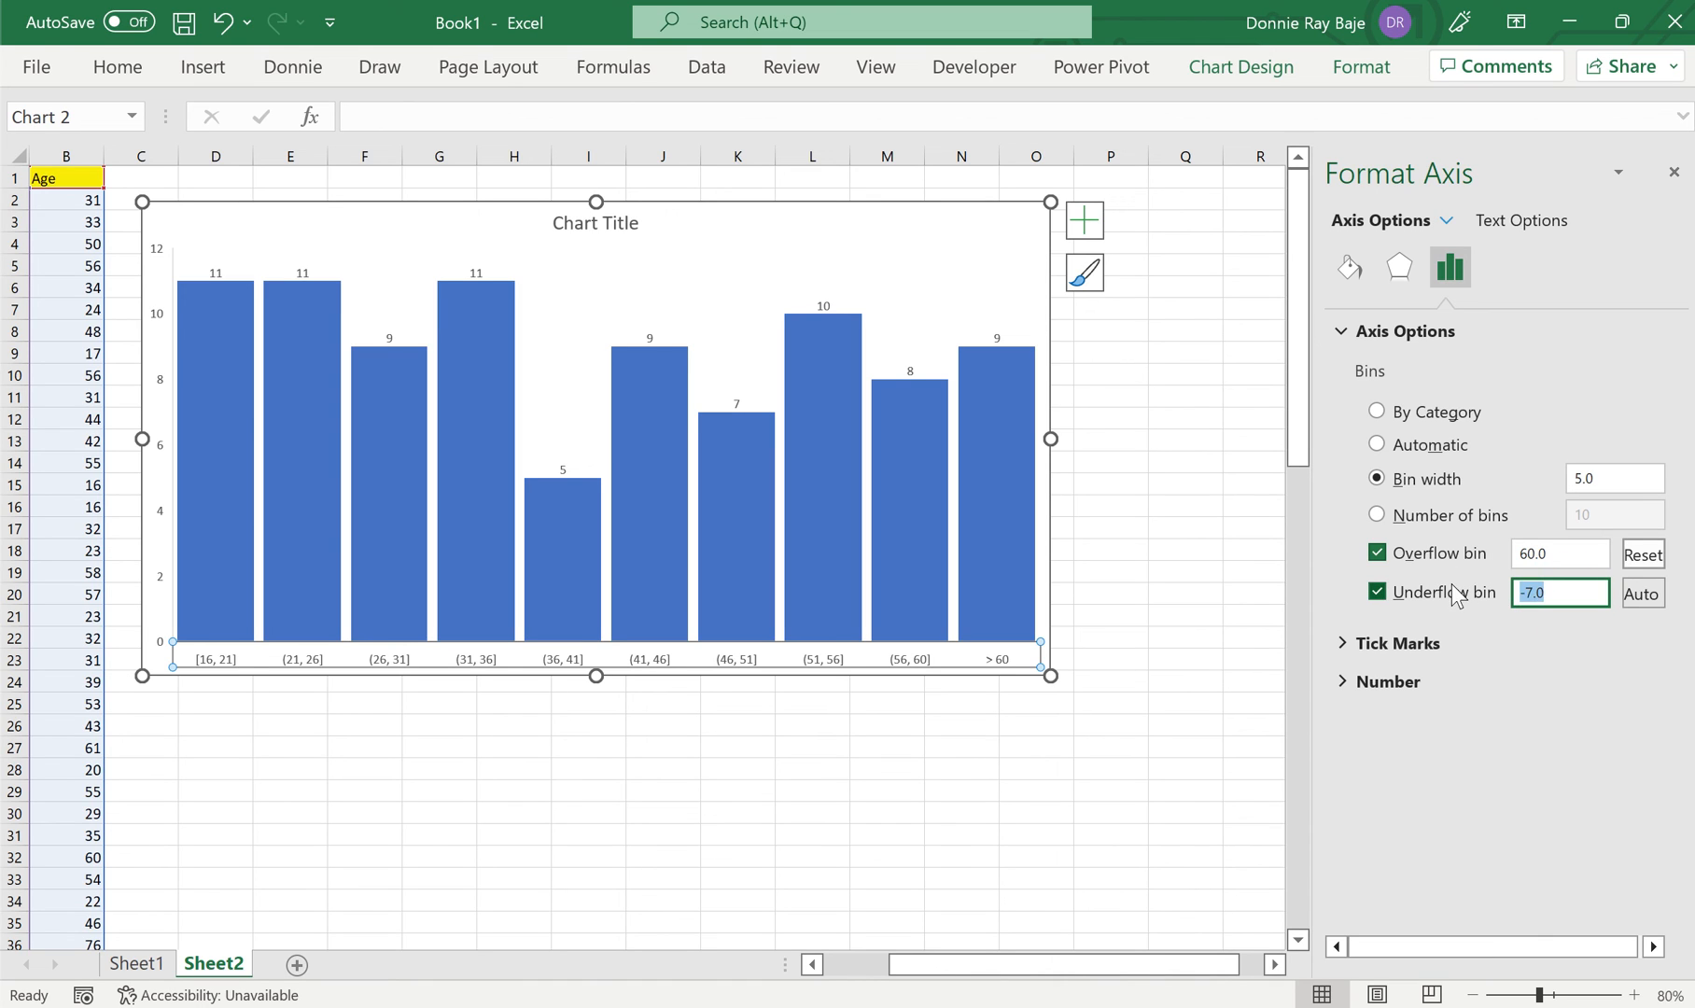
# - Set the Underflow bin to 18 and drag the chart wider
pyautogui.write('1')
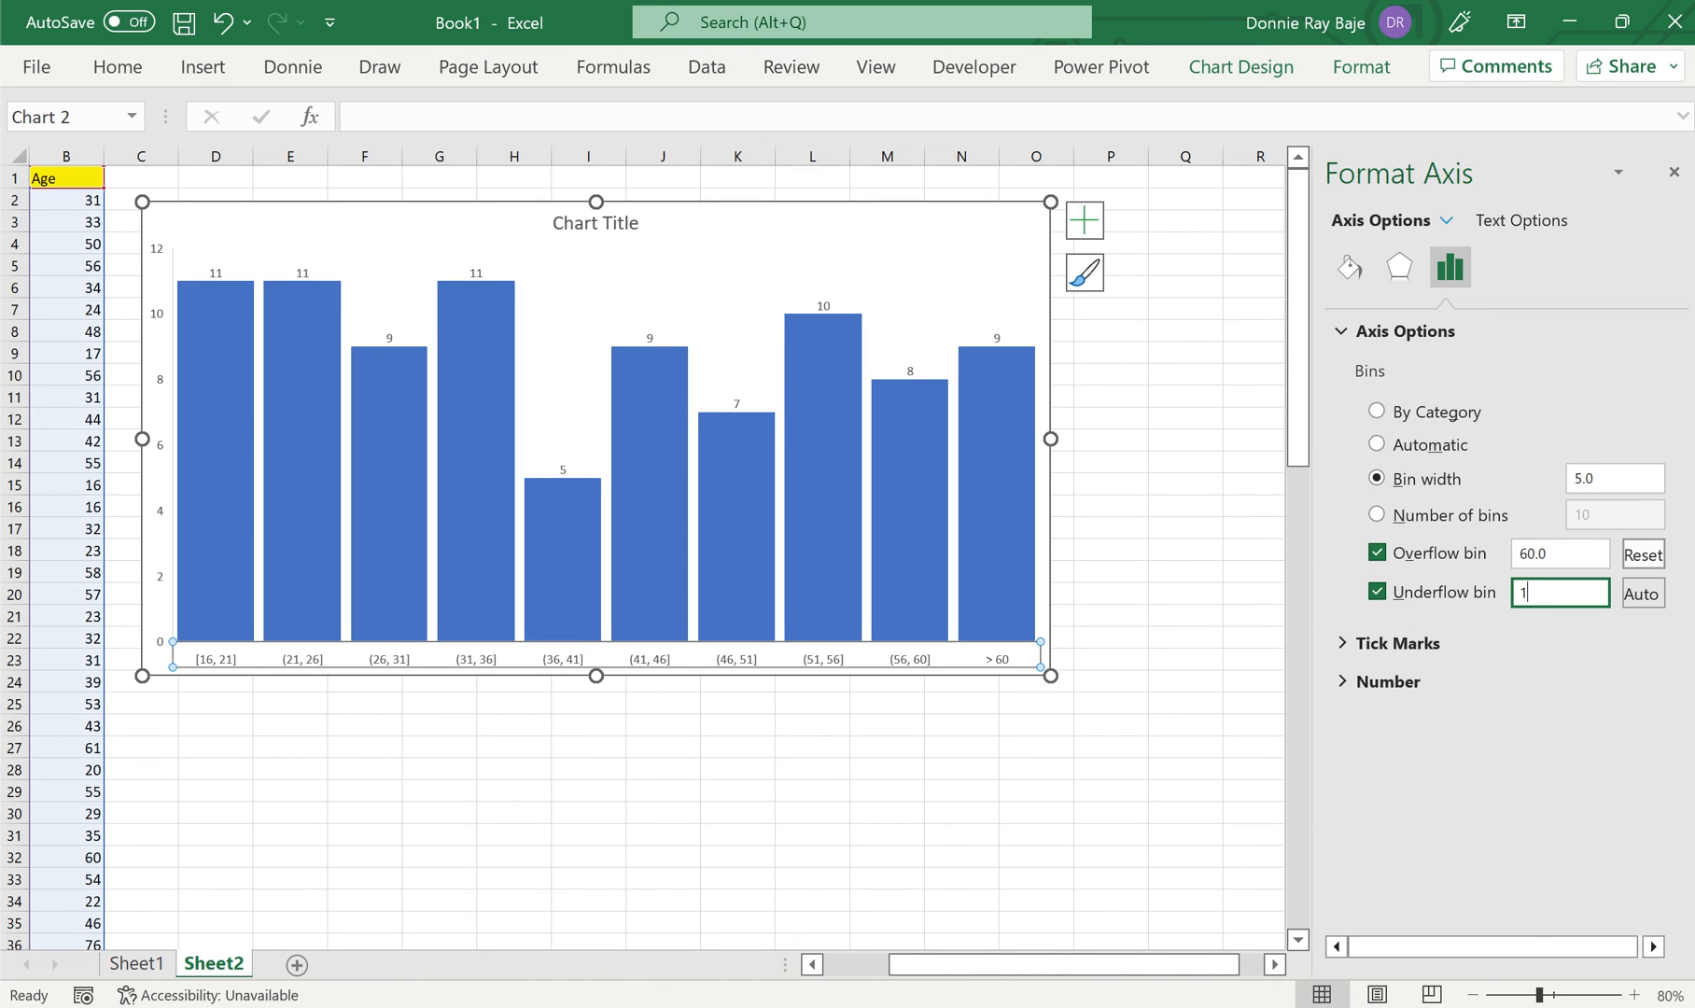
pyautogui.write('8.0')
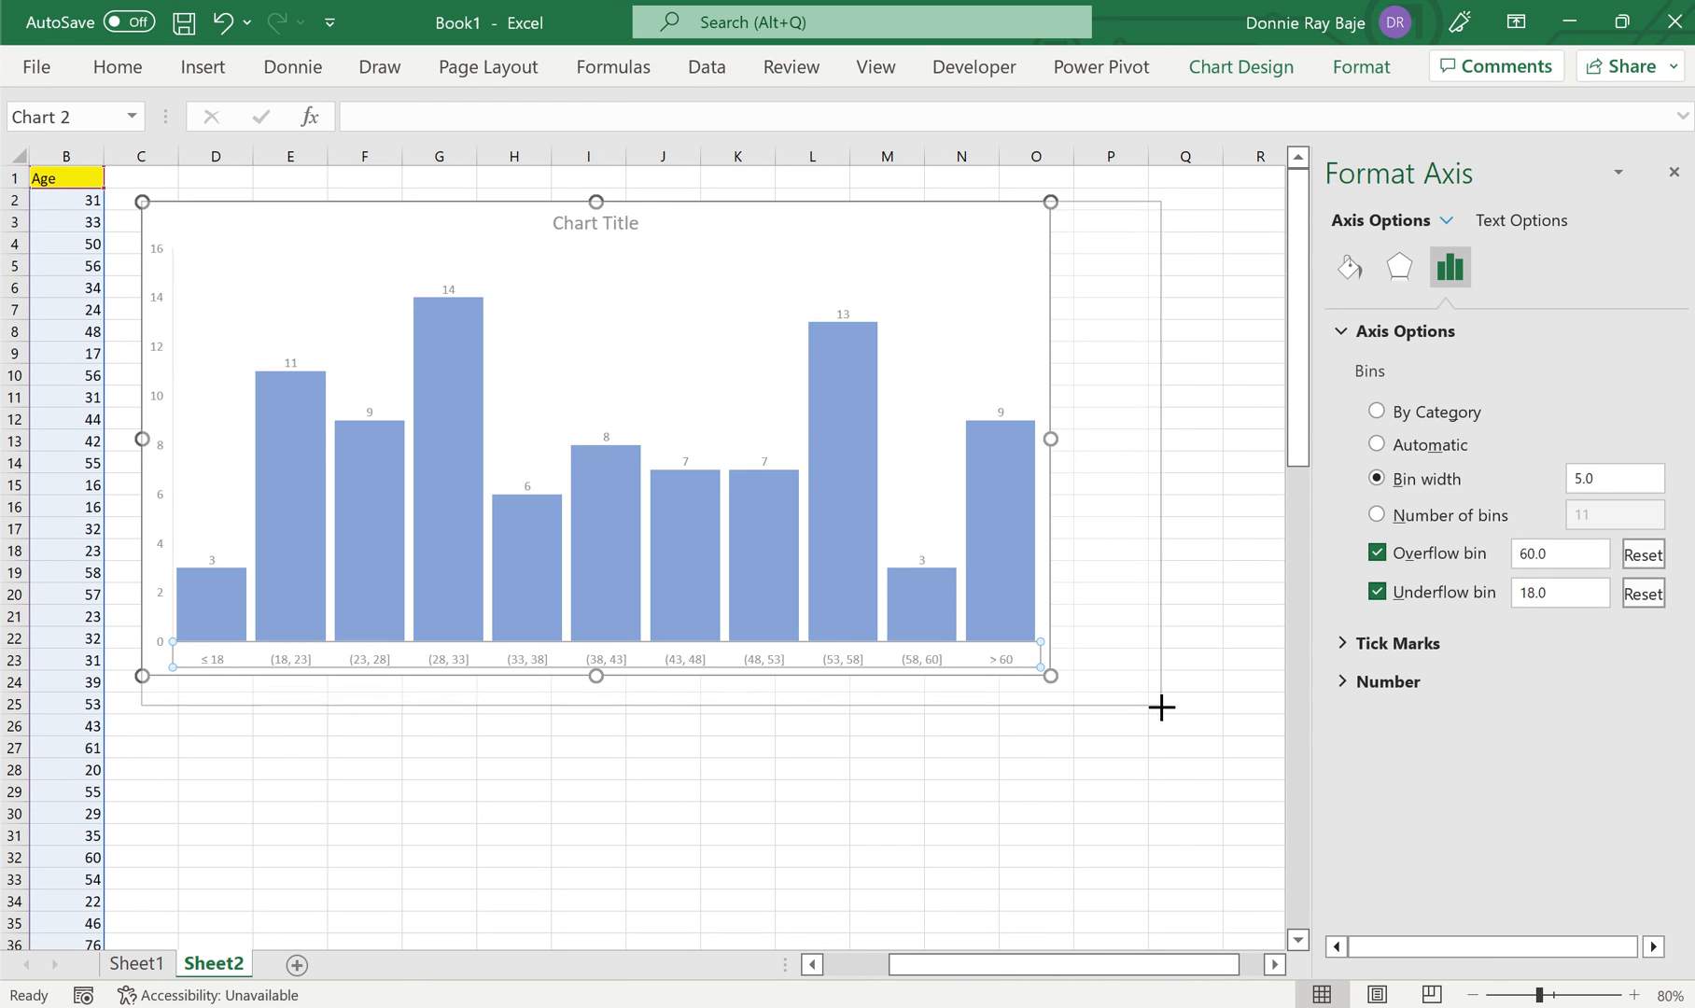
pyautogui.click(1184, 899)
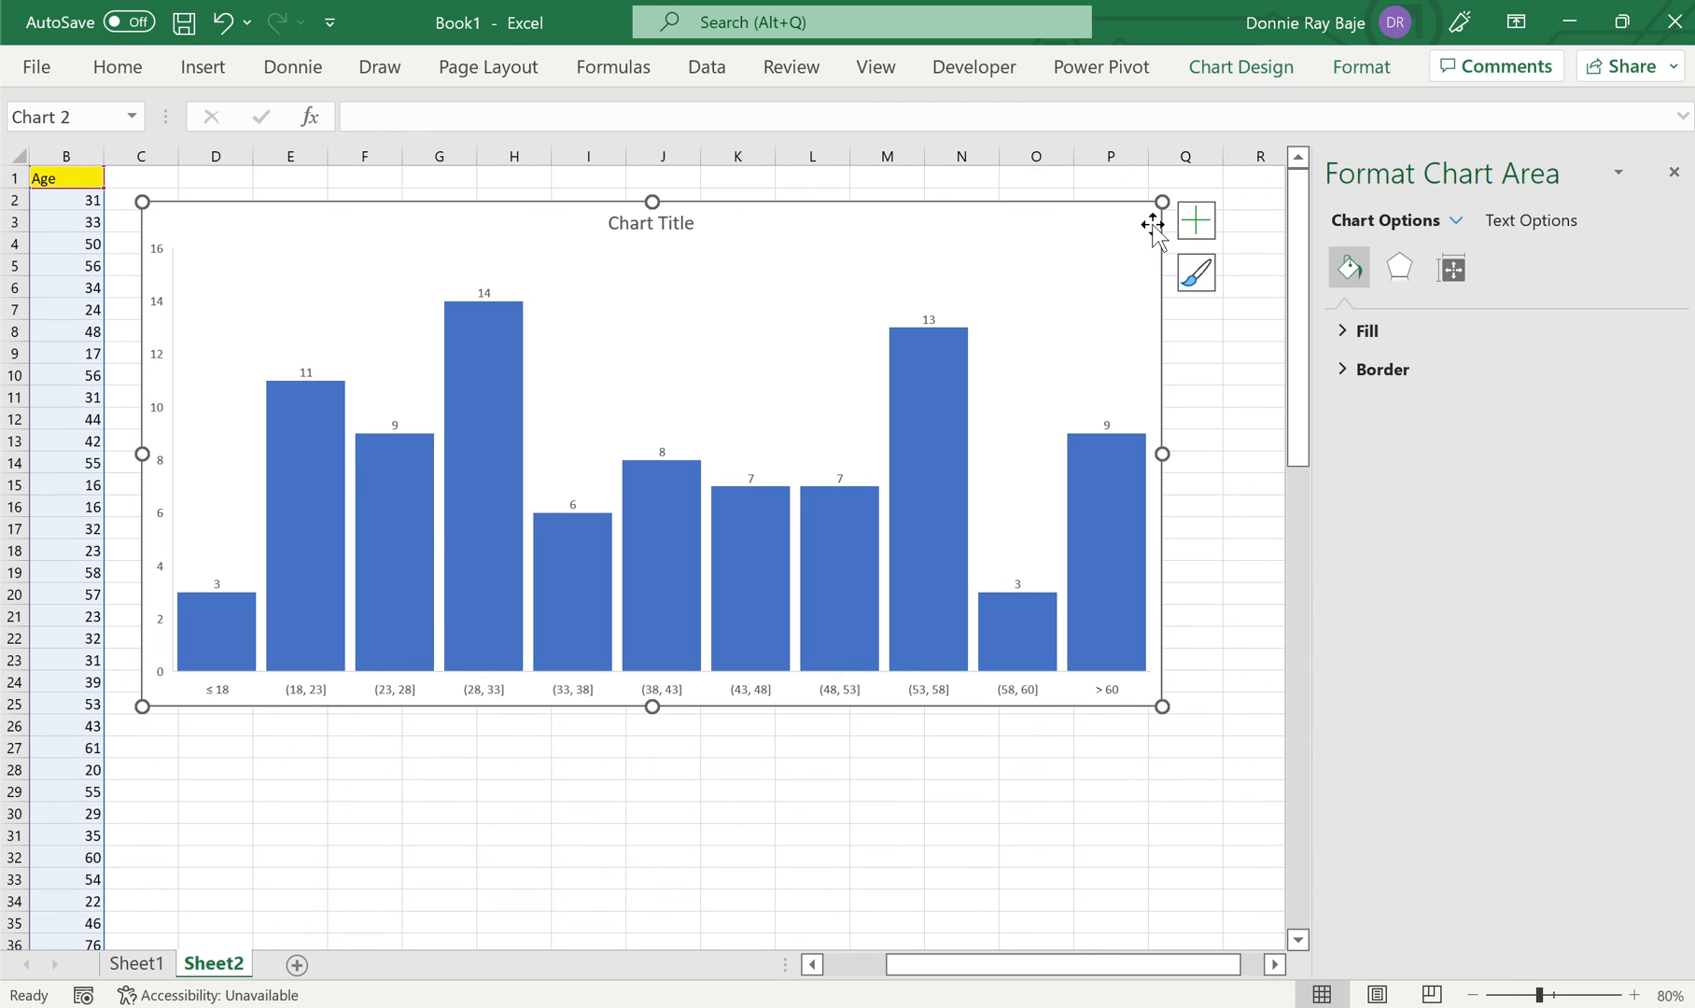
pyautogui.moveTo(1163, 708)
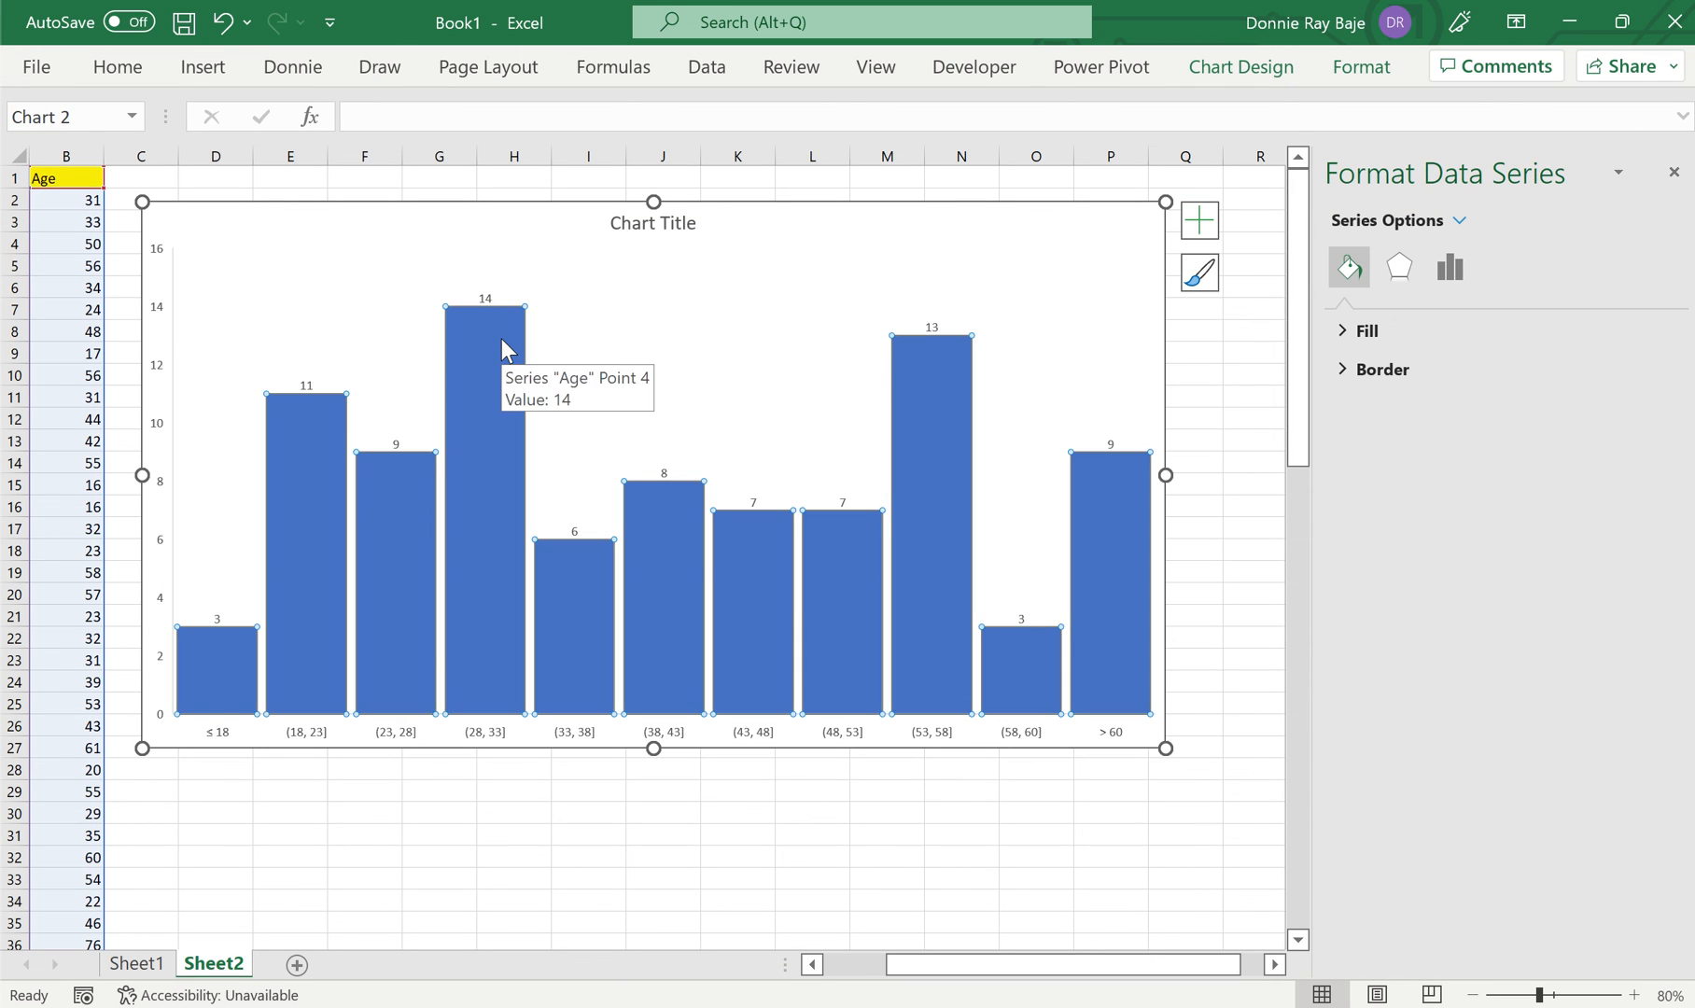
pyautogui.rightClick(486, 313)
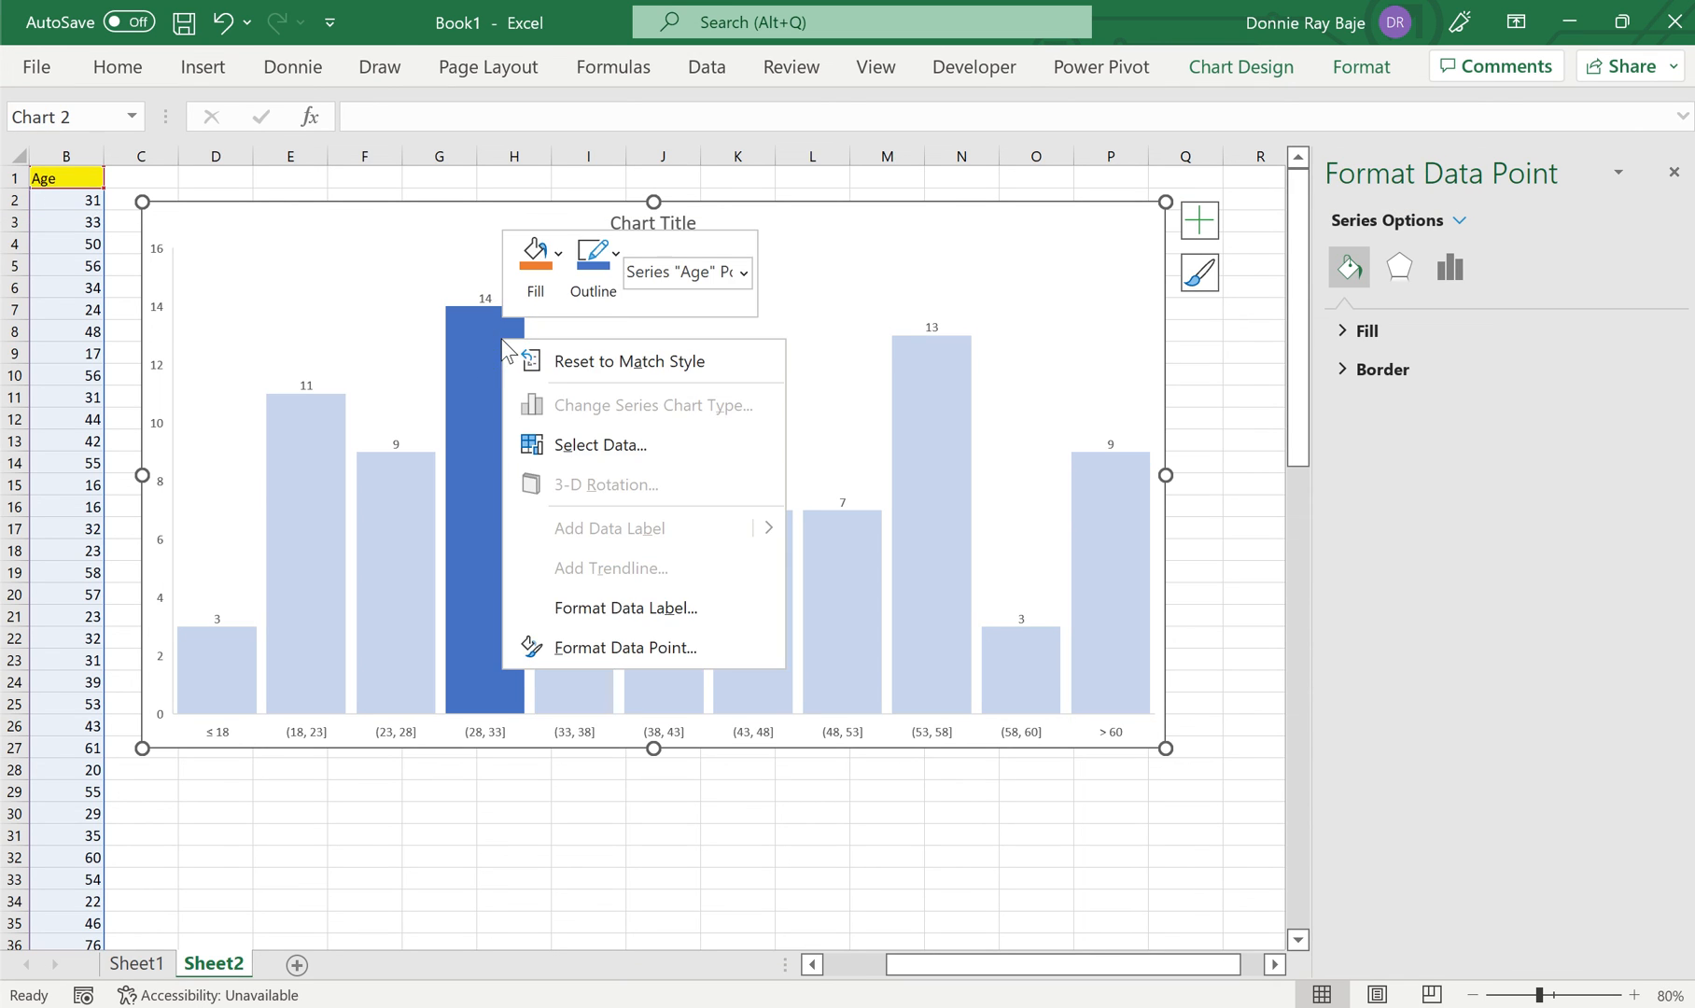
pyautogui.click(552, 252)
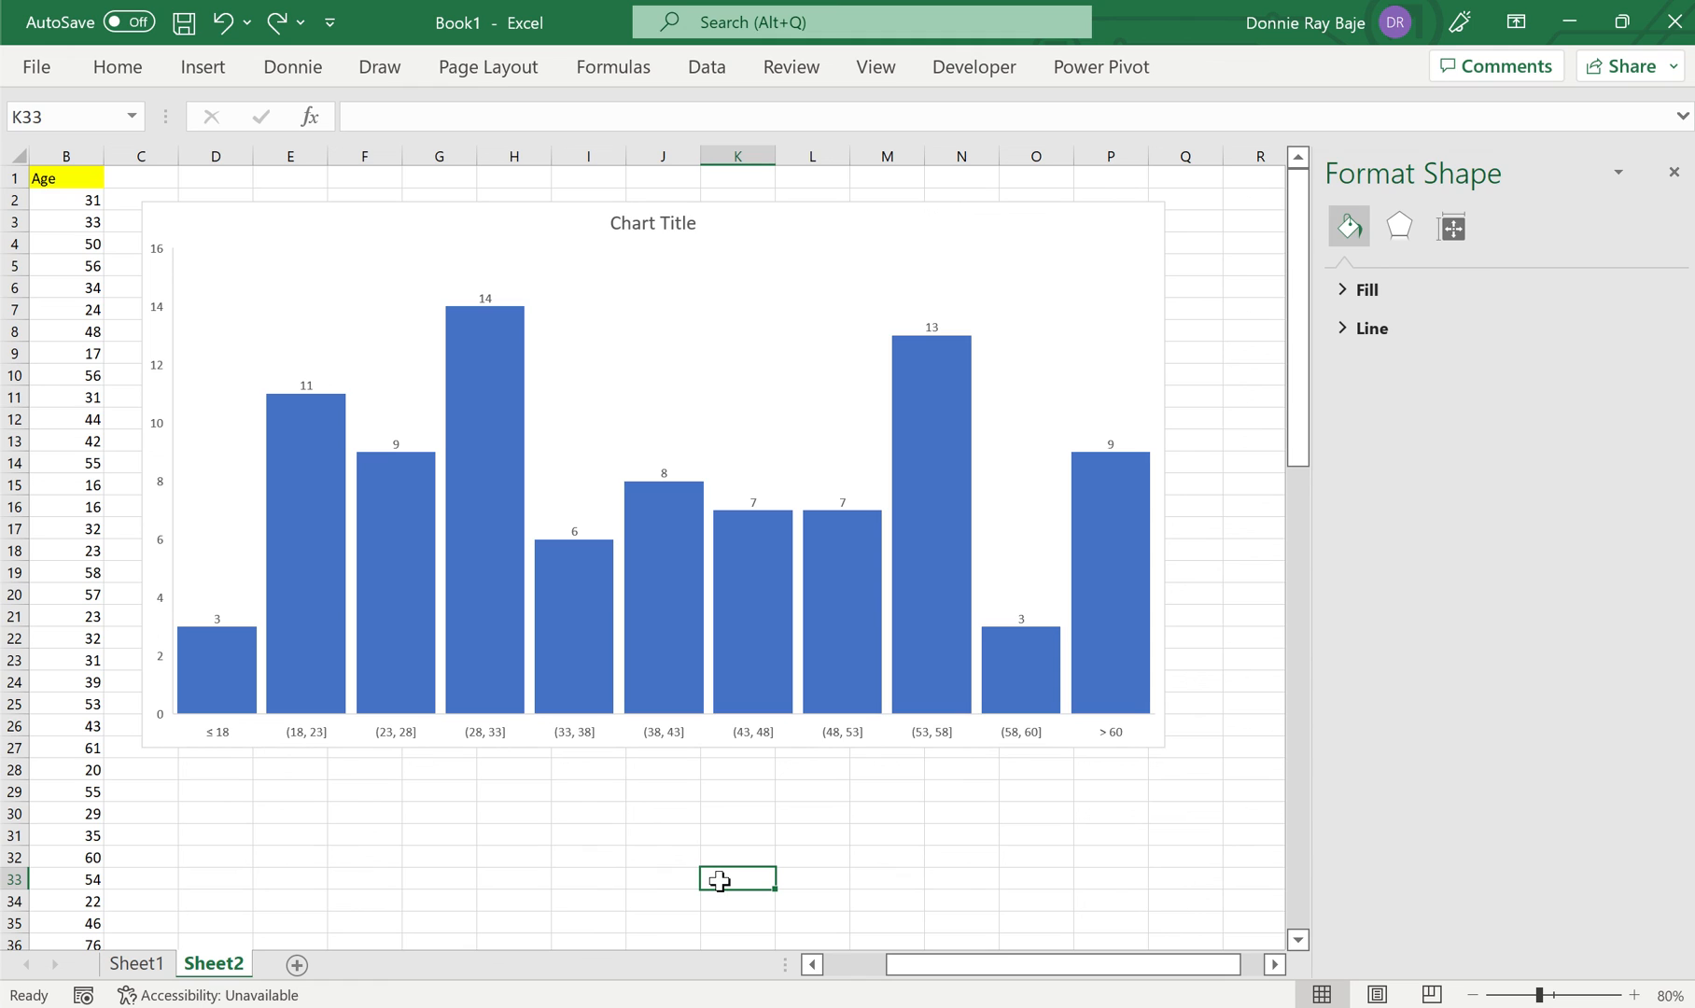
pyautogui.moveTo(732, 777)
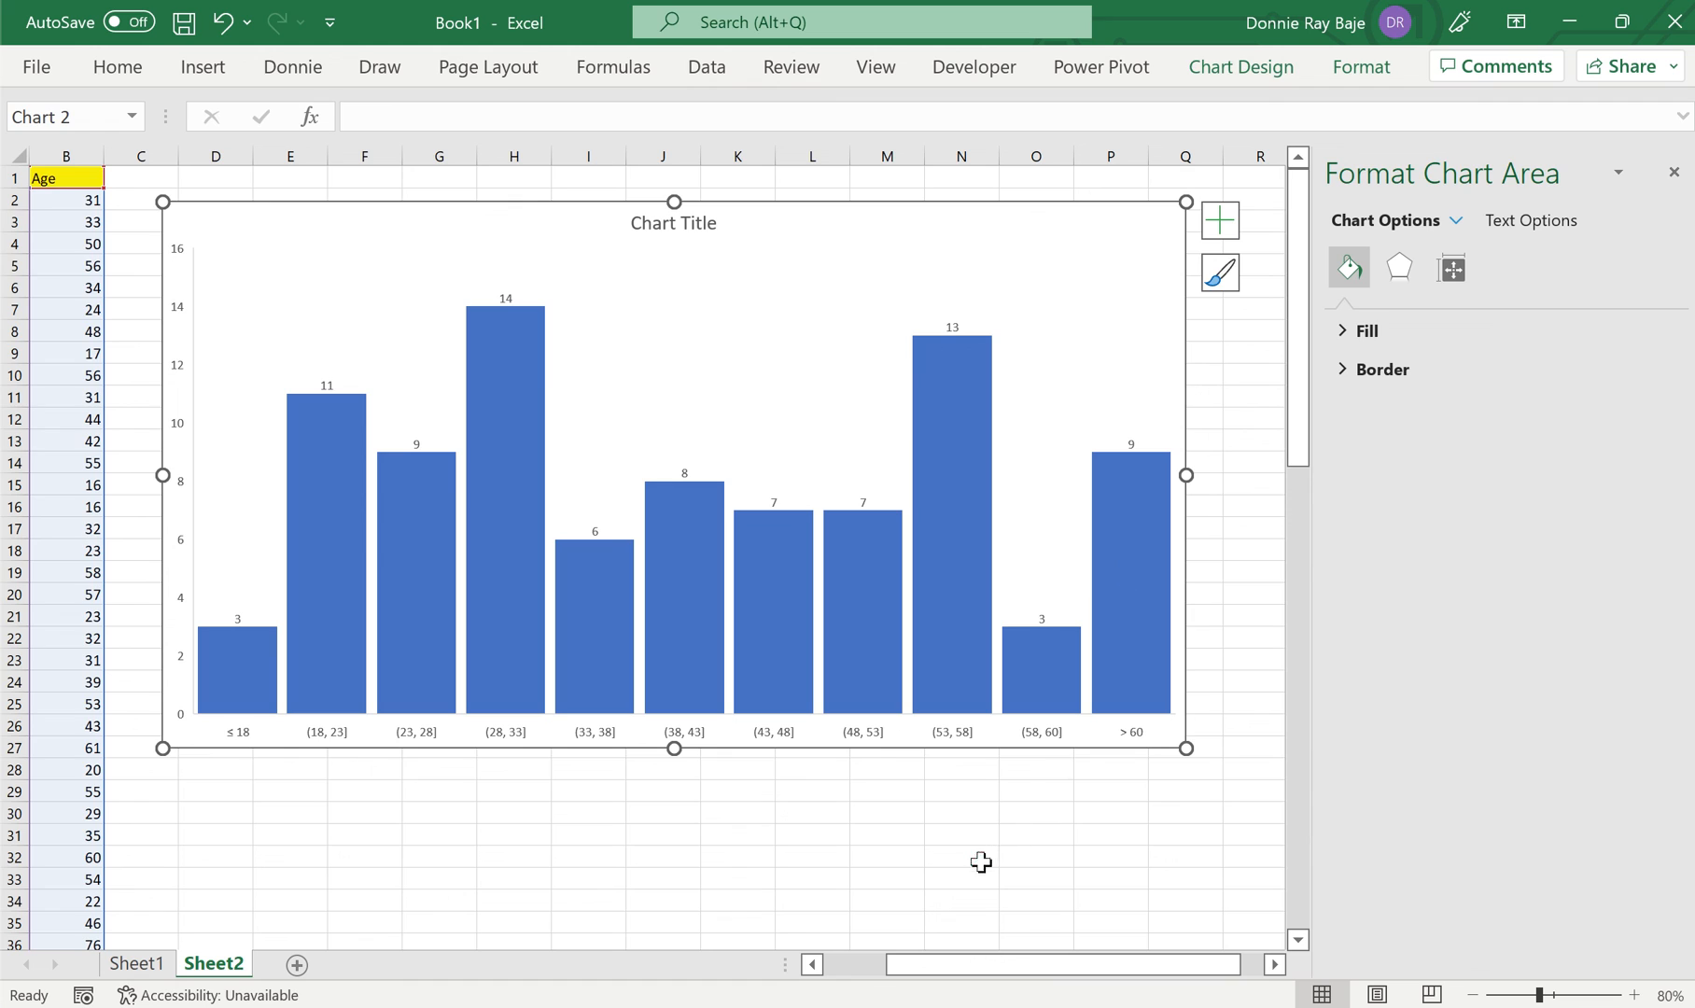
pyautogui.click(960, 858)
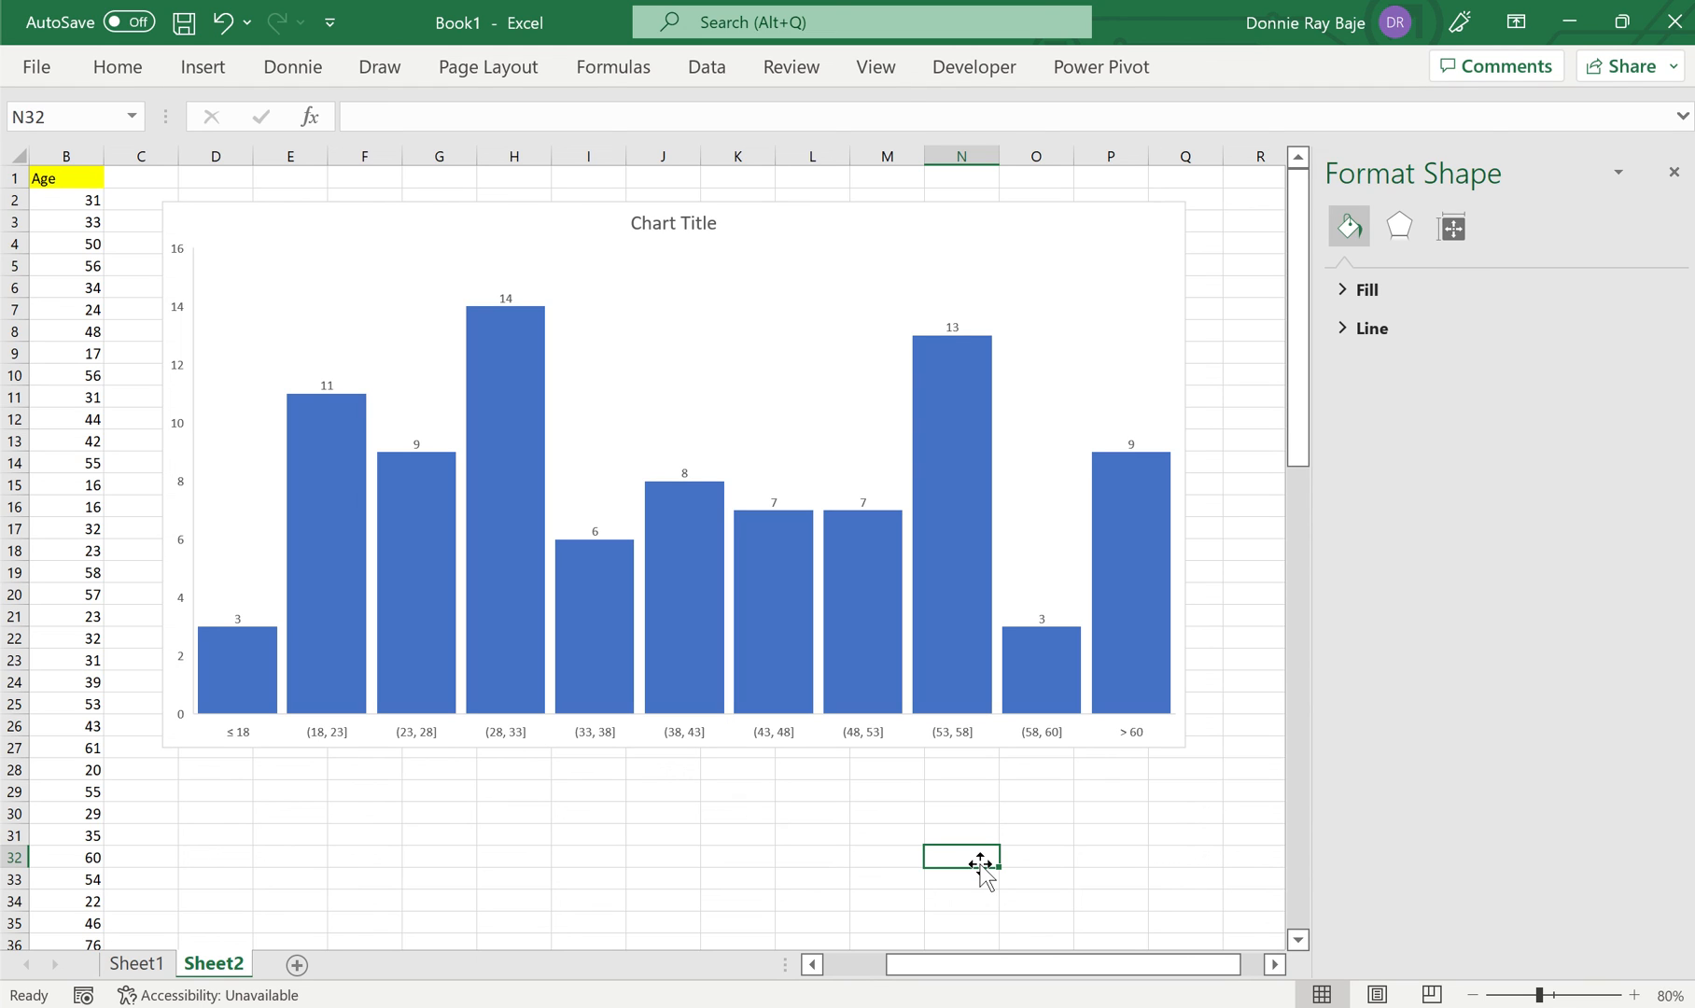
pyautogui.moveTo(967, 750)
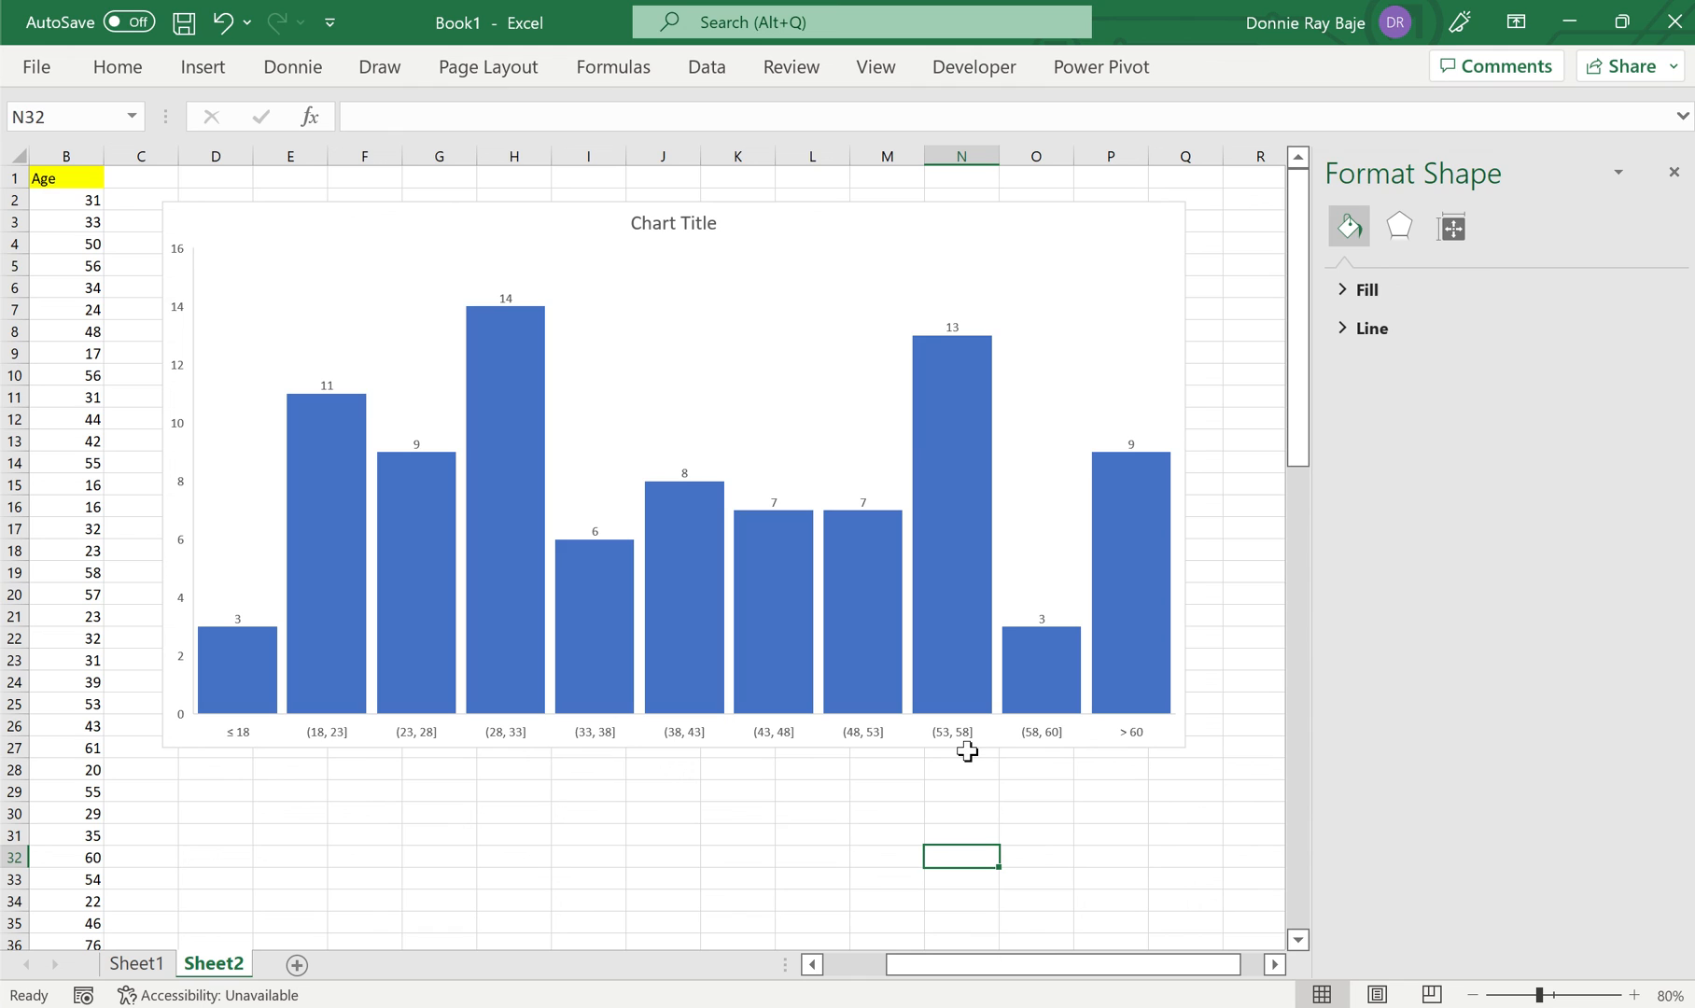
pyautogui.moveTo(982, 780)
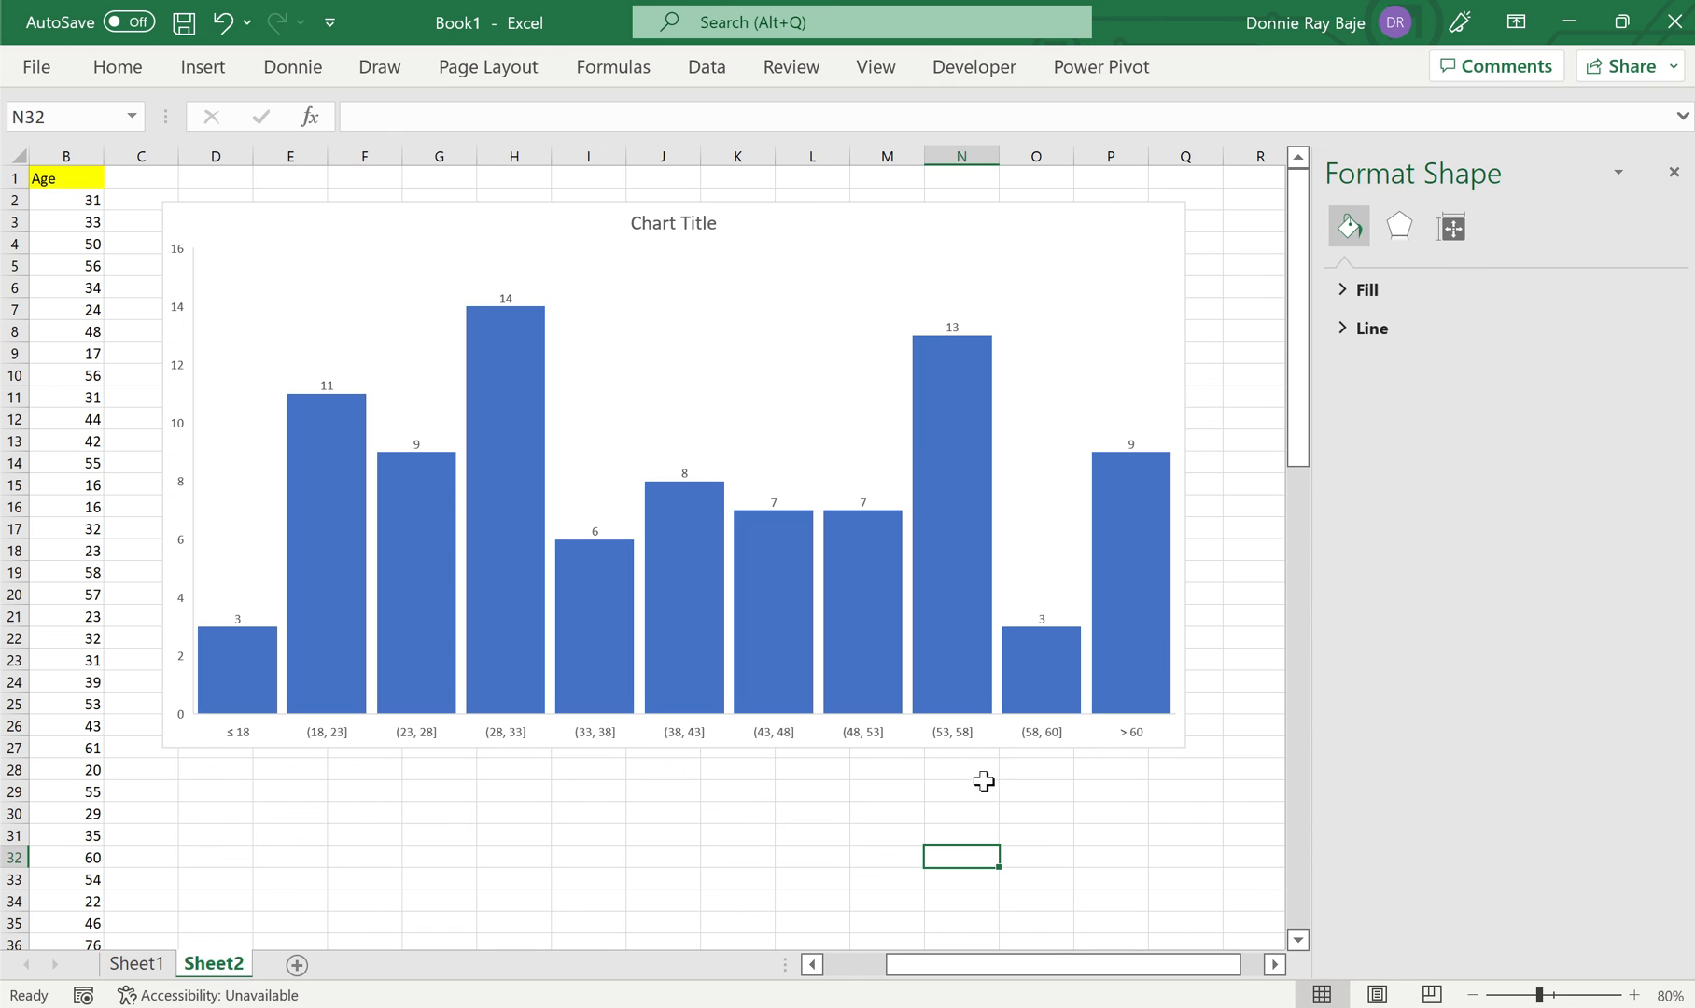